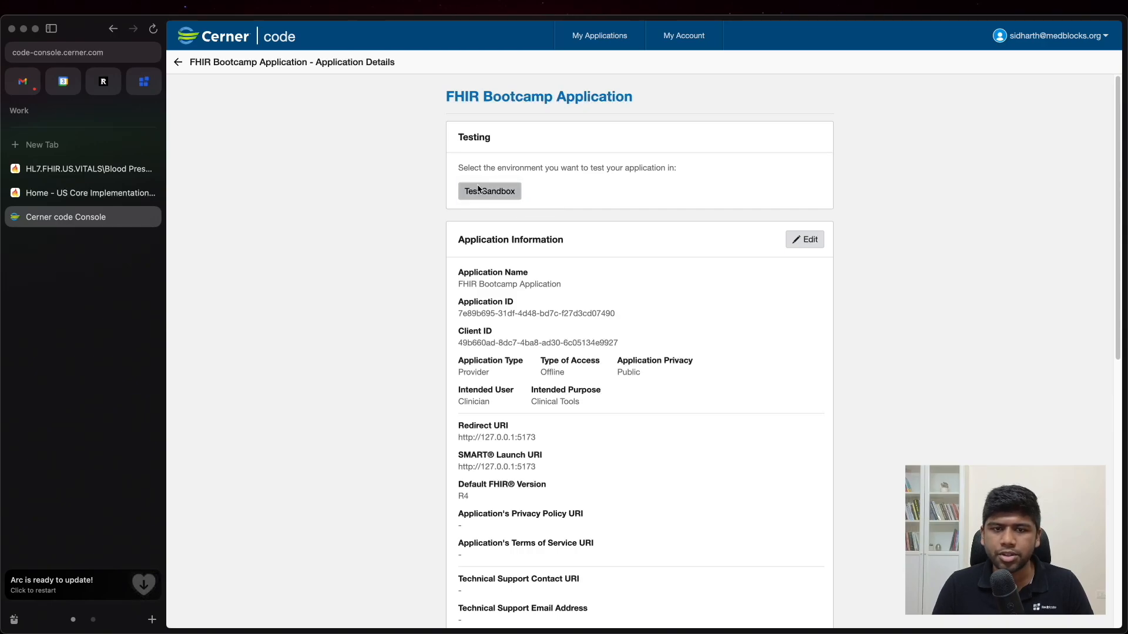
Launch the FHIR Bootcamp Application's sandbox test with Timmy SMART as the test patient.
left_click(488, 191)
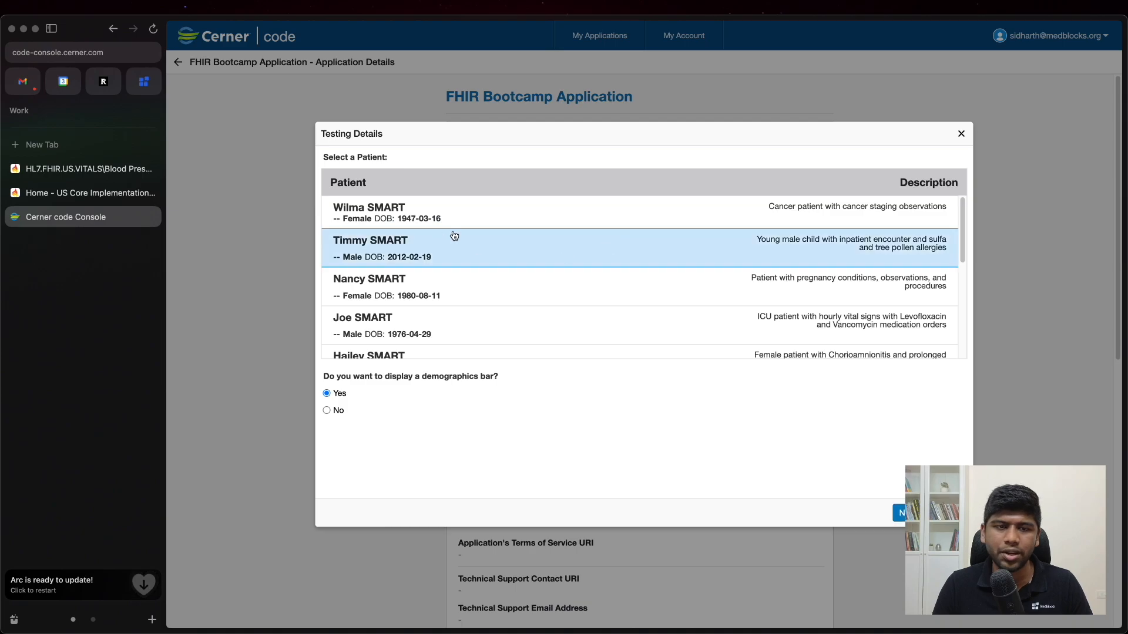
mouse_move(369, 245)
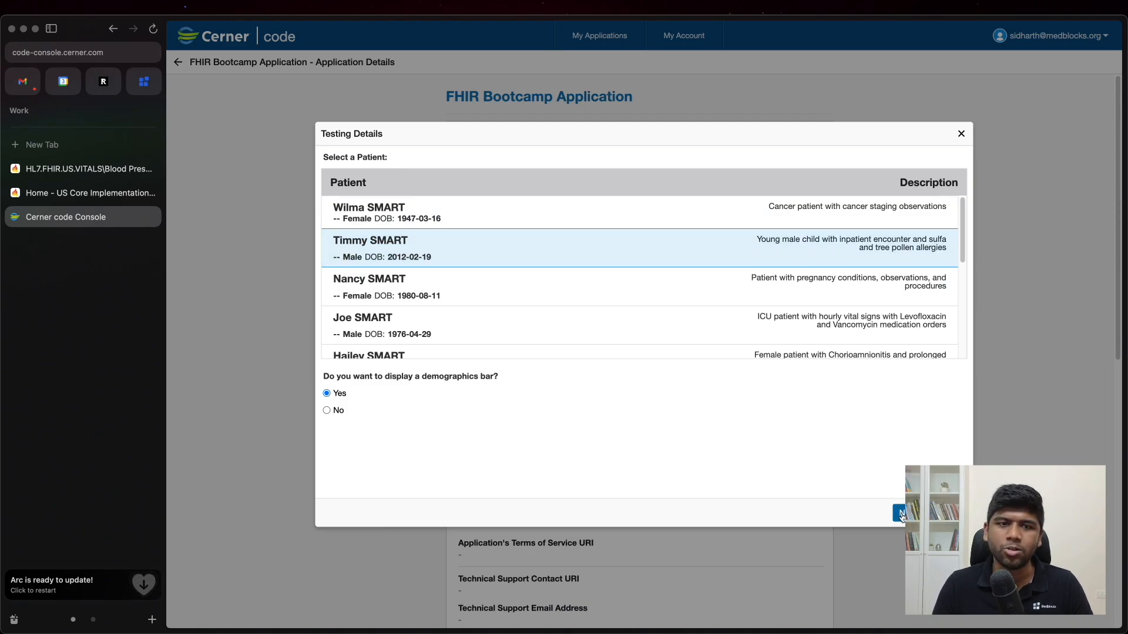
left_click(901, 513)
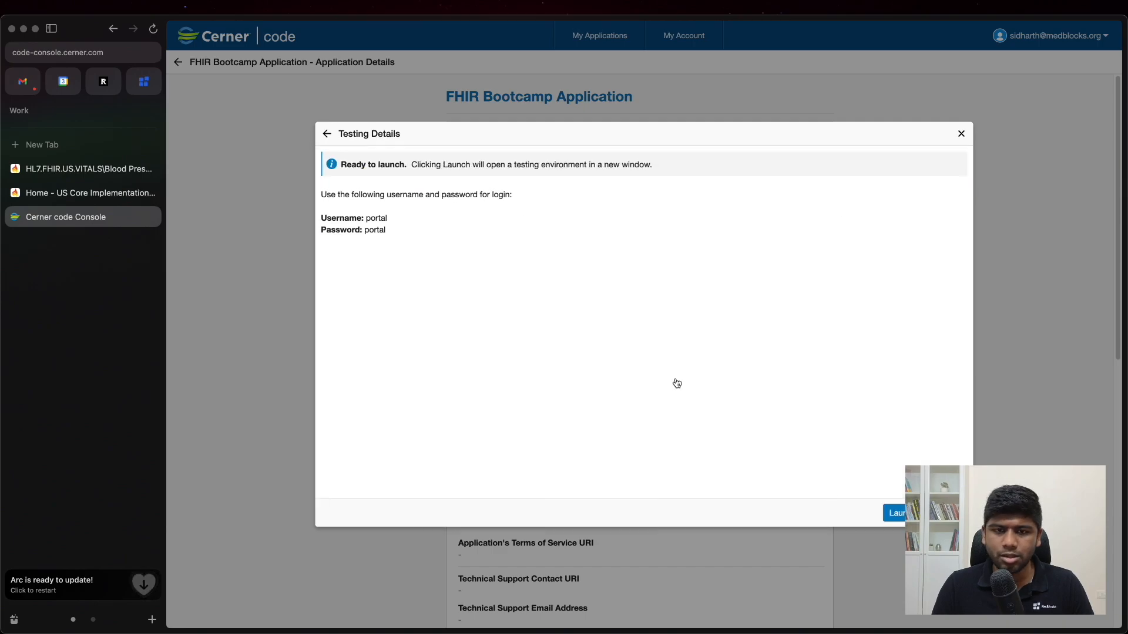
left_click(895, 513)
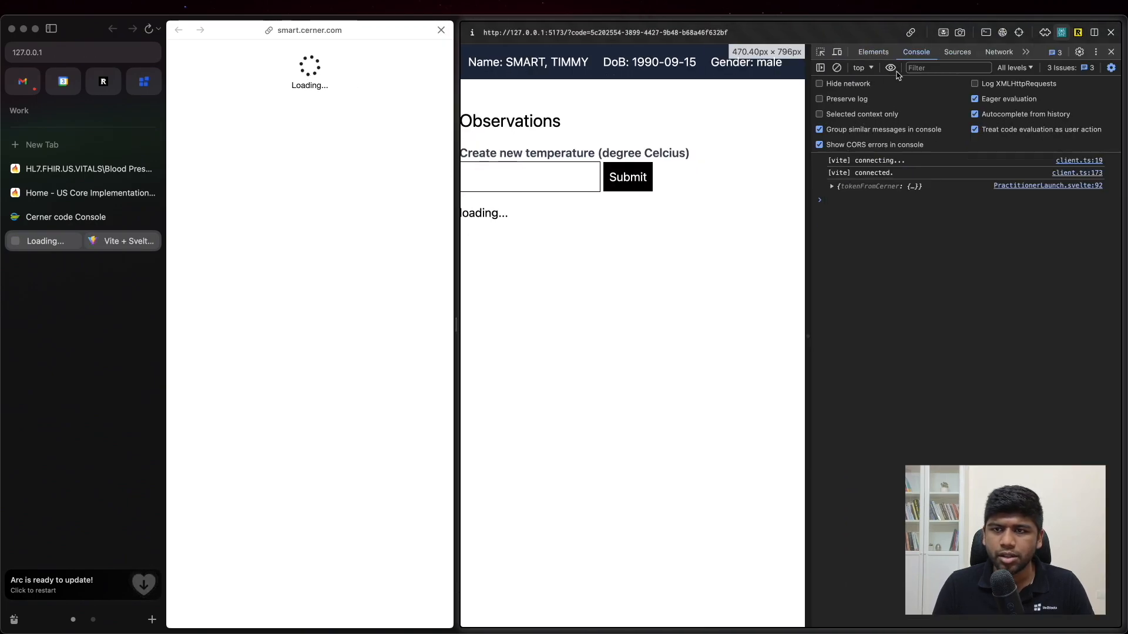
Close the smart.cerner.com popup and view the Observation?patient=… request headers in the Network panel.
left_click(997, 52)
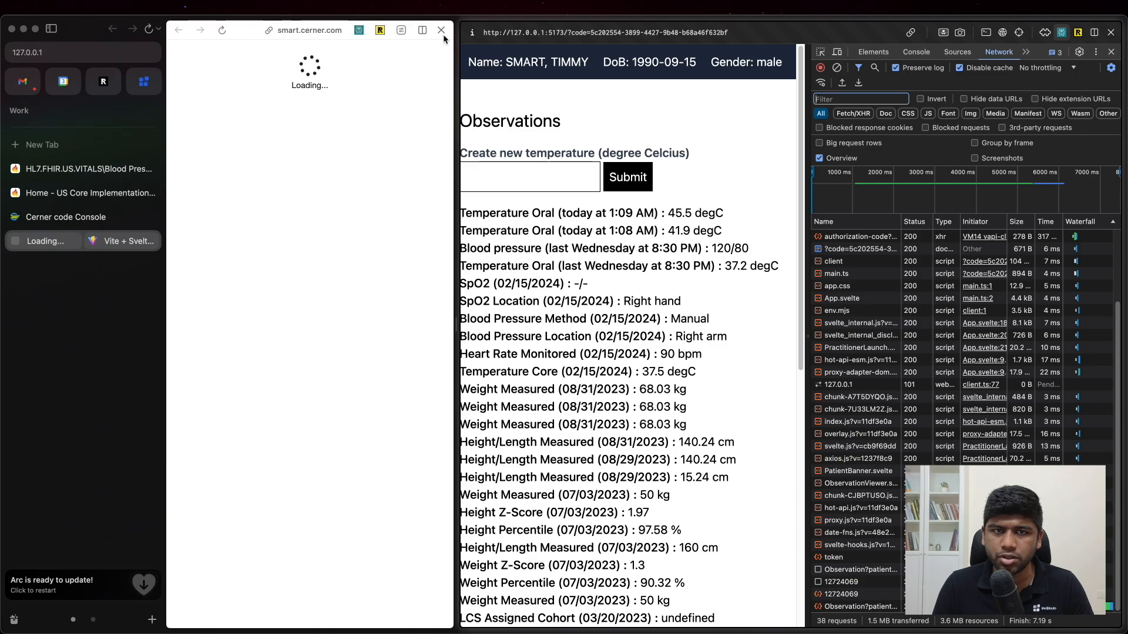
left_click(441, 30)
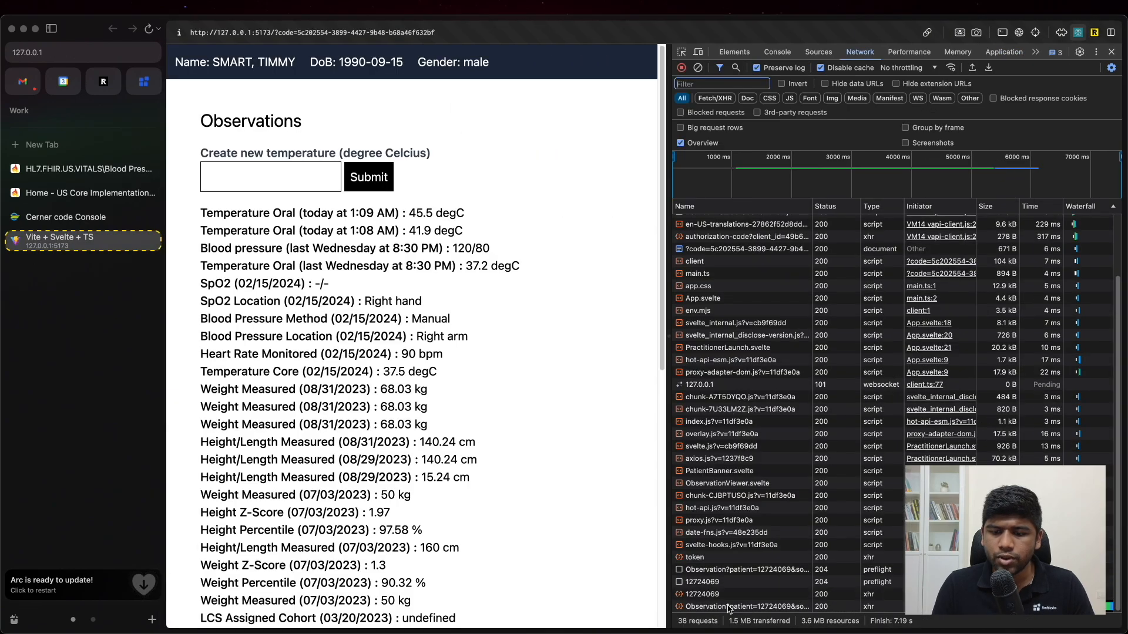
left_click(733, 606)
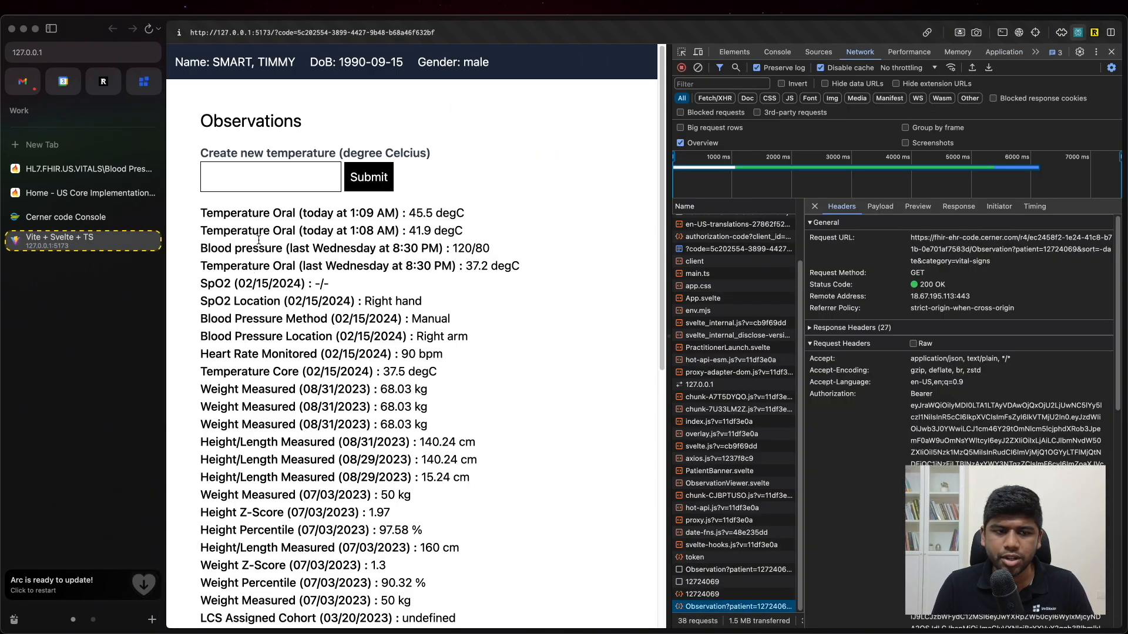
scroll("down", 3)
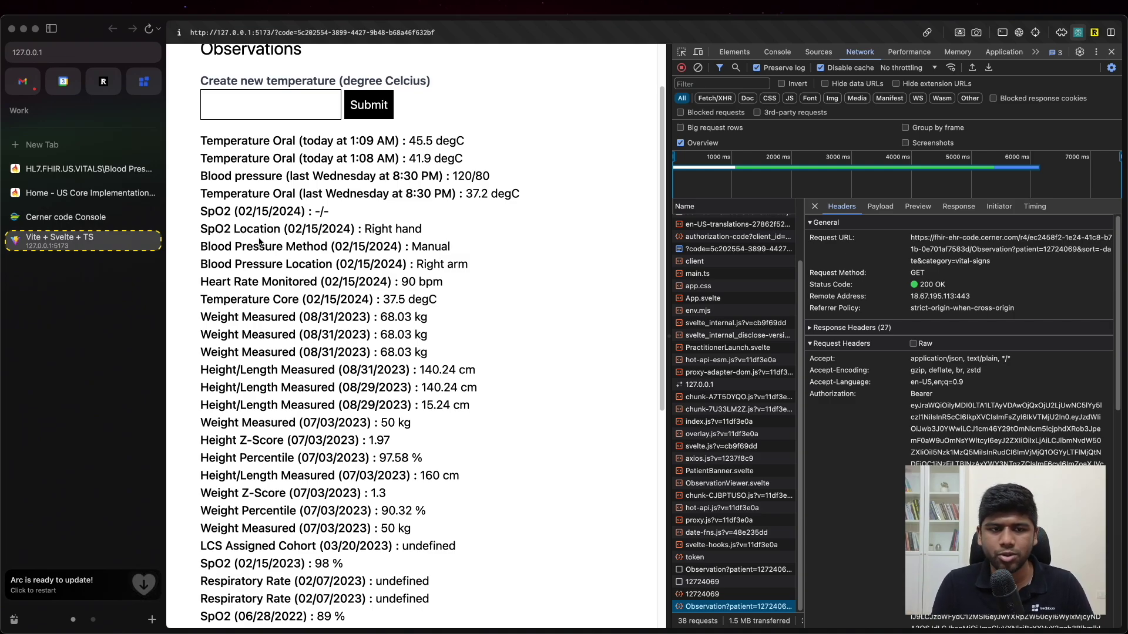
mouse_move(860, 222)
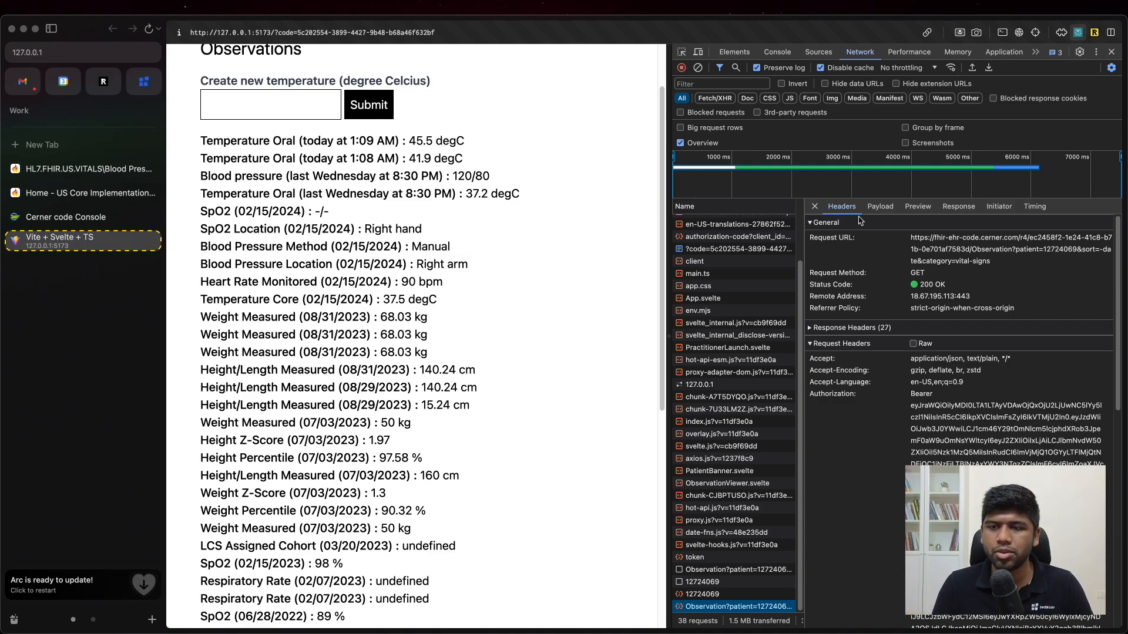
mouse_move(586, 352)
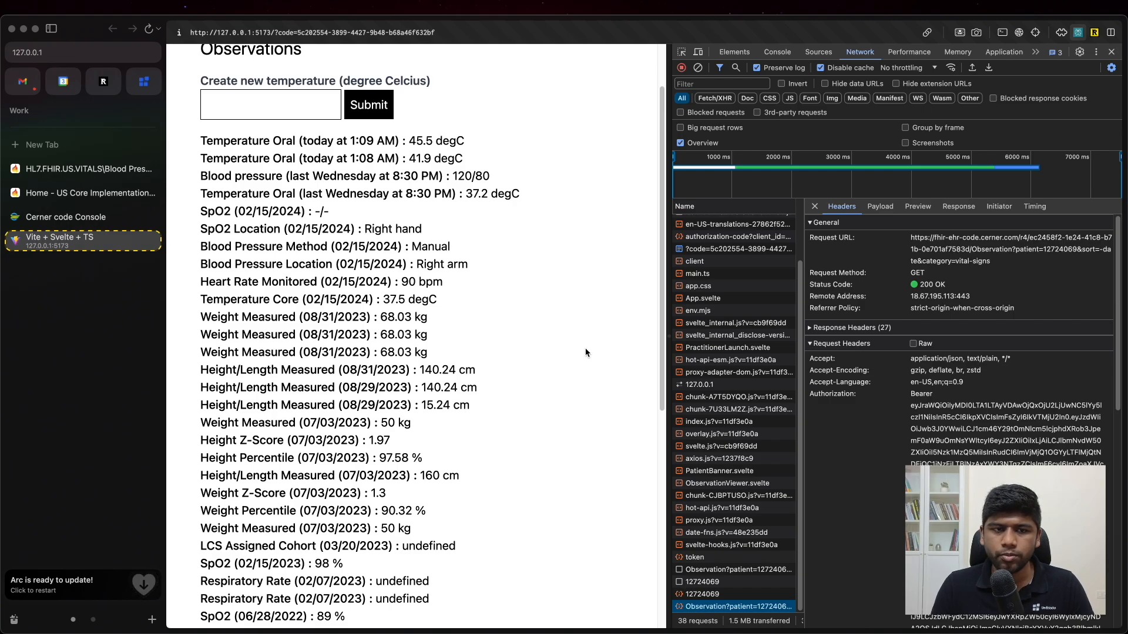
mouse_move(210, 220)
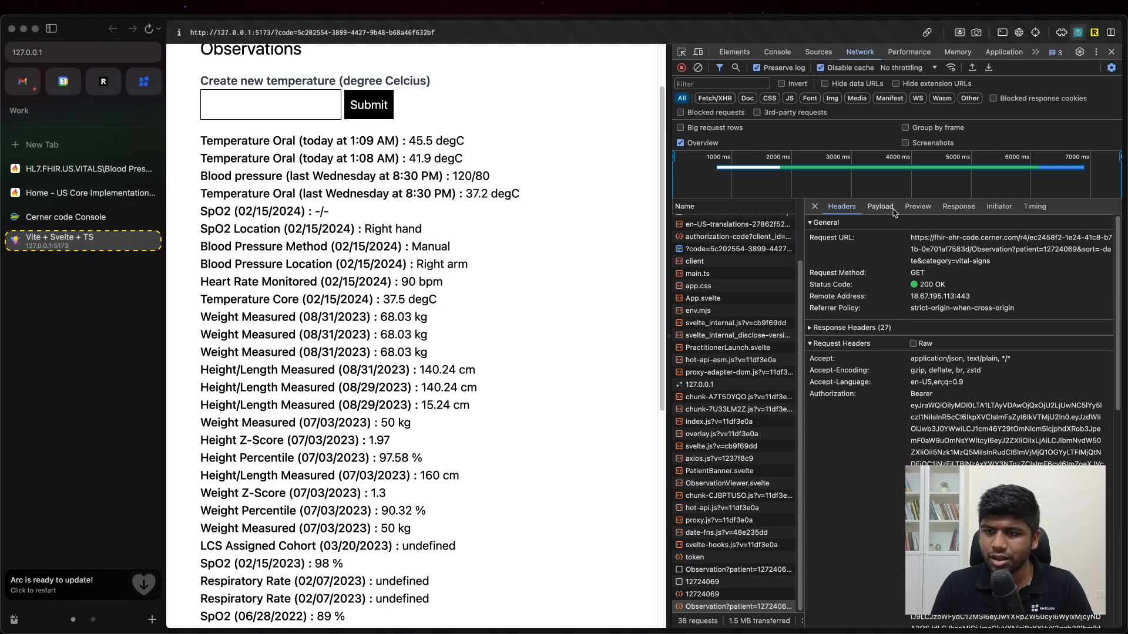
Expand the bundle's SpO2 Observation entry in the response preview to show its valueQuantity of 98 %.
left_click(917, 207)
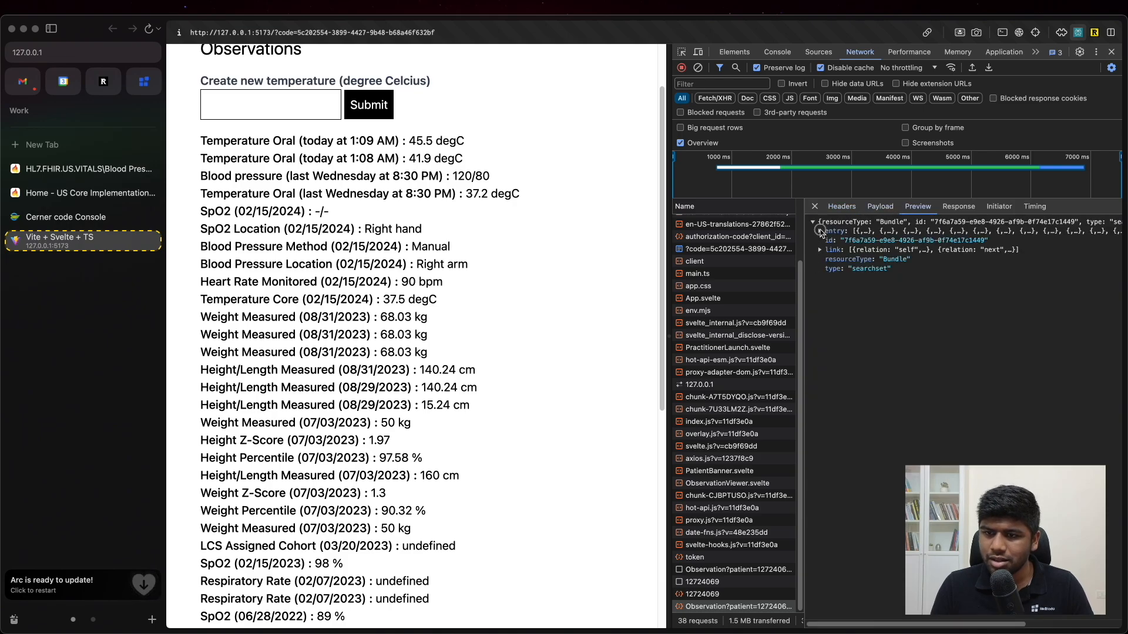
left_click(819, 231)
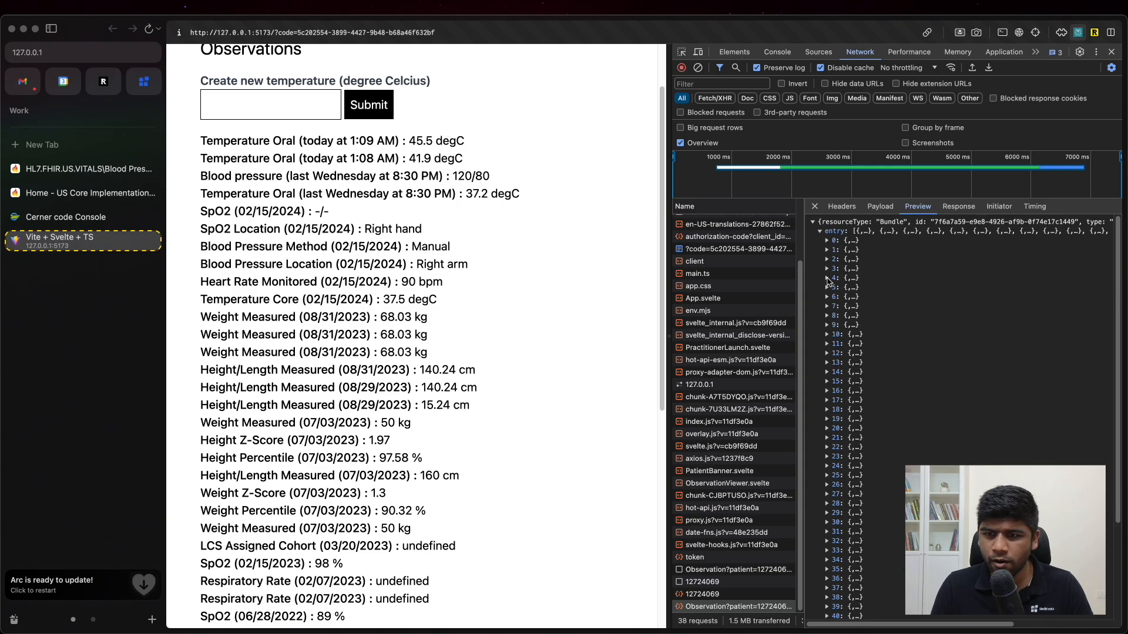
left_click(827, 278)
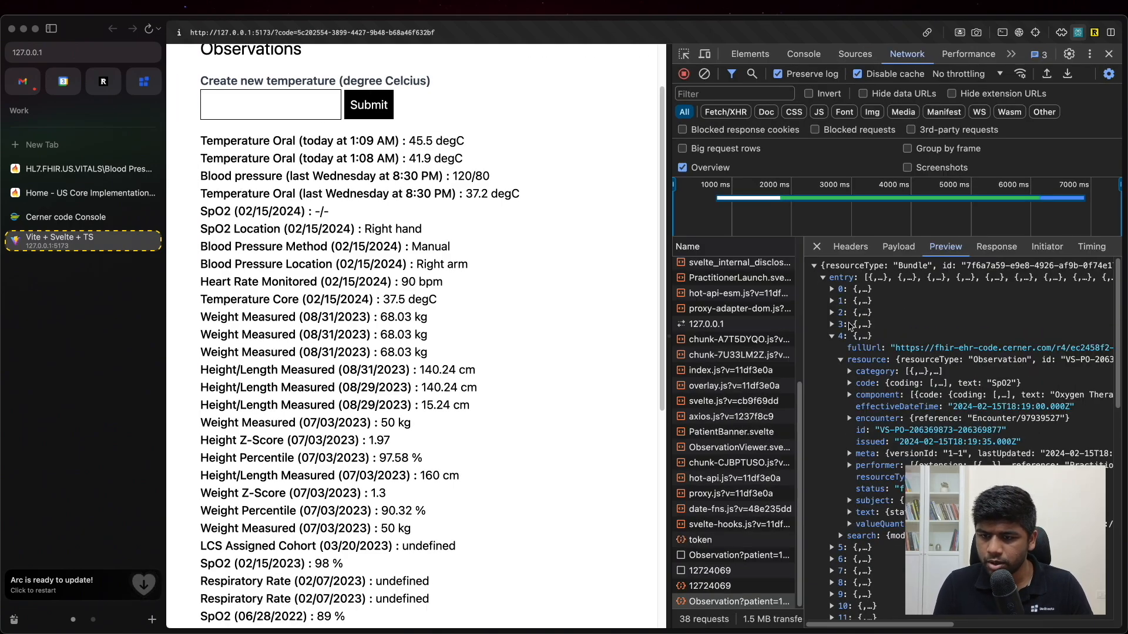
scroll("down", 3)
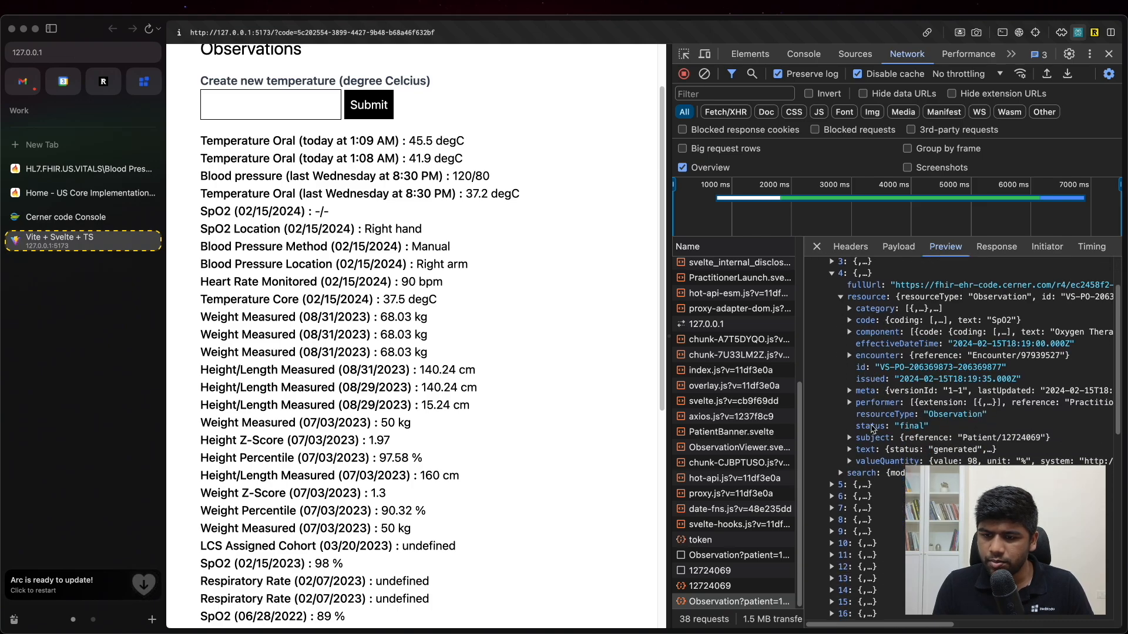
left_click(840, 416)
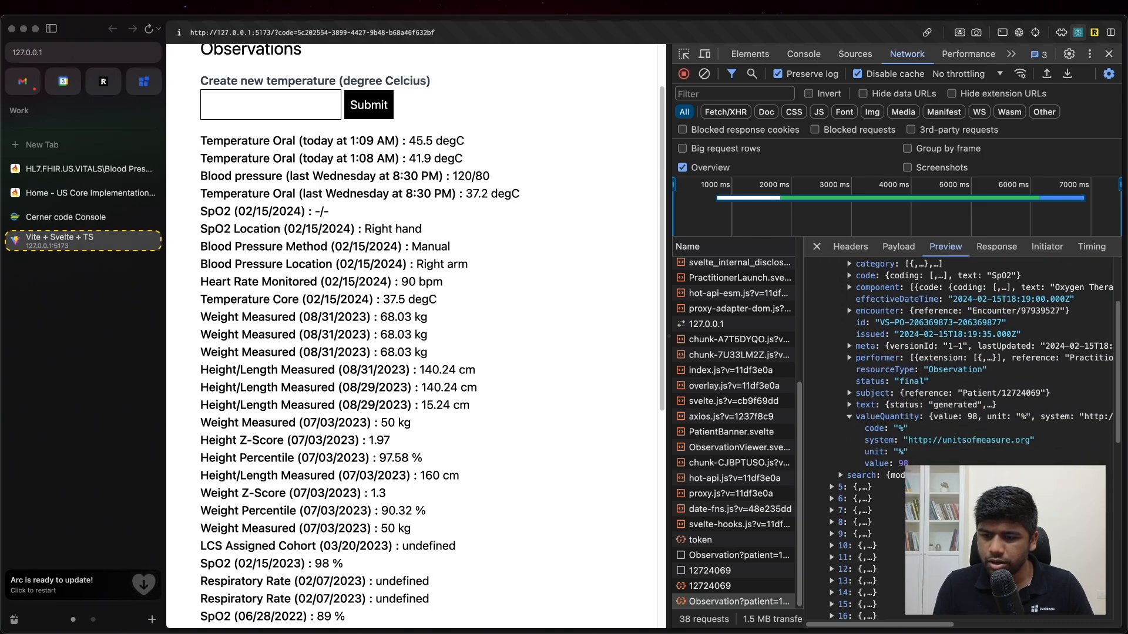
mouse_move(432, 227)
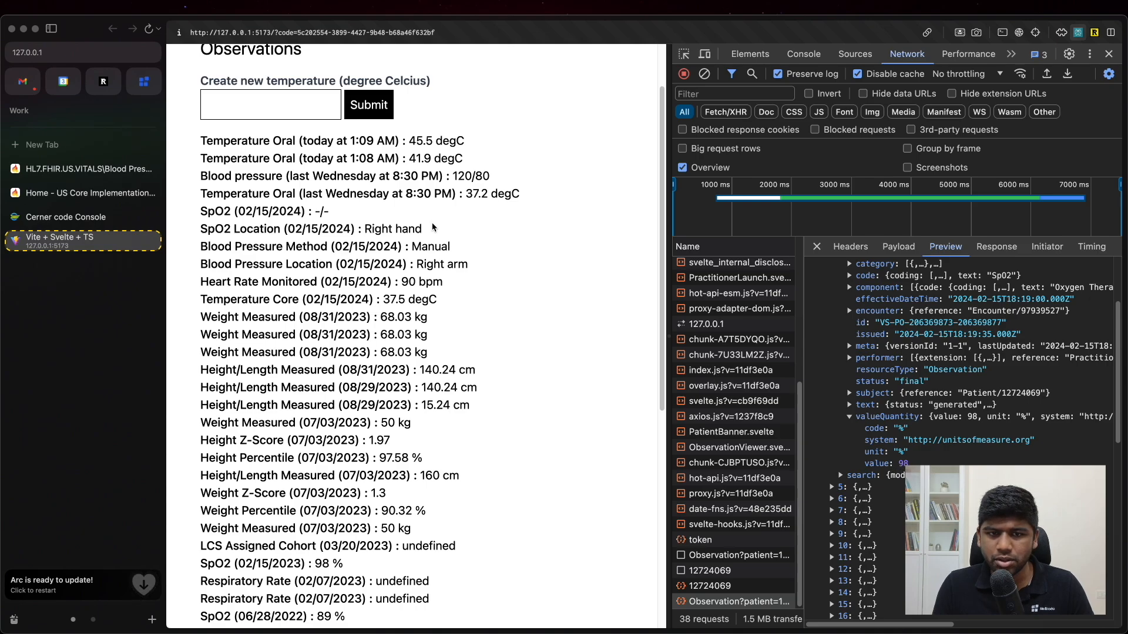
mouse_move(306, 185)
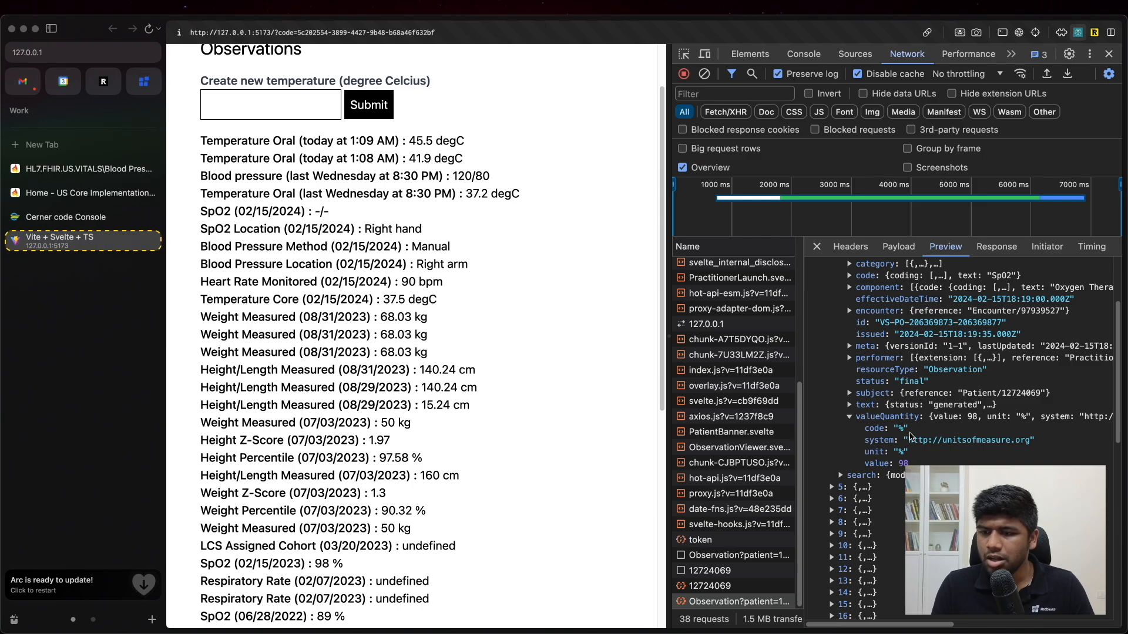
mouse_move(476, 284)
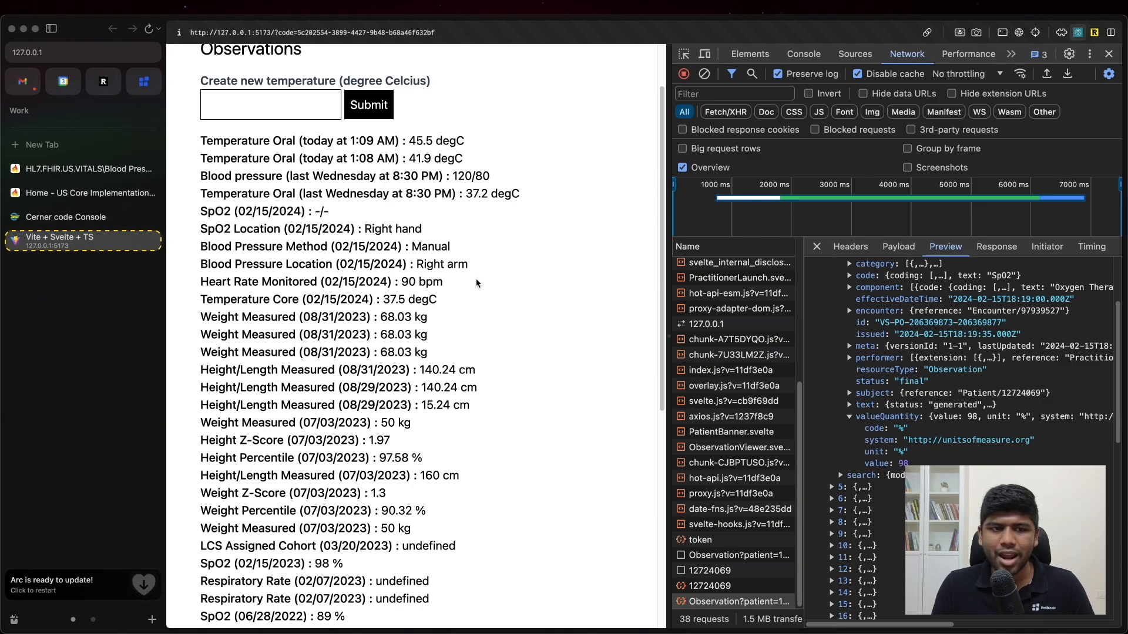
mouse_move(312, 207)
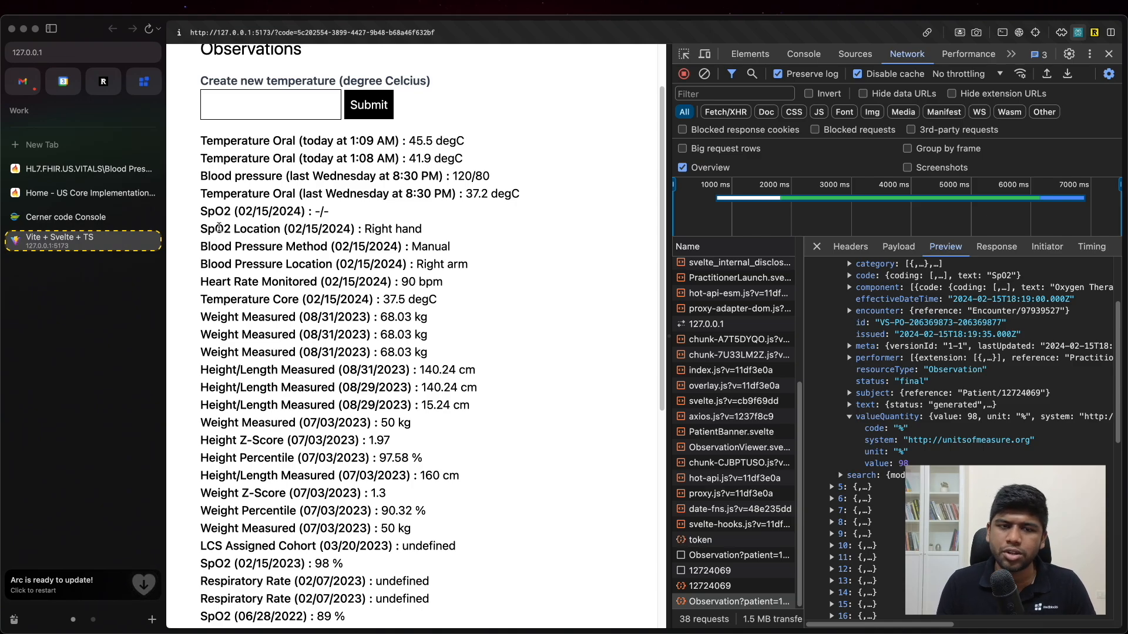
double_click(393, 229)
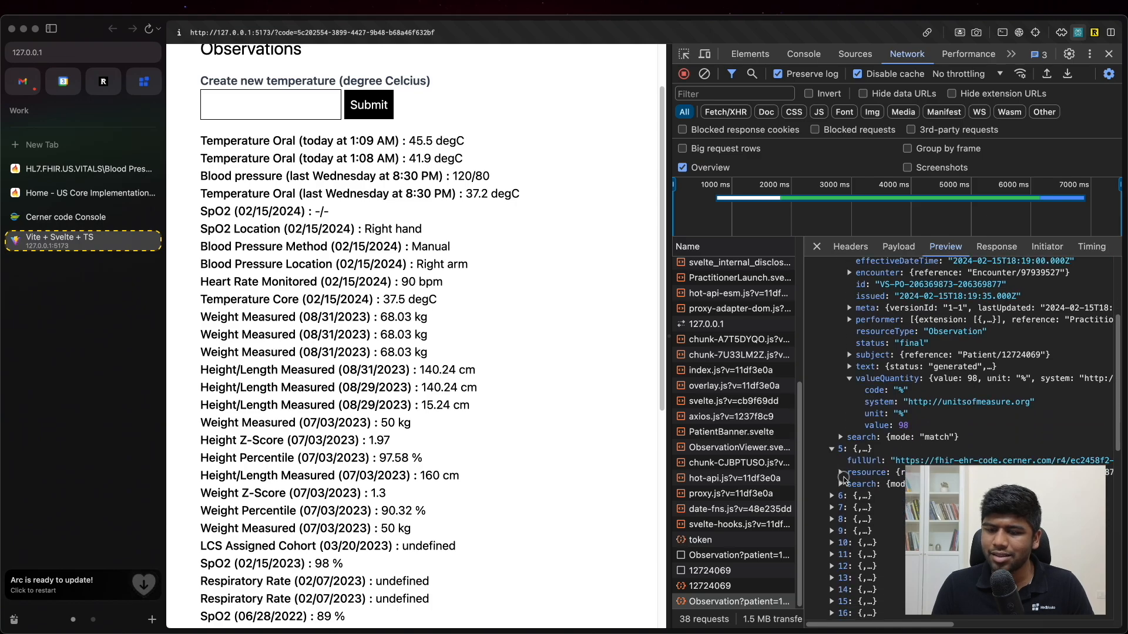
Expand entry 5's SpO2 Location Observation to its identifier, SpO2 Location coding and valueCodeableConcept coding.
left_click(840, 473)
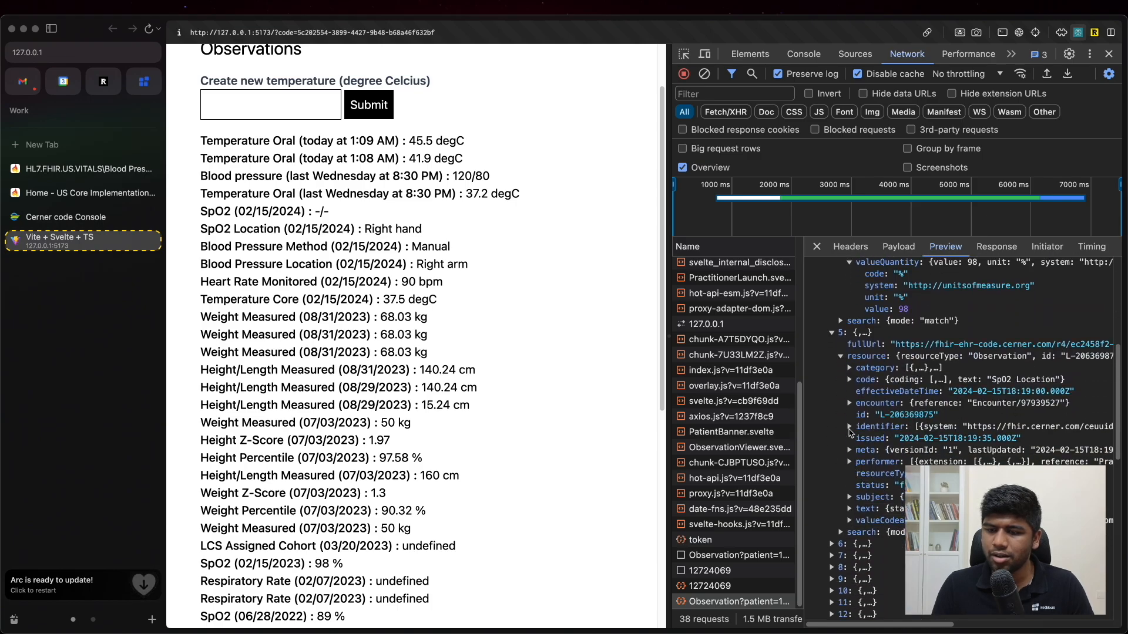
left_click(851, 520)
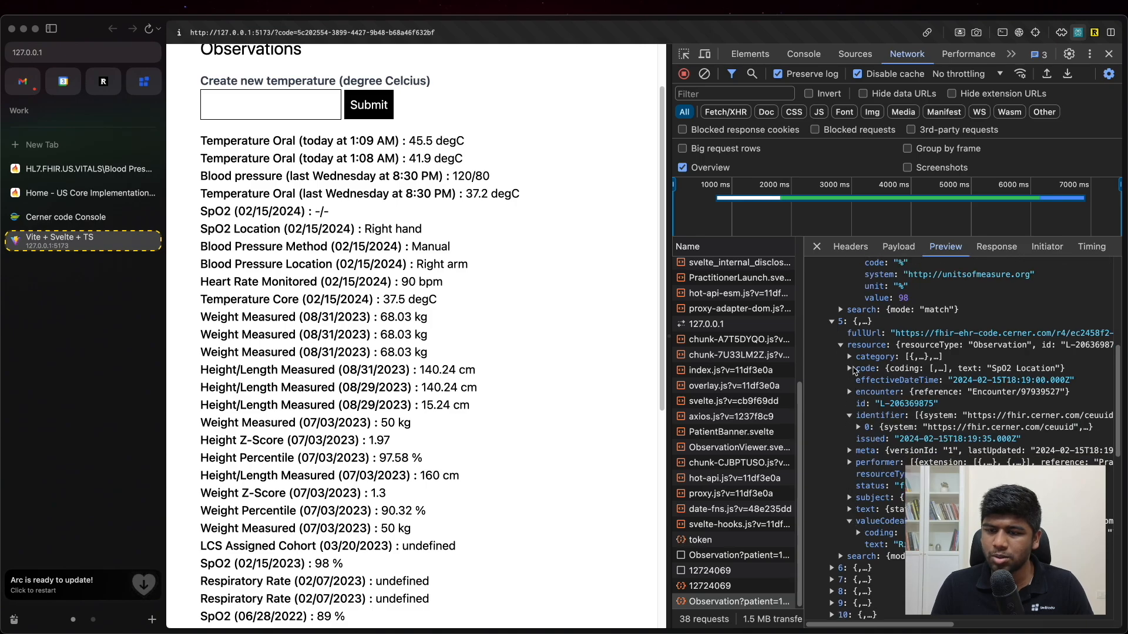
left_click(850, 367)
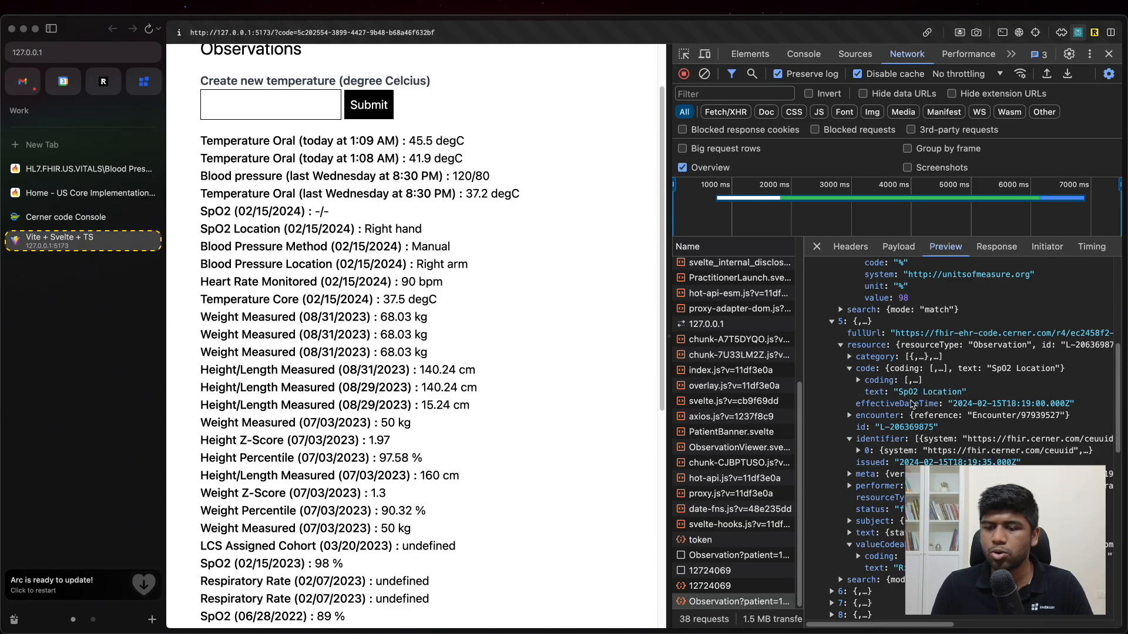
mouse_move(876, 563)
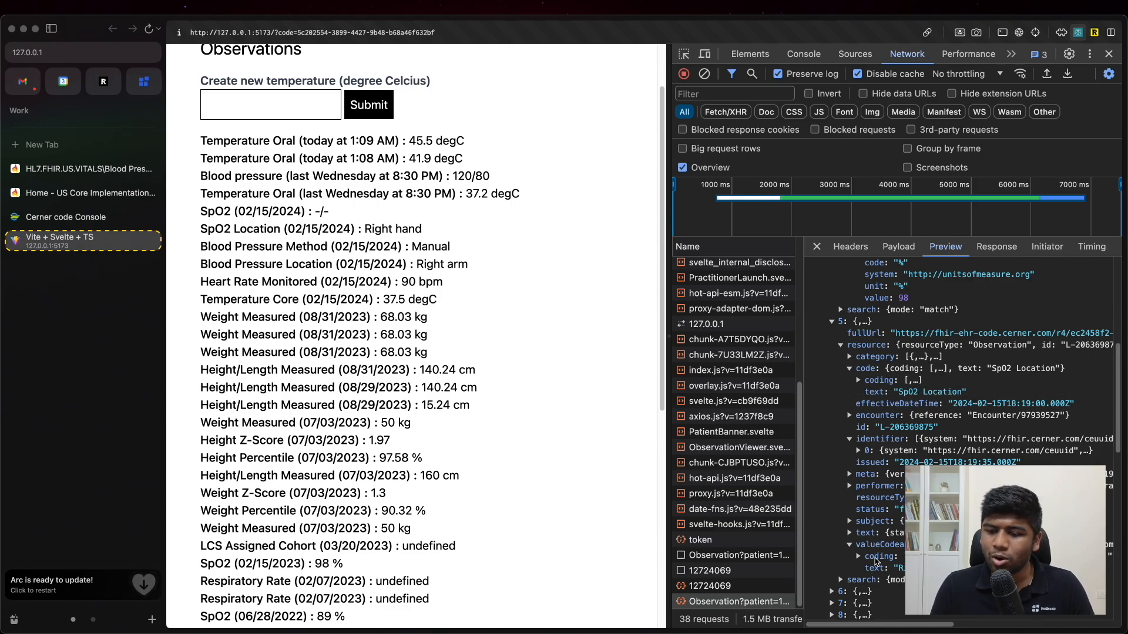
left_click(860, 556)
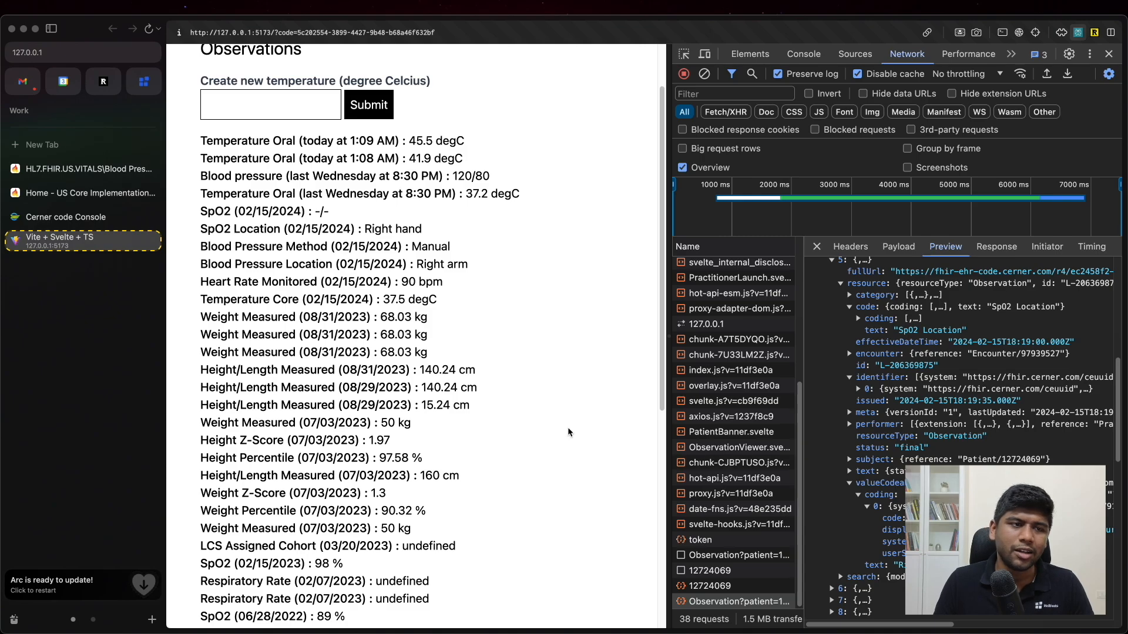
Open the US Core Pulse Oximetry Profile in a new tab, review its Mandatory elements, and return to the Vite + Svelte app.
left_click(89, 193)
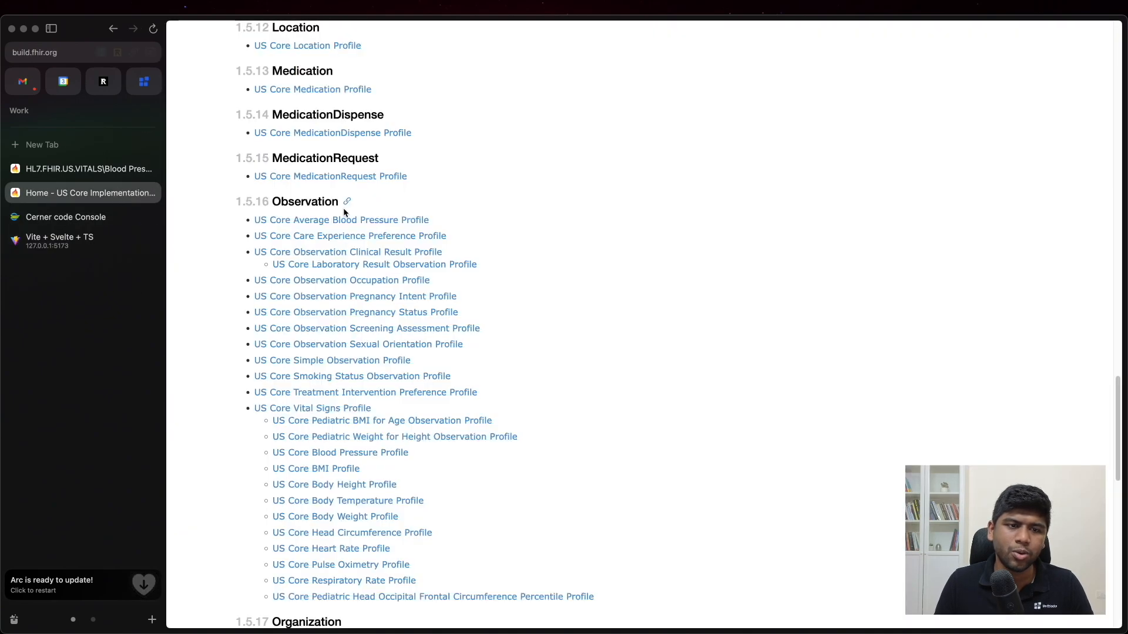
scroll("down", 3)
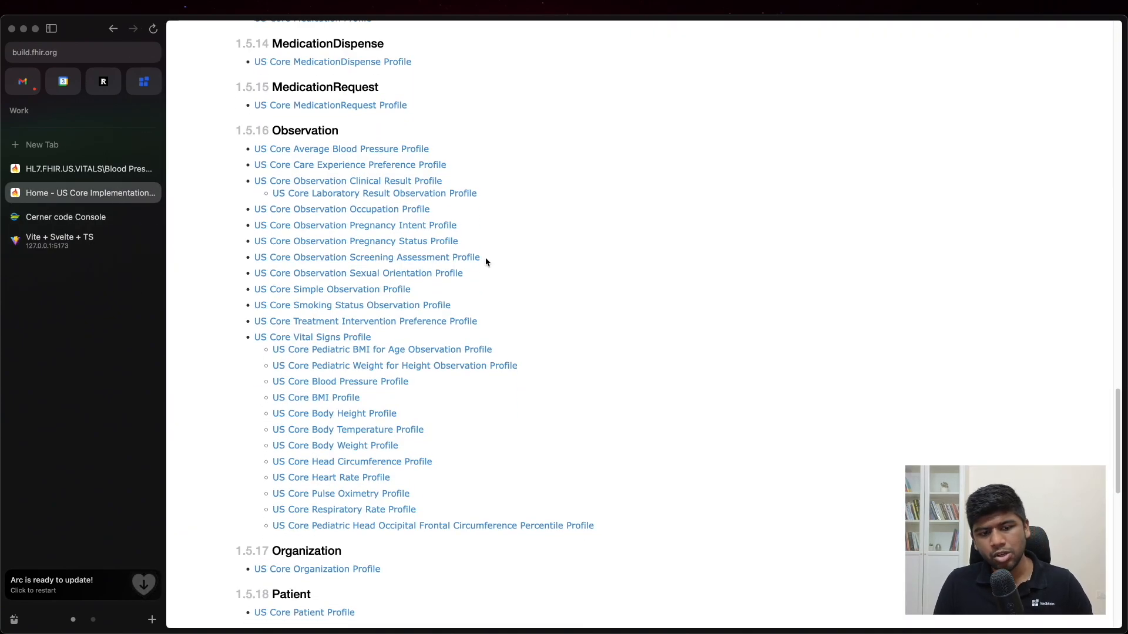
mouse_move(316, 397)
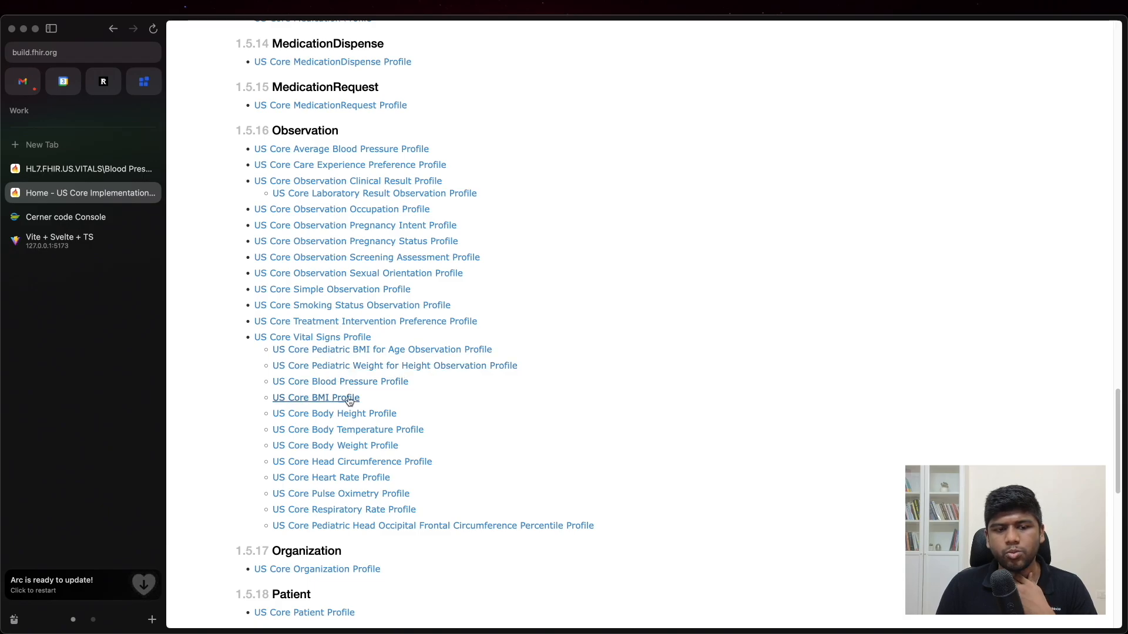
scroll("up", 3)
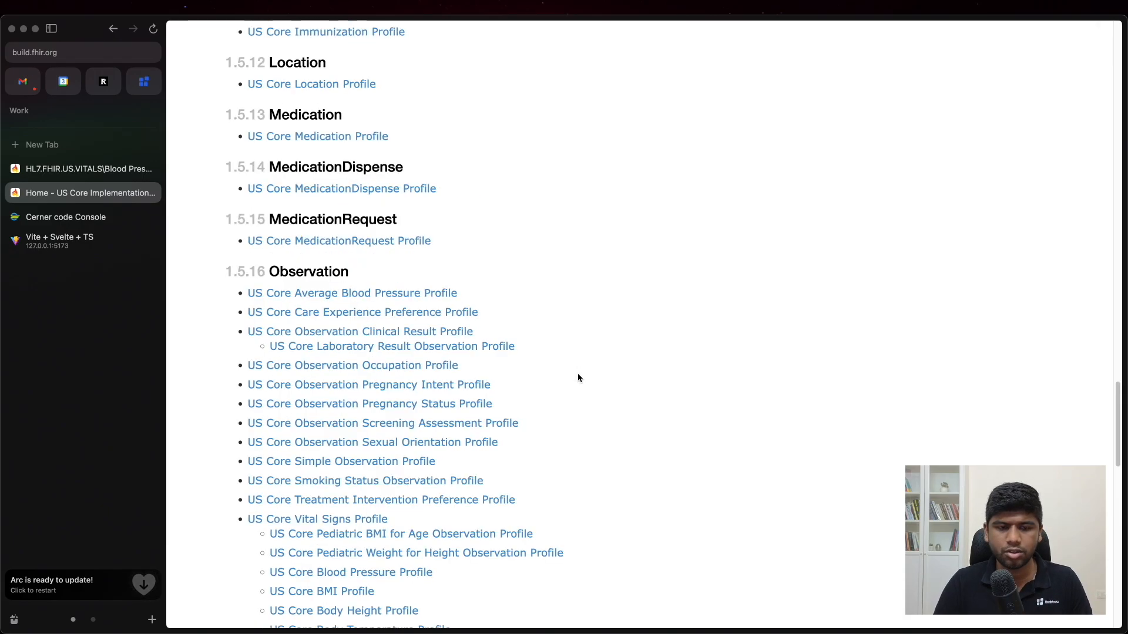
scroll("down", 3)
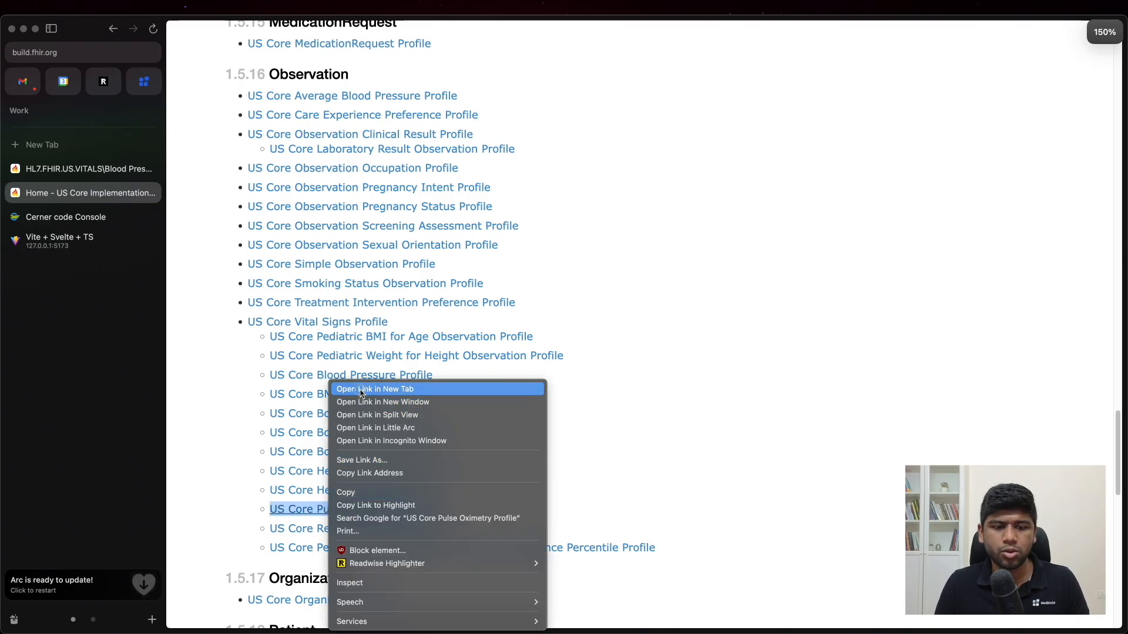
left_click(375, 389)
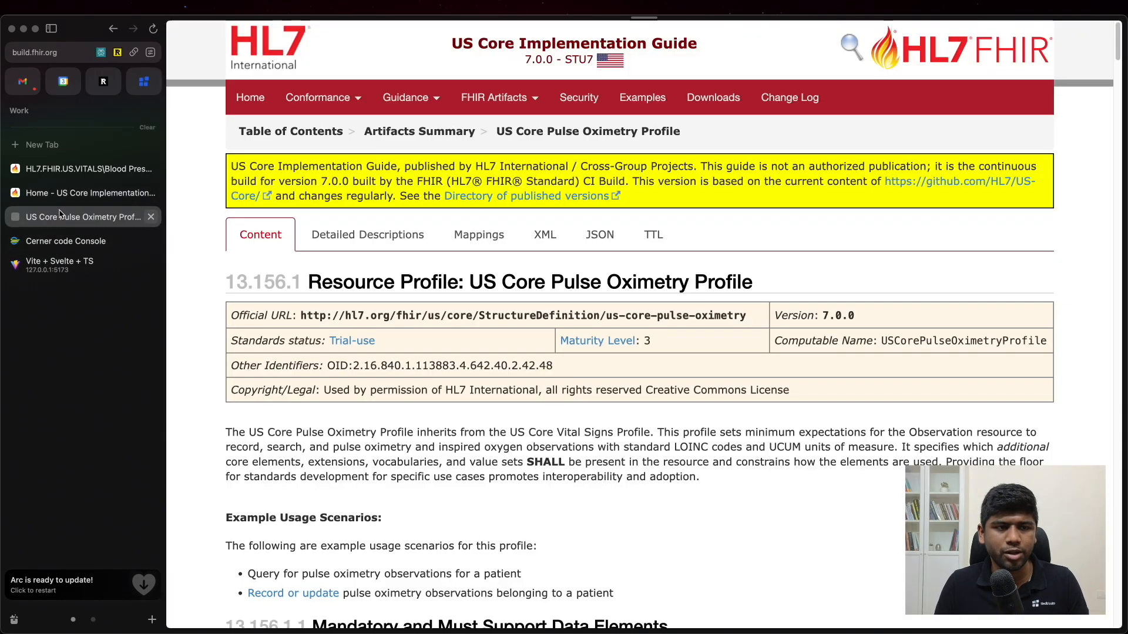
scroll("down", 3)
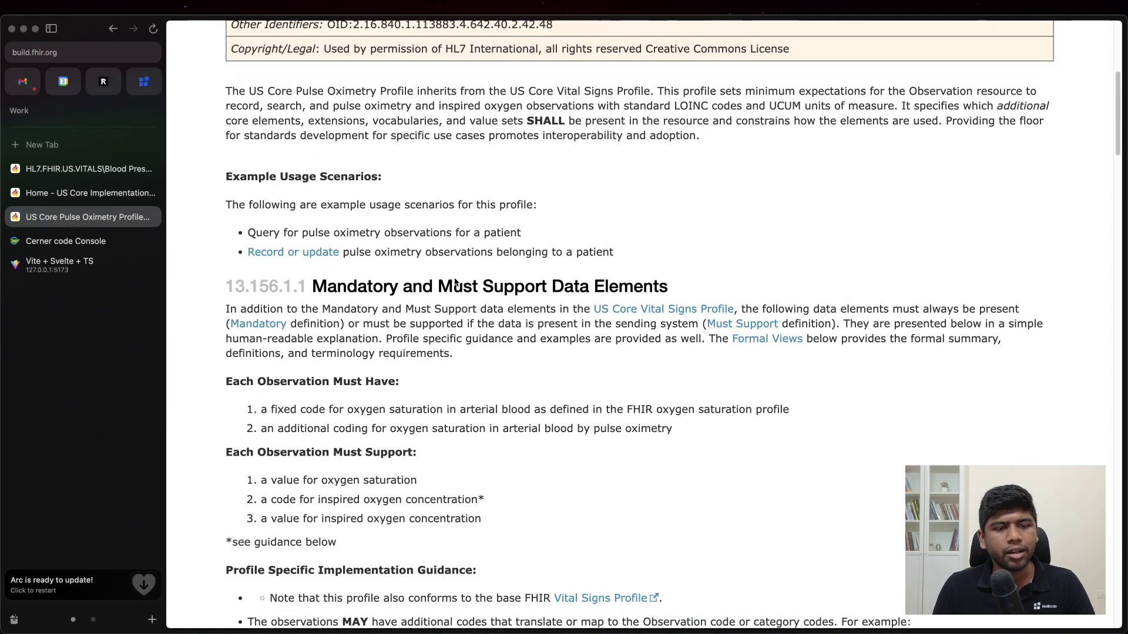
left_click(60, 266)
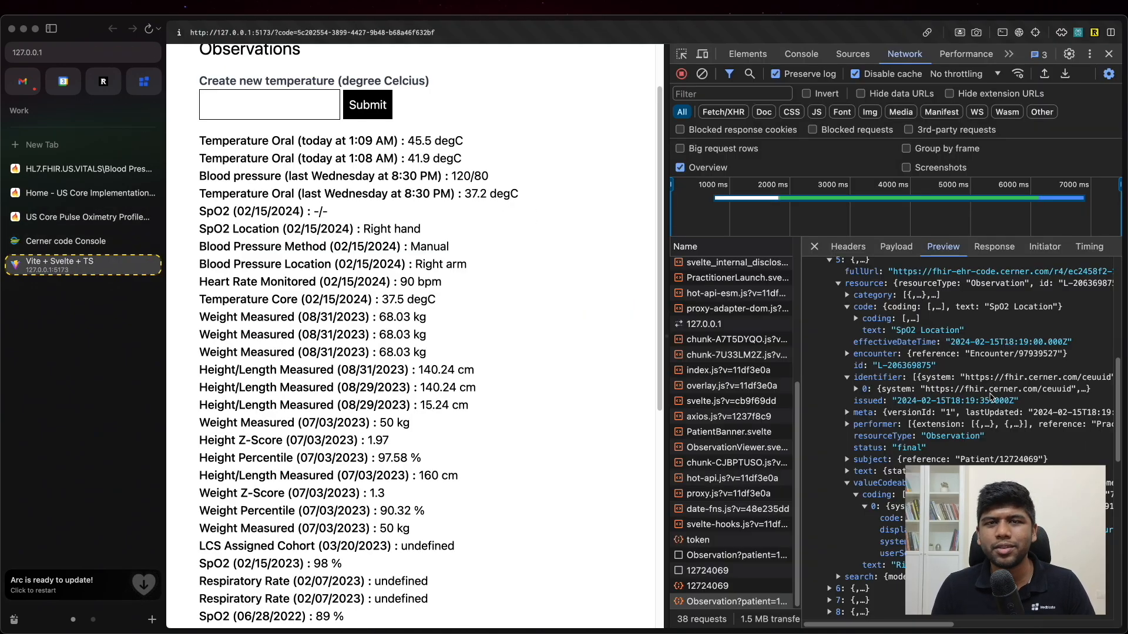
mouse_move(976, 413)
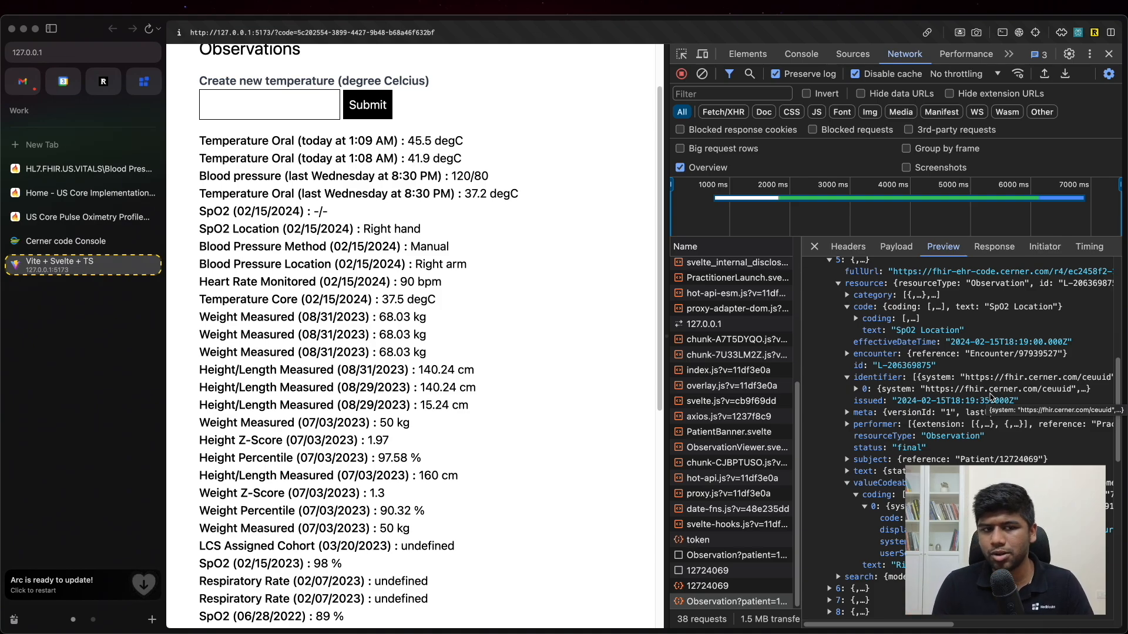
mouse_move(83, 216)
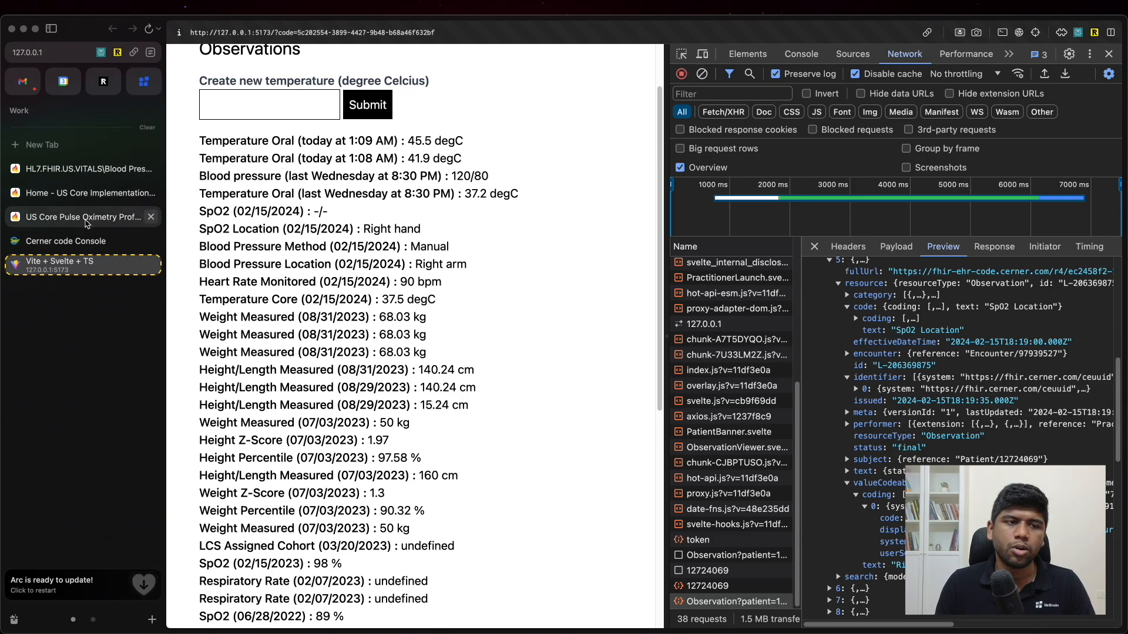
Scroll the Pulse Oximetry profile's guidance and Differential Table of inspired-oxygen components, then return to the Vite + Svelte app.
left_click(82, 216)
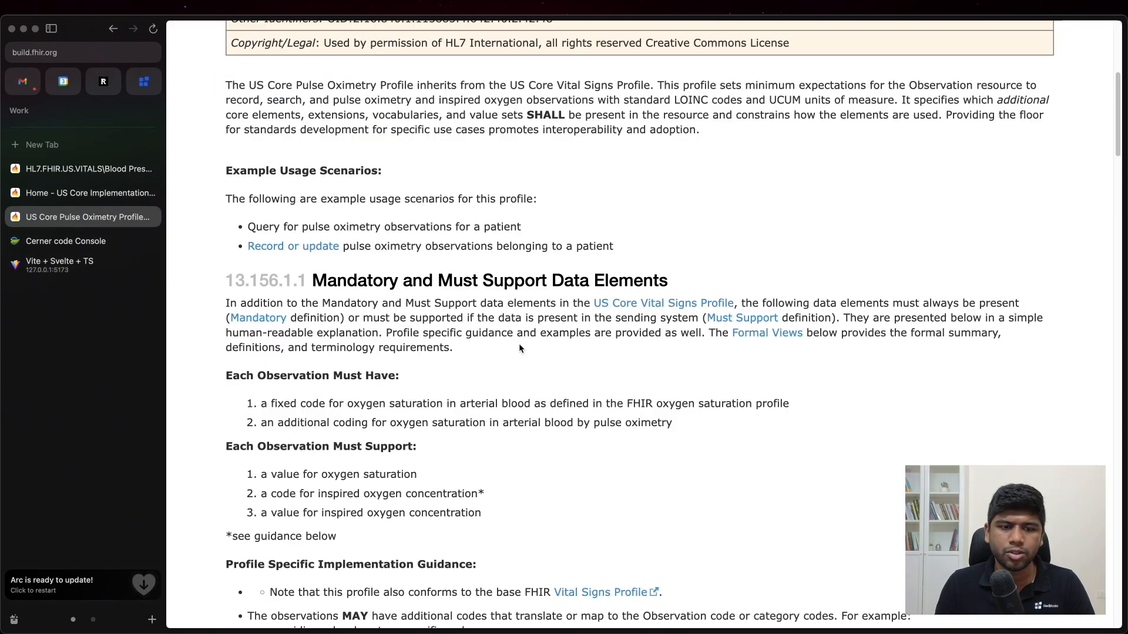
scroll("down", 3)
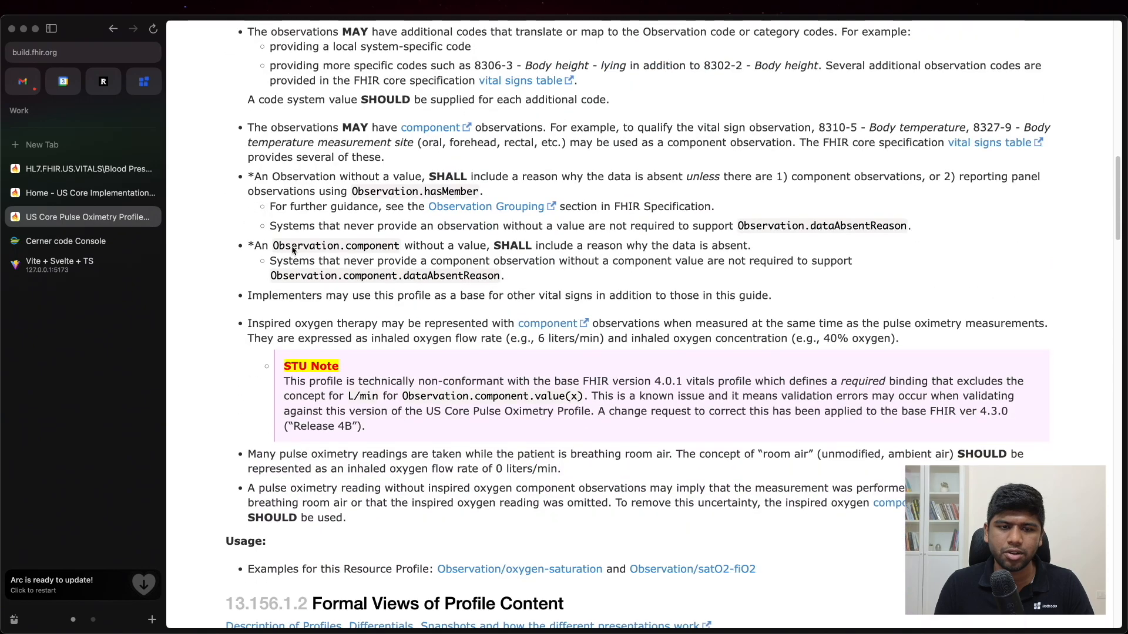
scroll("down", 3)
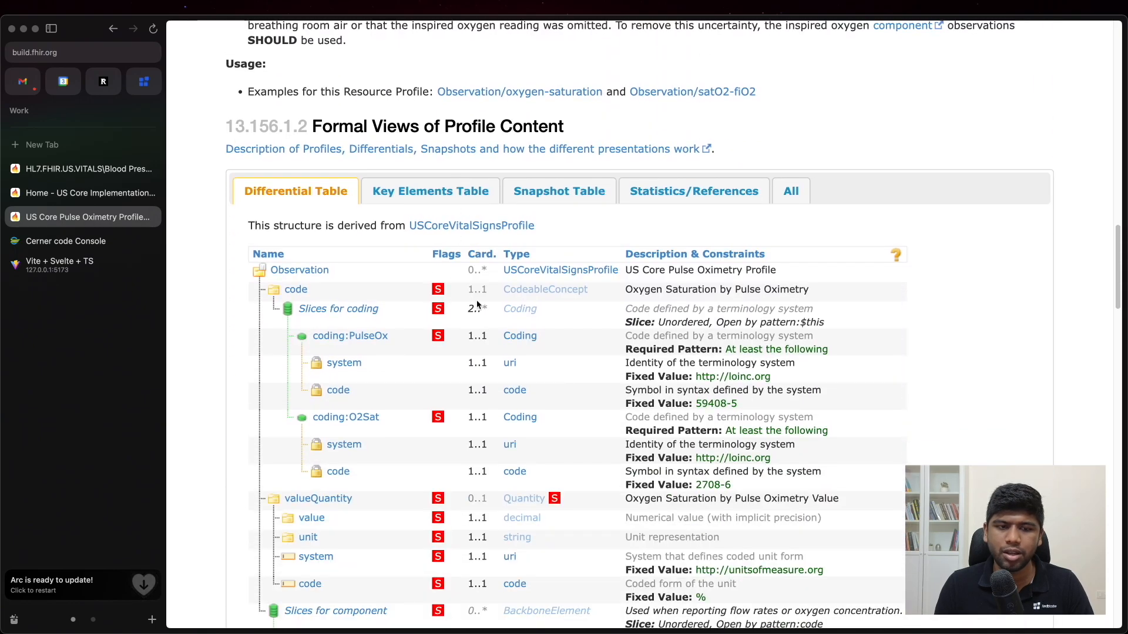
scroll("down", 3)
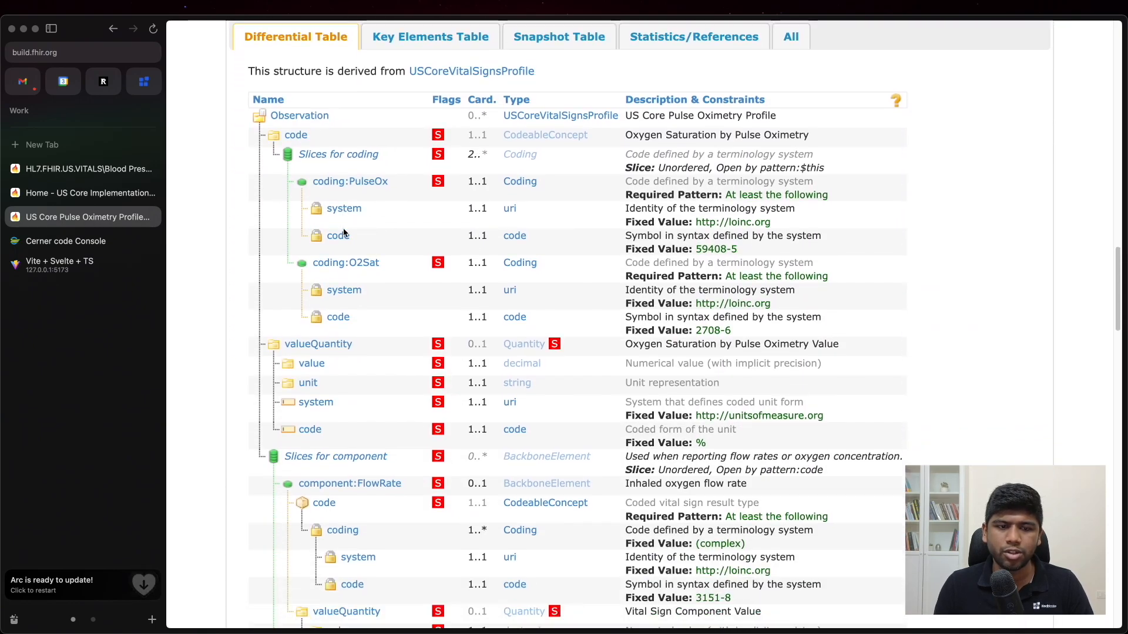
scroll("down", 3)
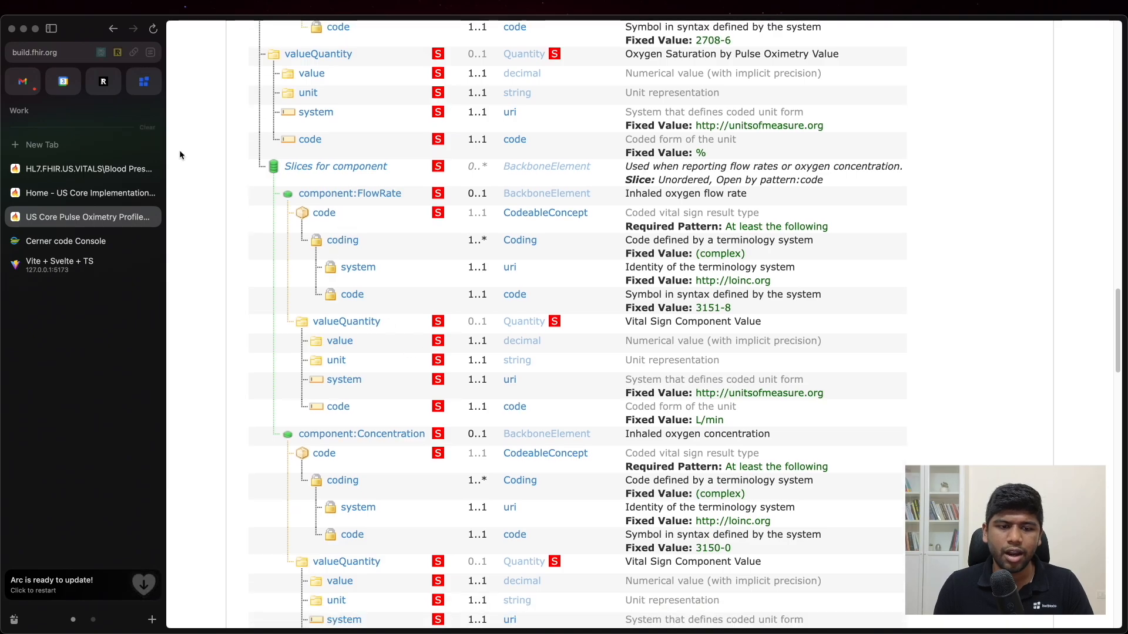
scroll("up", 3)
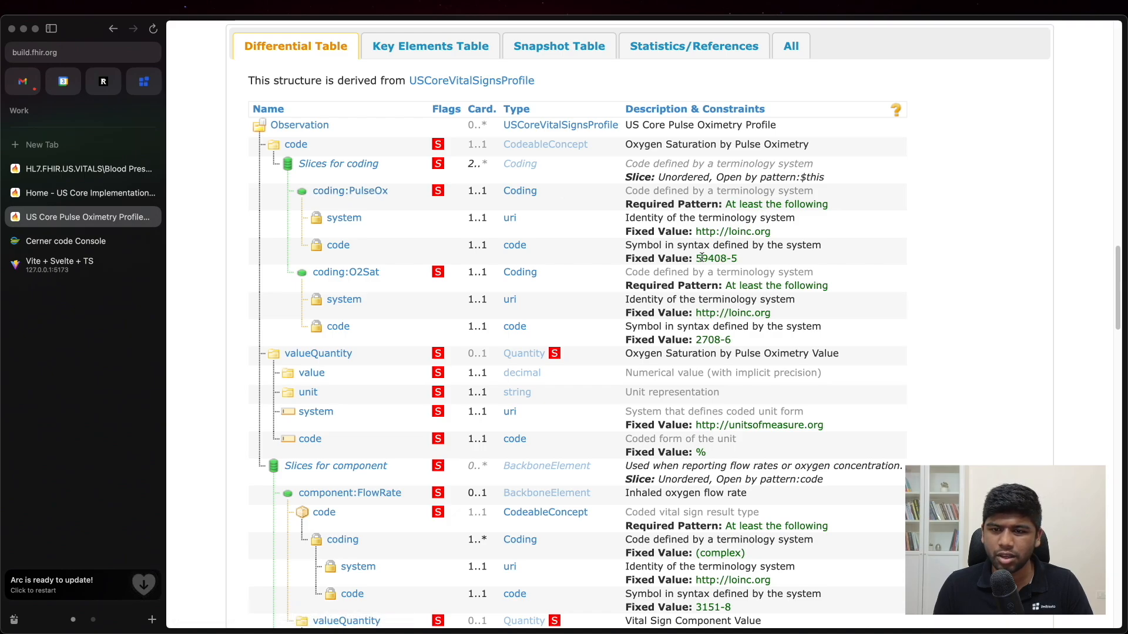
scroll("down", 3)
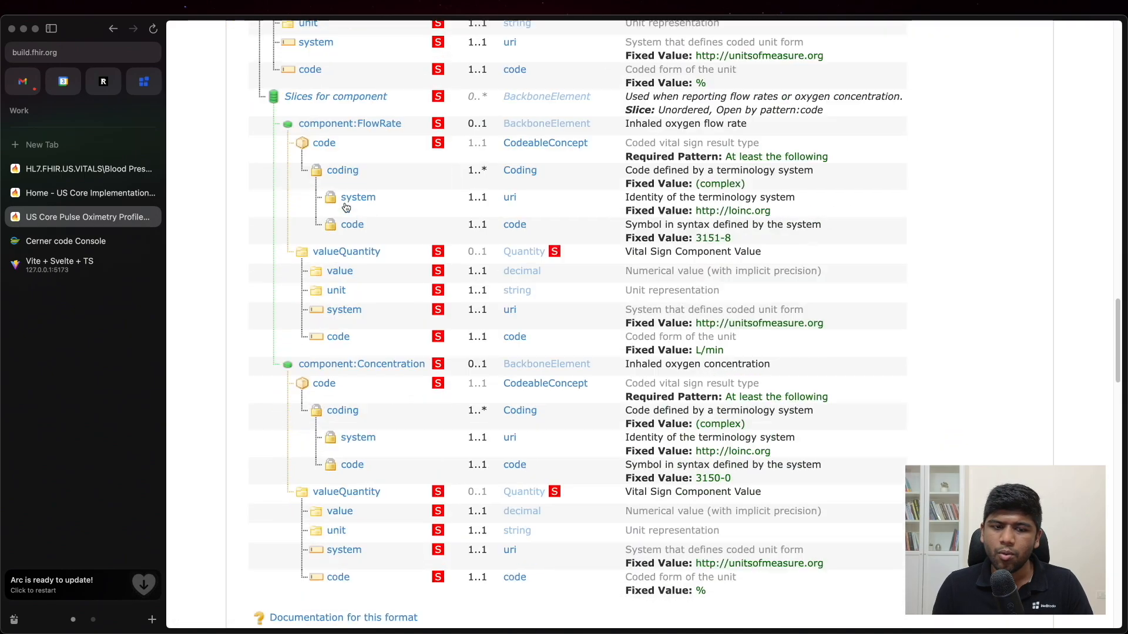
scroll("down", 3)
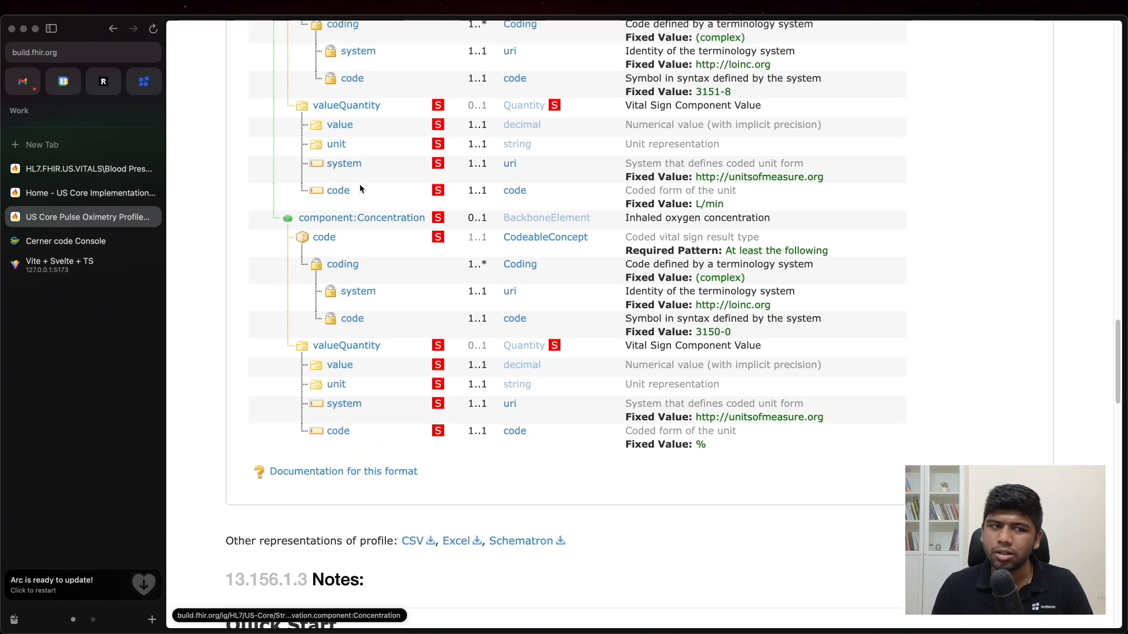
left_click(82, 266)
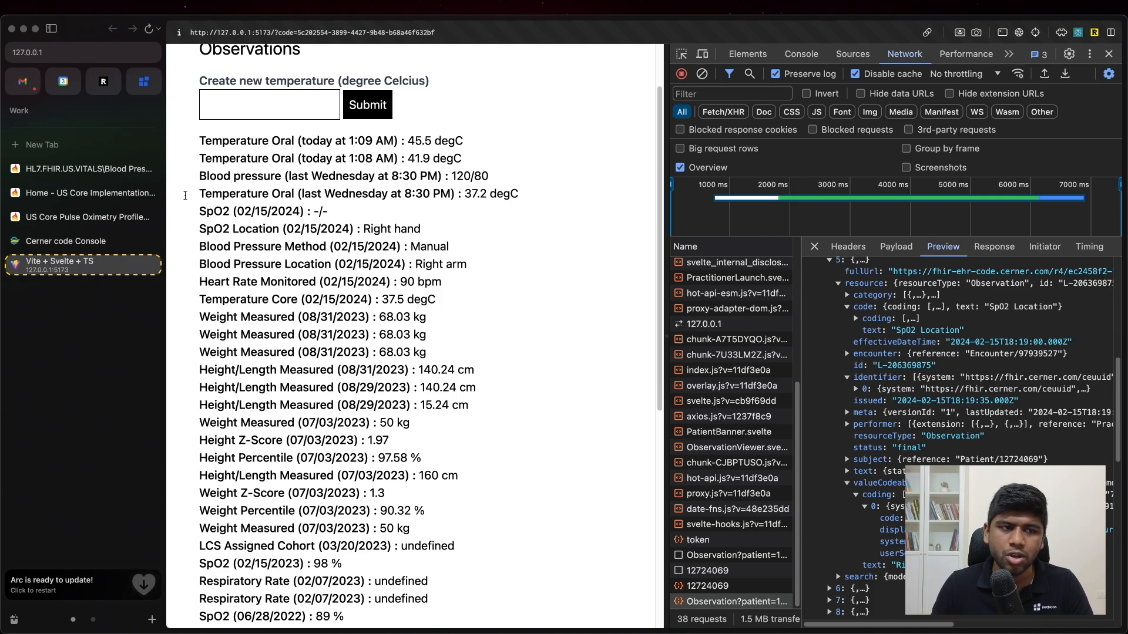
Recheck the Pulse Oximetry Differential Table and go back to the US Core IG home Observation profiles list.
left_click(90, 216)
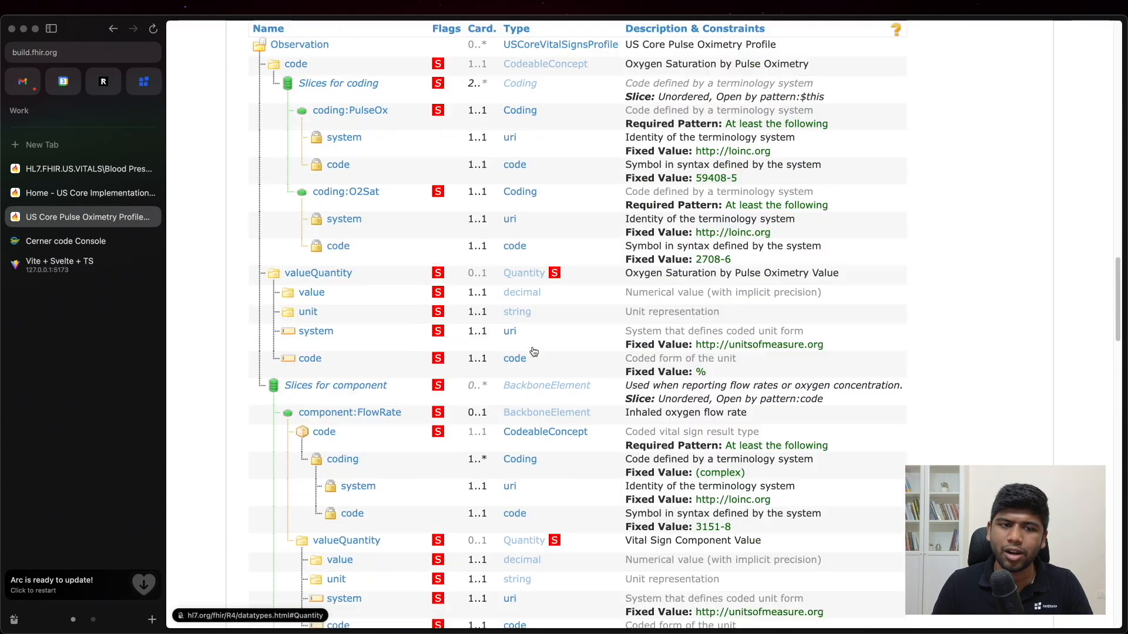
scroll("up", 3)
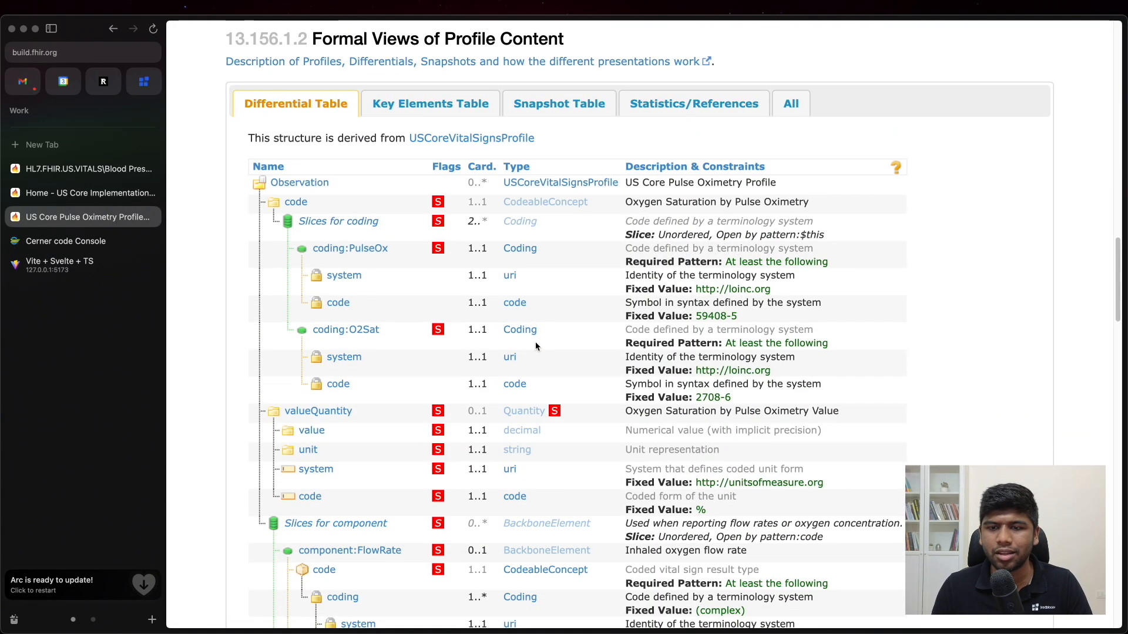
scroll("down", 3)
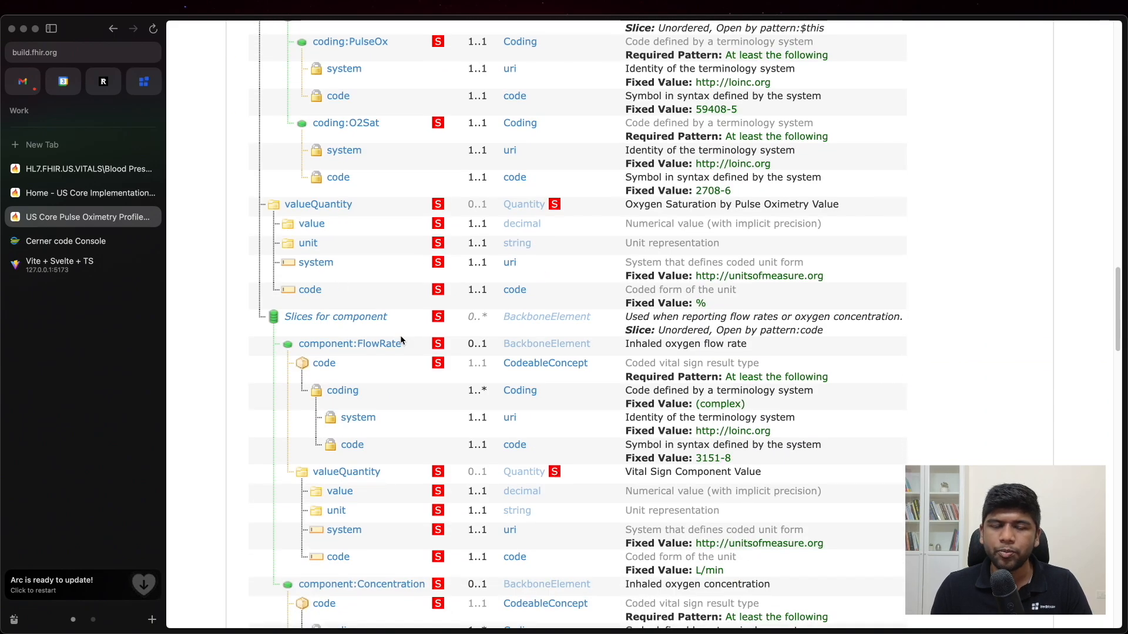
left_click(89, 193)
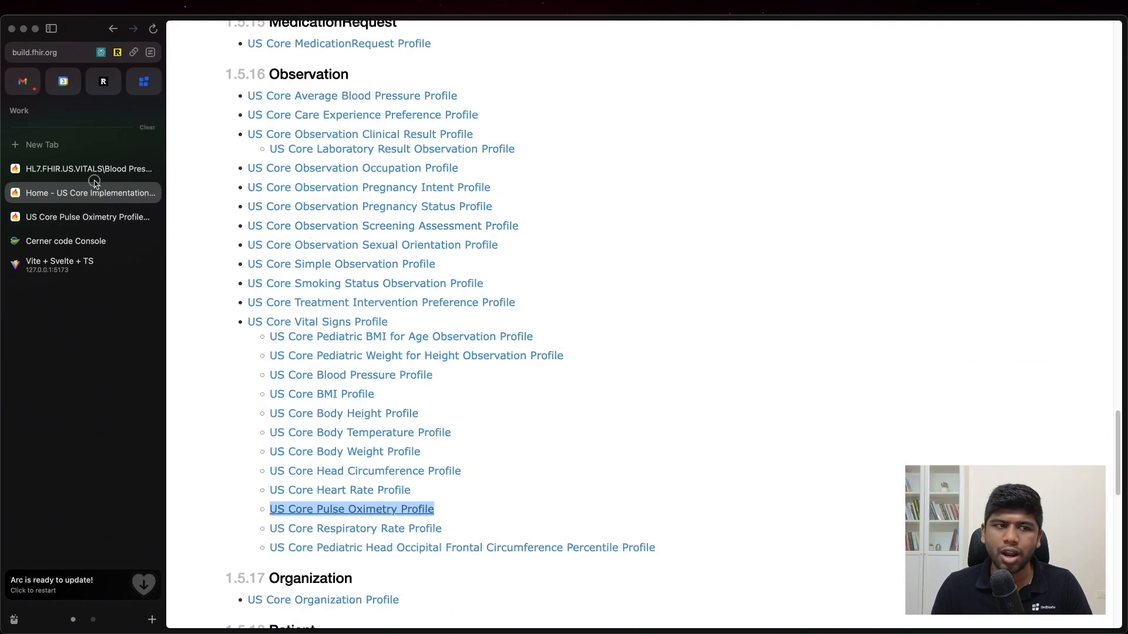
Scroll through the HL7 Vital Signs Blood Pressure Panel differential table and its extensions.
left_click(86, 168)
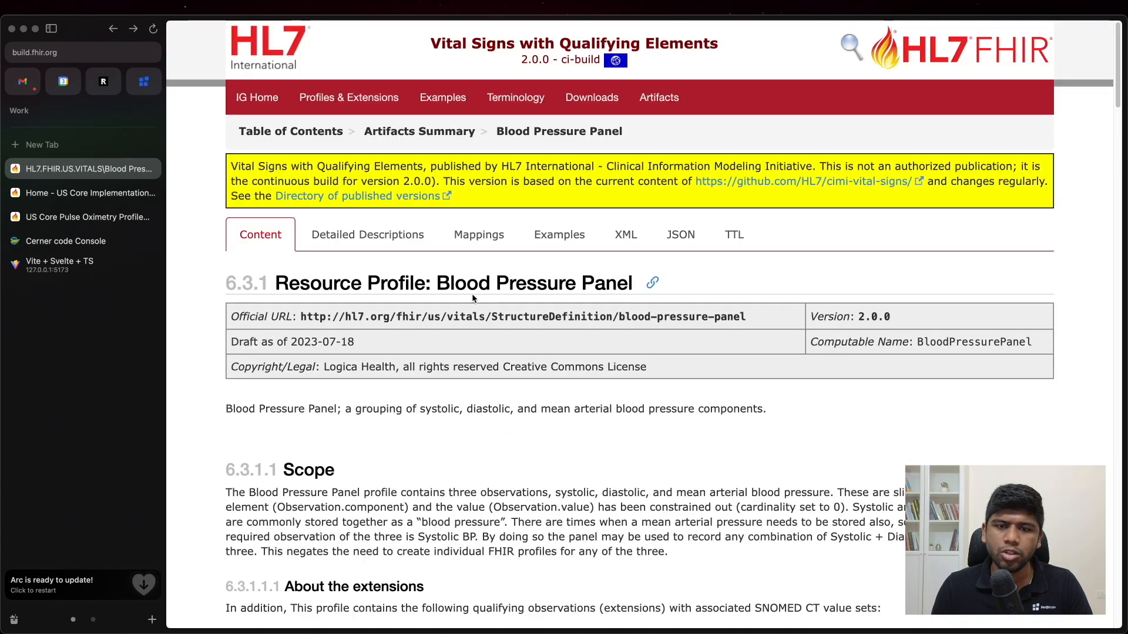
scroll("down", 3)
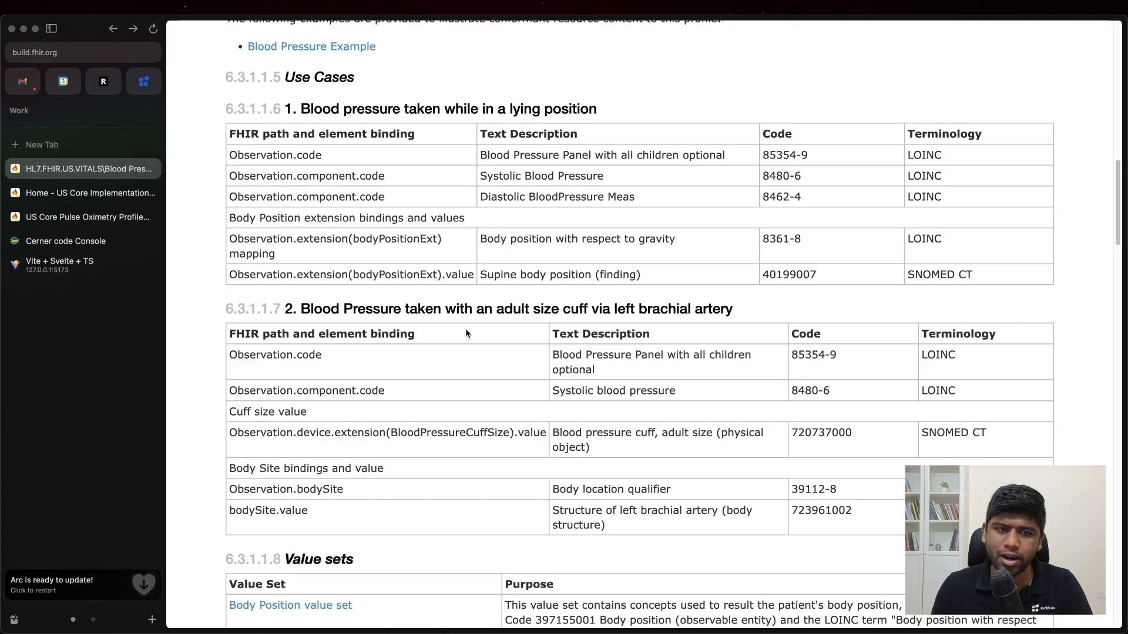
scroll("down", 3)
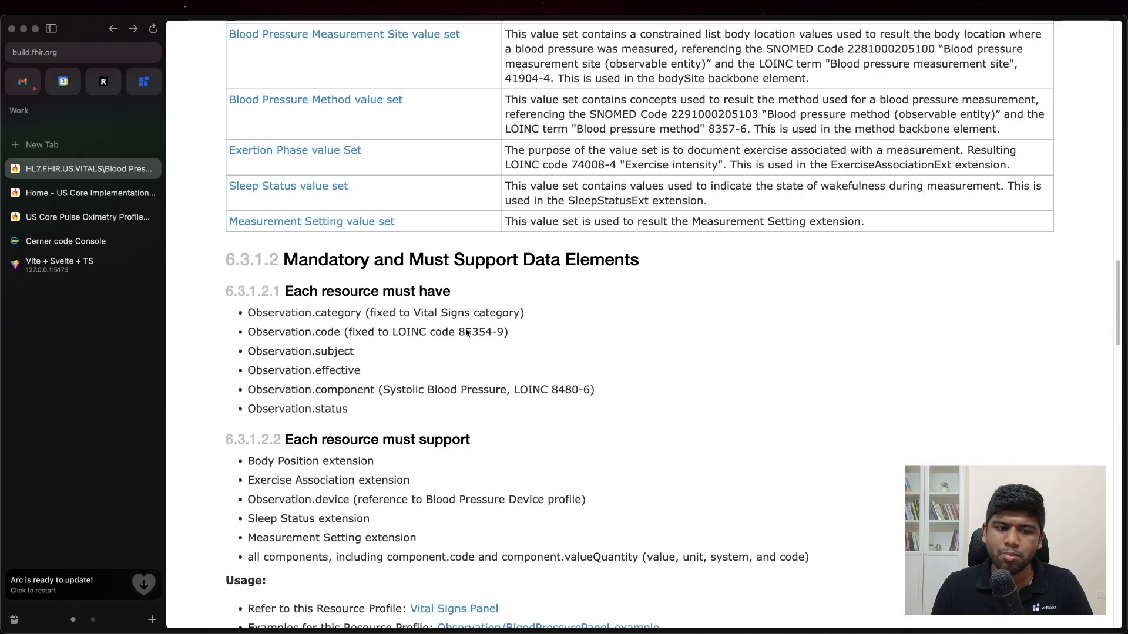
scroll("down", 3)
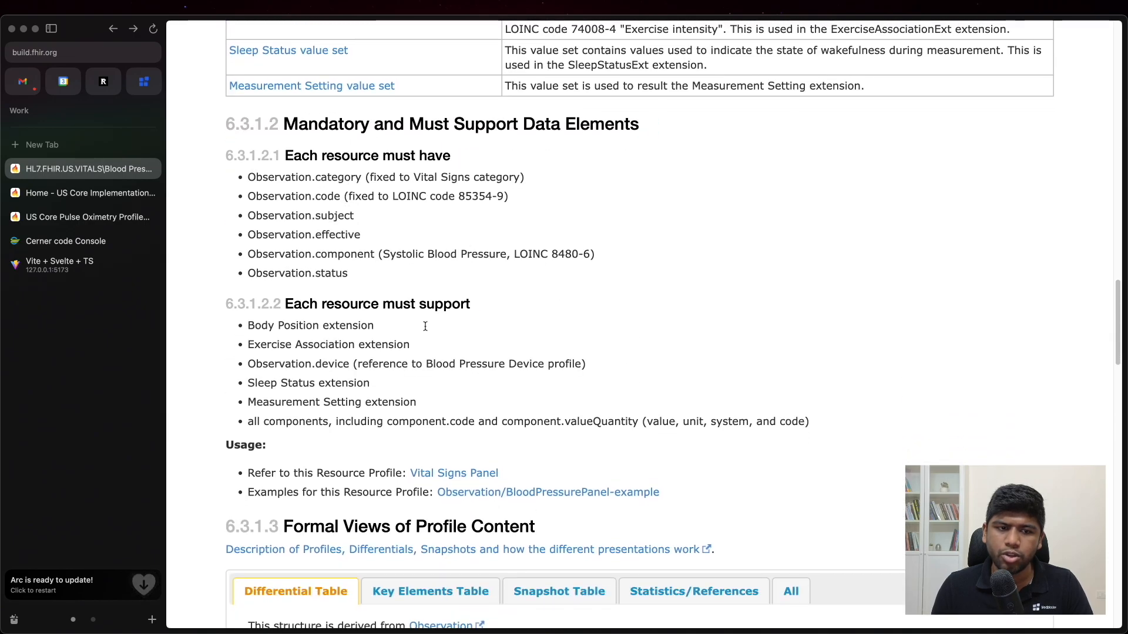
scroll("down", 3)
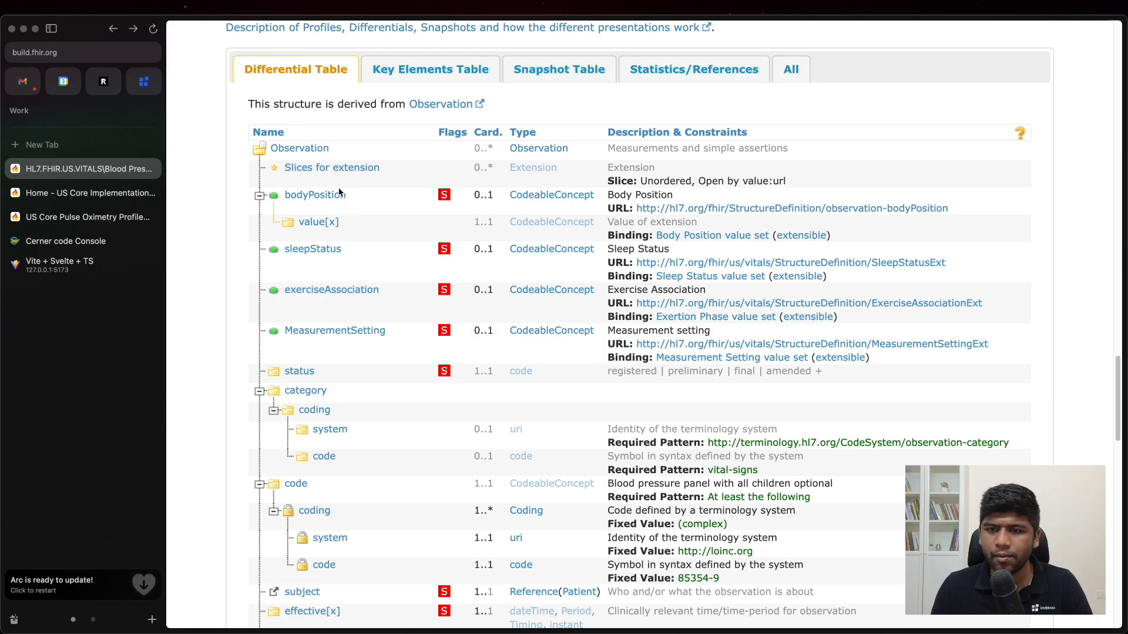
mouse_move(267, 262)
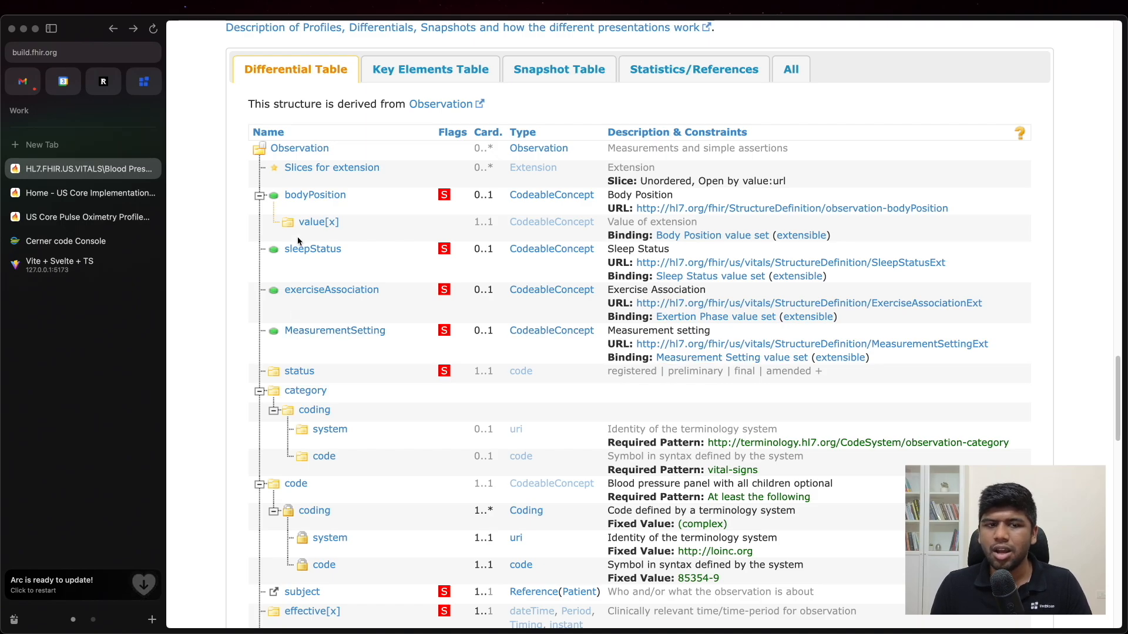
Scroll the US Core Pulse Oximetry profile to its inhaled oxygen flow rate and concentration component slices.
scroll("down", 3)
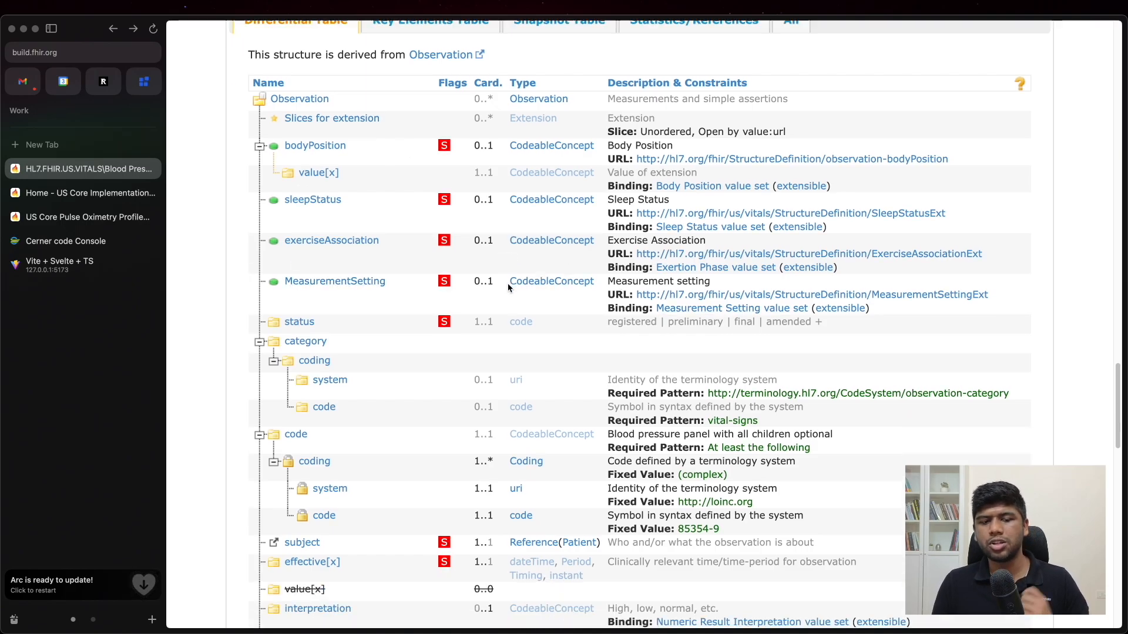
scroll("down", 3)
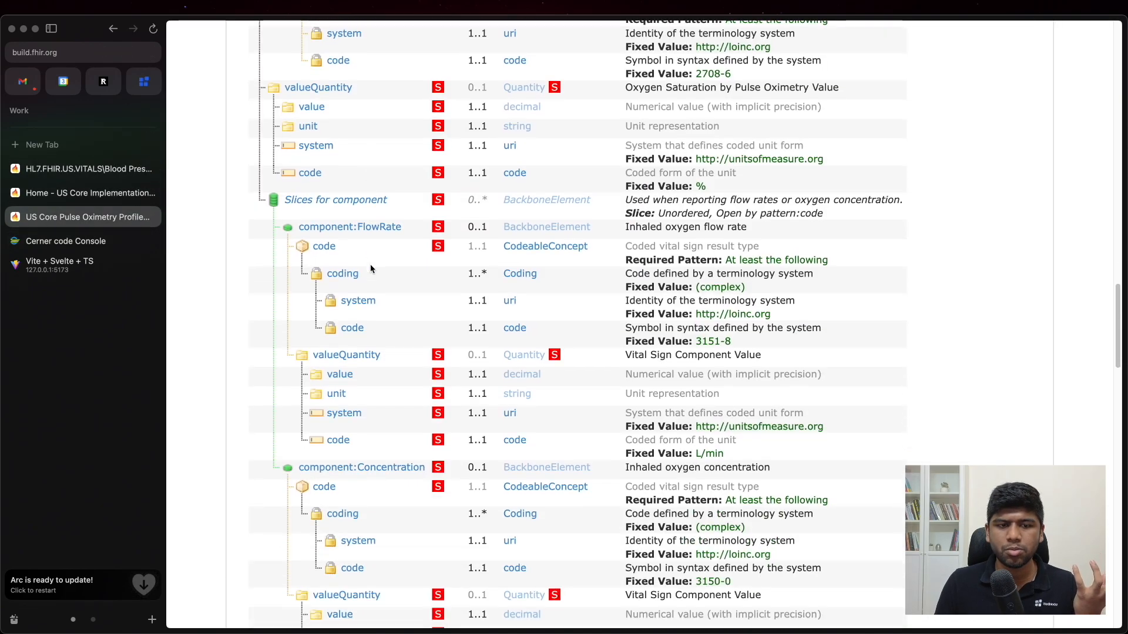
scroll("down", 3)
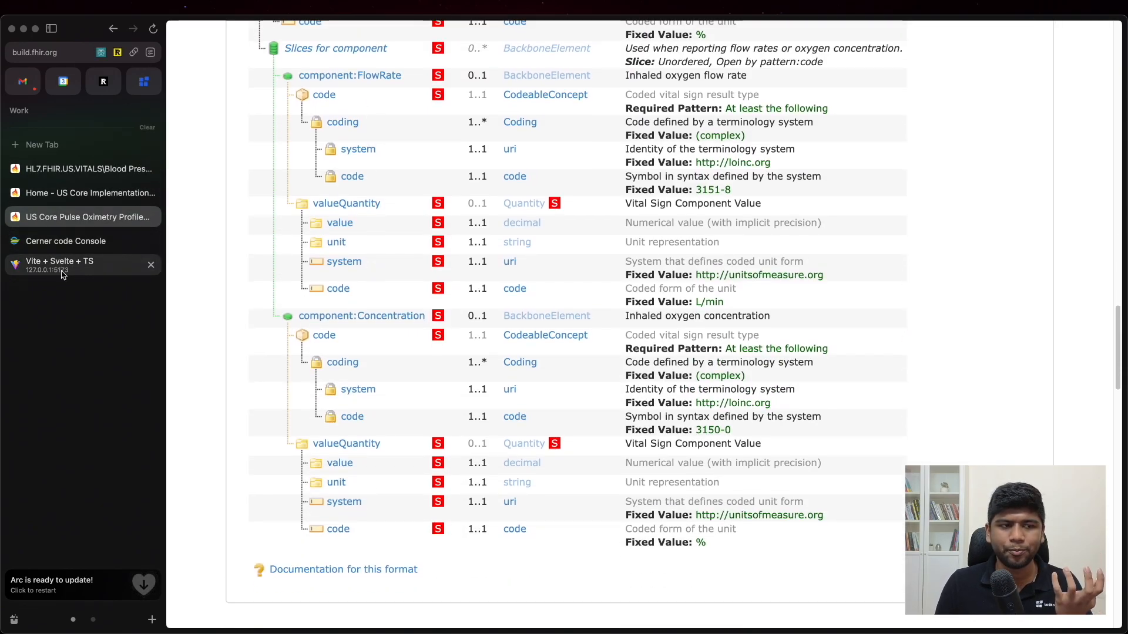
Select 'SpO2 Location' in the Cerner observations app, then return to the HL7 Blood Pressure Panel page top.
left_click(72, 261)
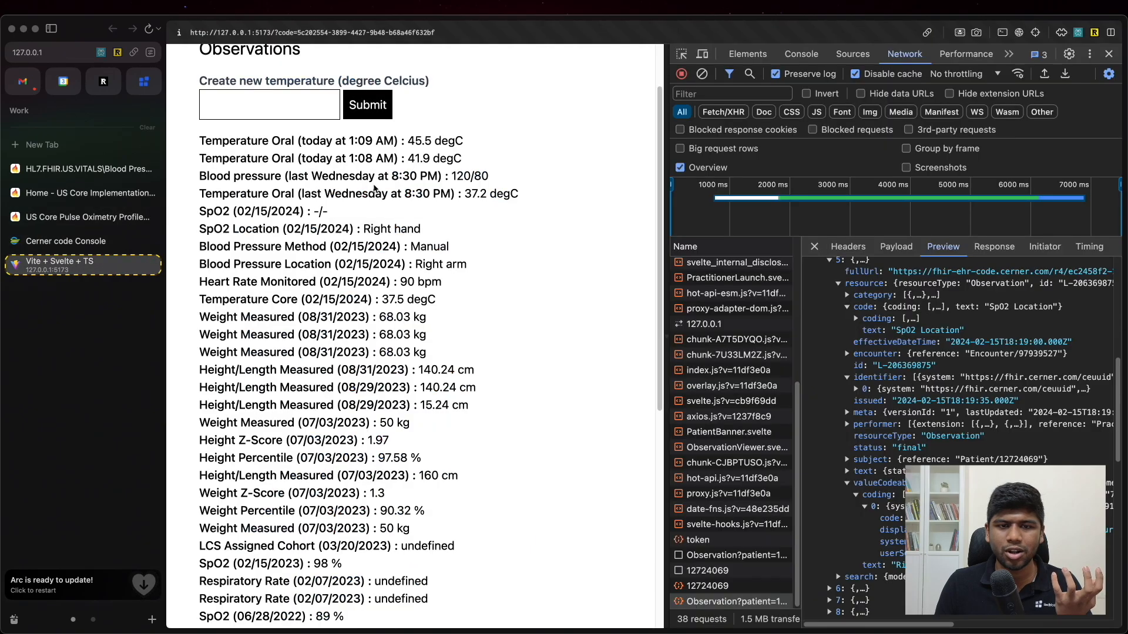
double_click(238, 229)
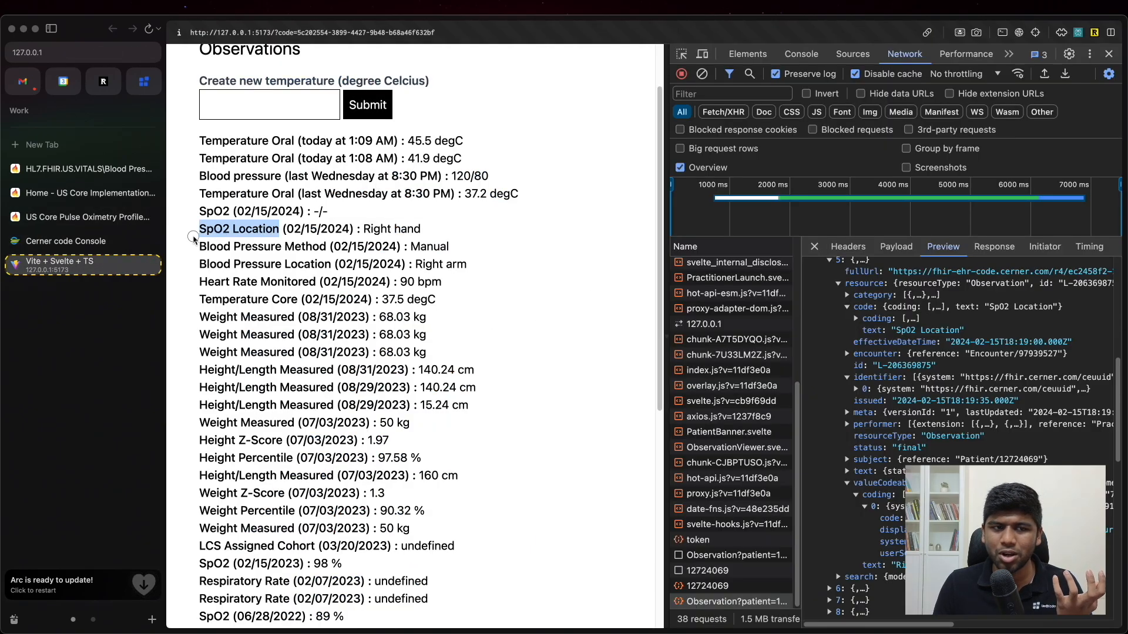
mouse_move(68, 241)
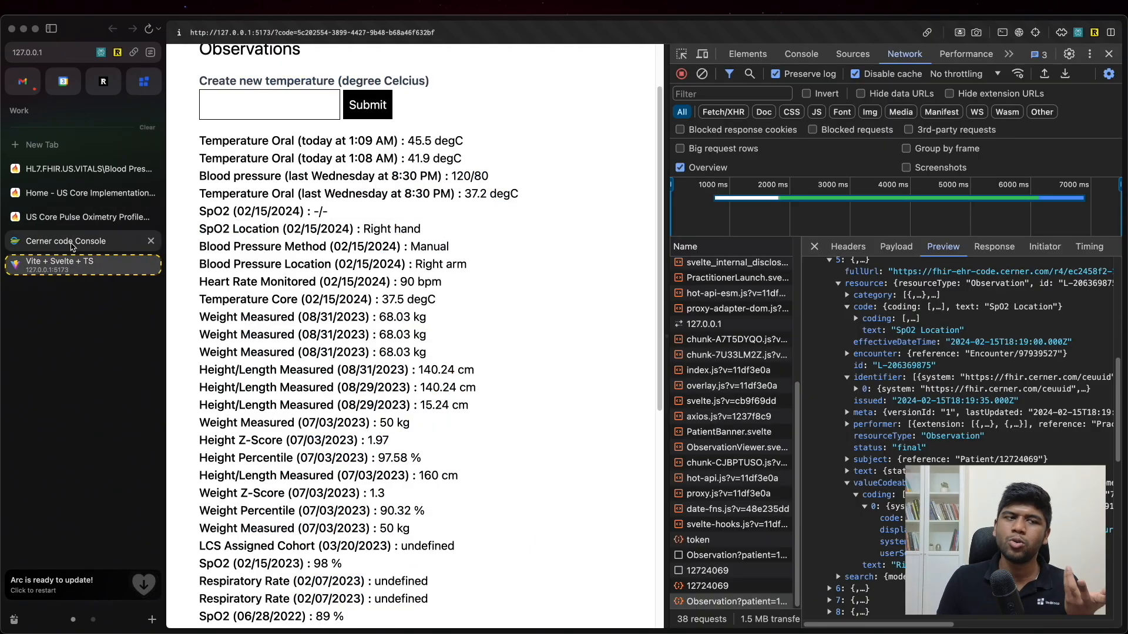
left_click(89, 216)
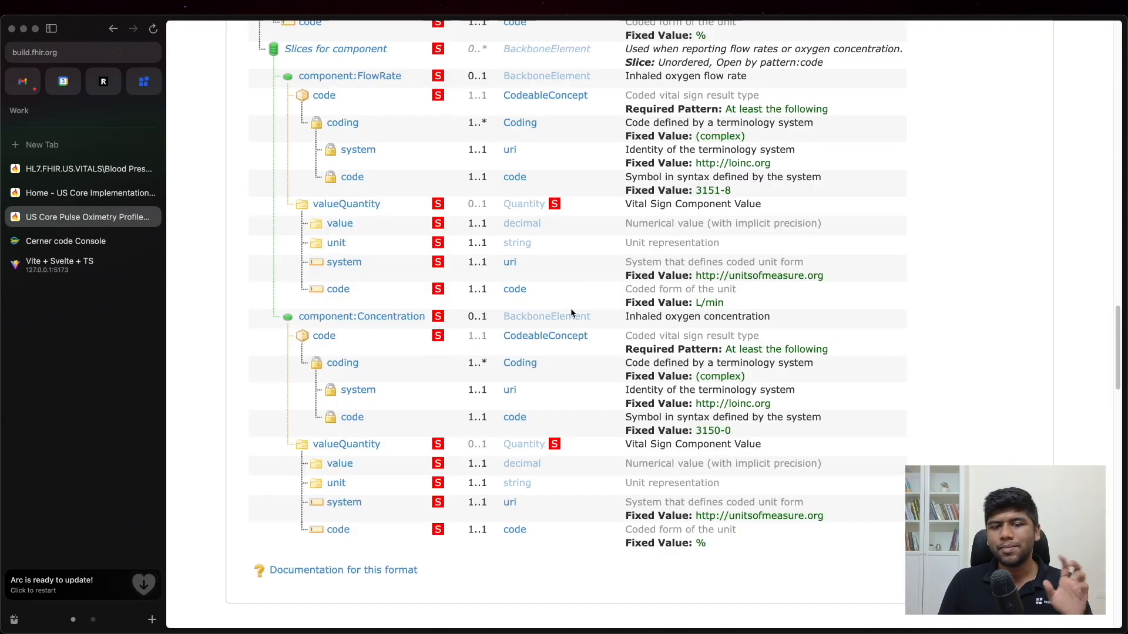
scroll("up", 3)
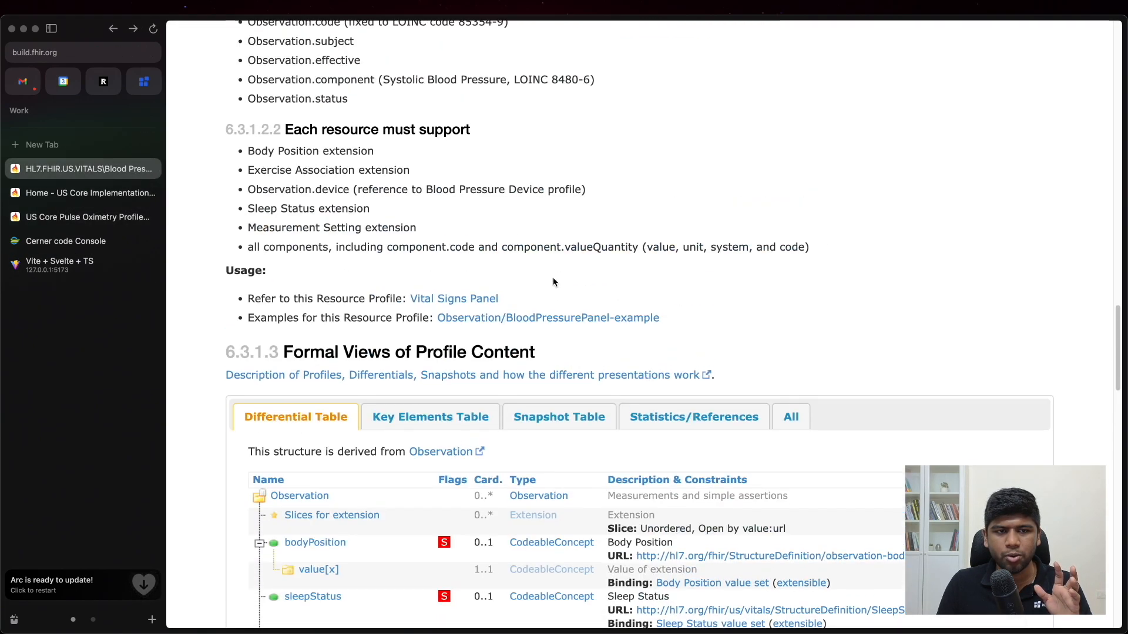
scroll("up", 3)
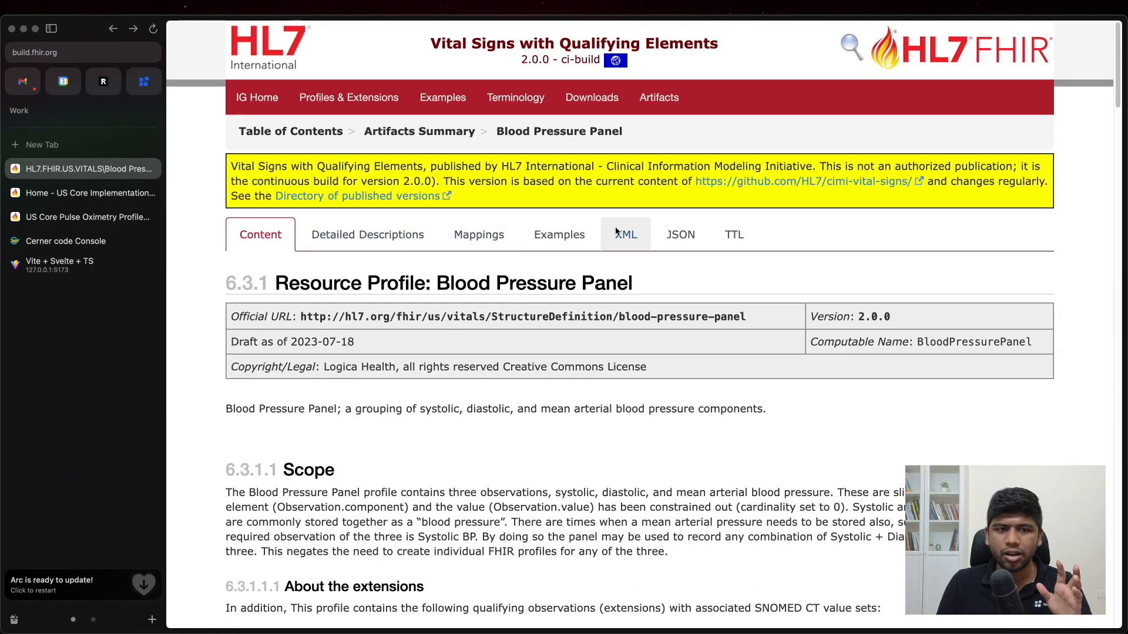
View the Observation/BloodPressurePanel-example as JSON and scroll through its body position and exercise extensions.
left_click(559, 235)
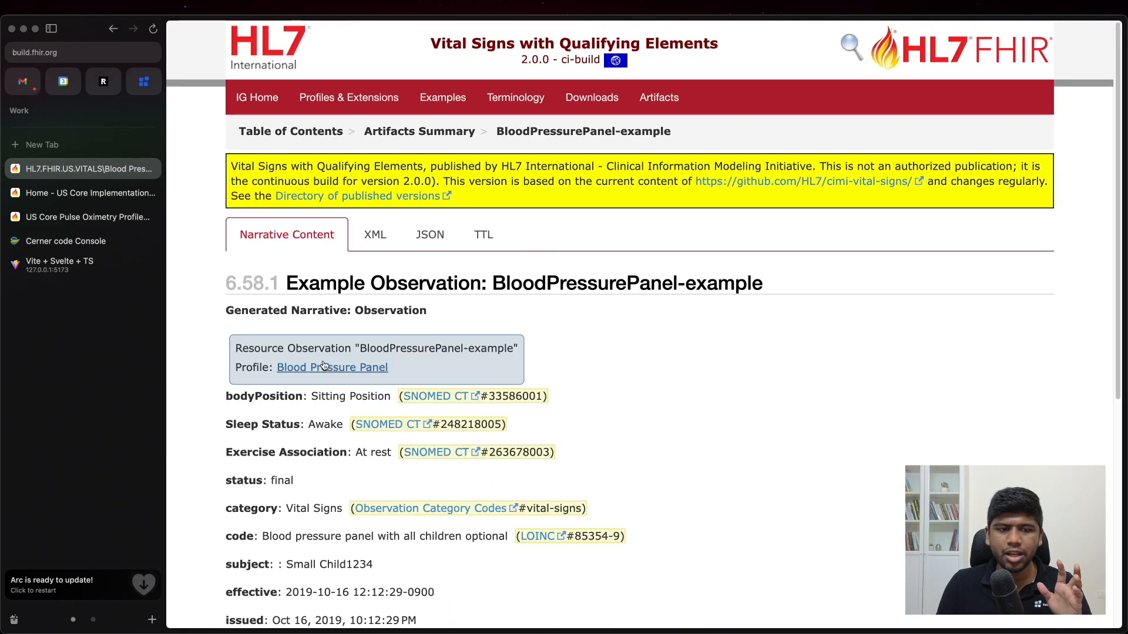
scroll("down", 3)
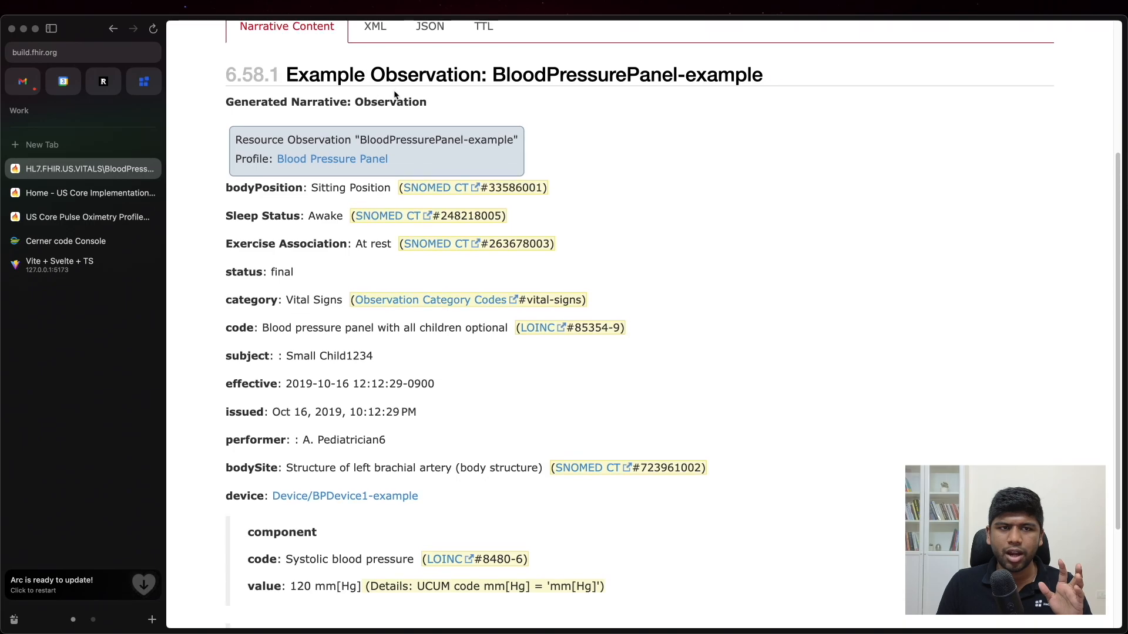
left_click(429, 27)
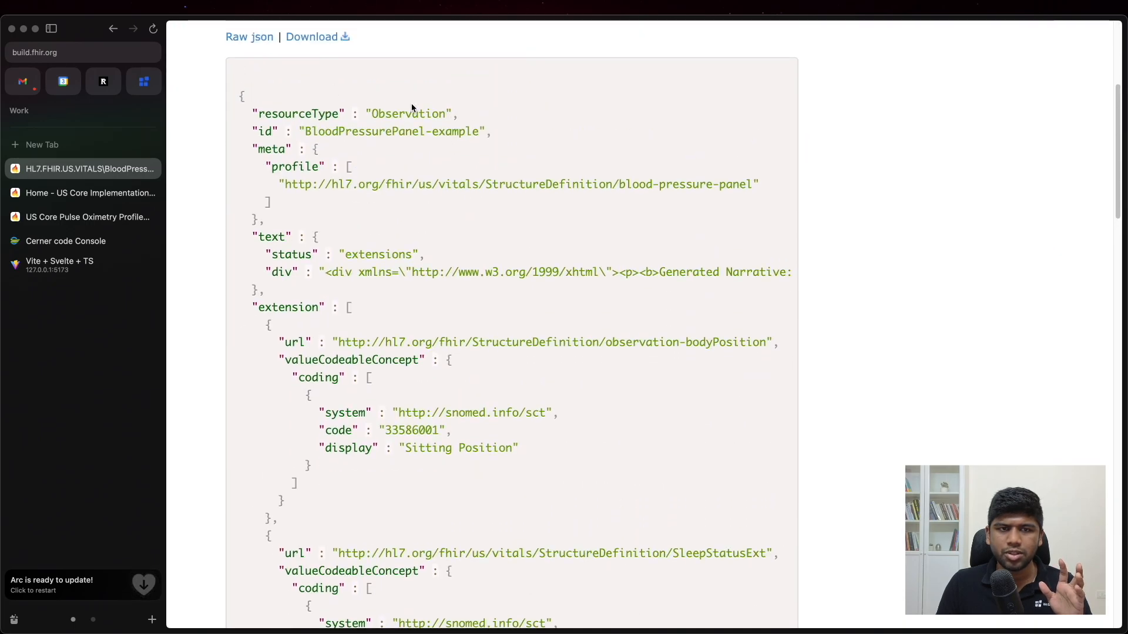
scroll("down", 3)
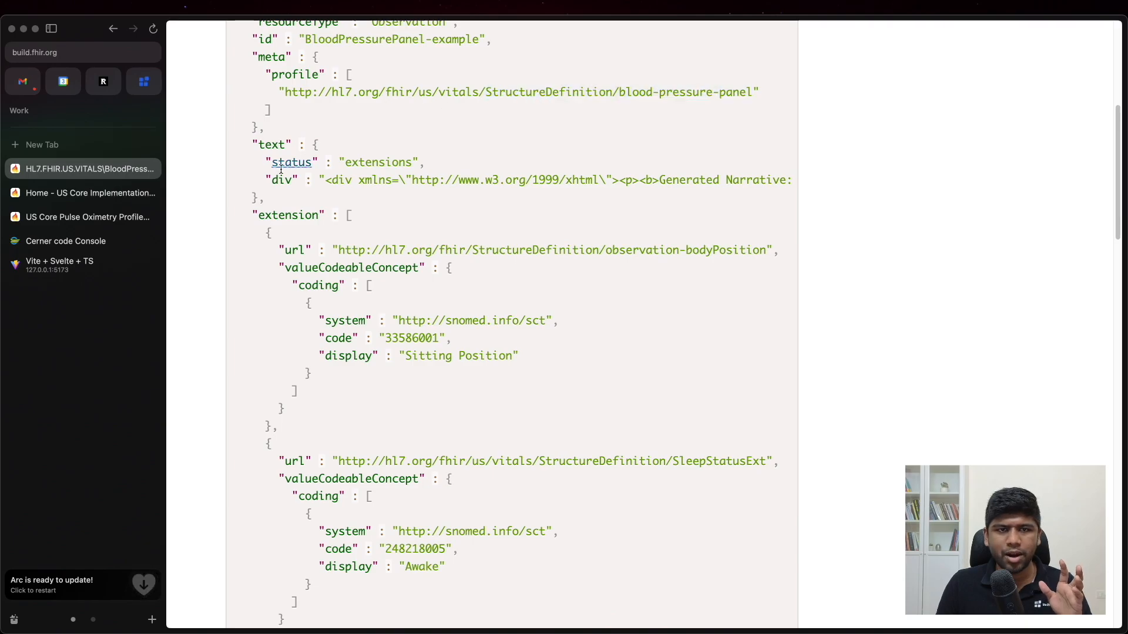
scroll("down", 3)
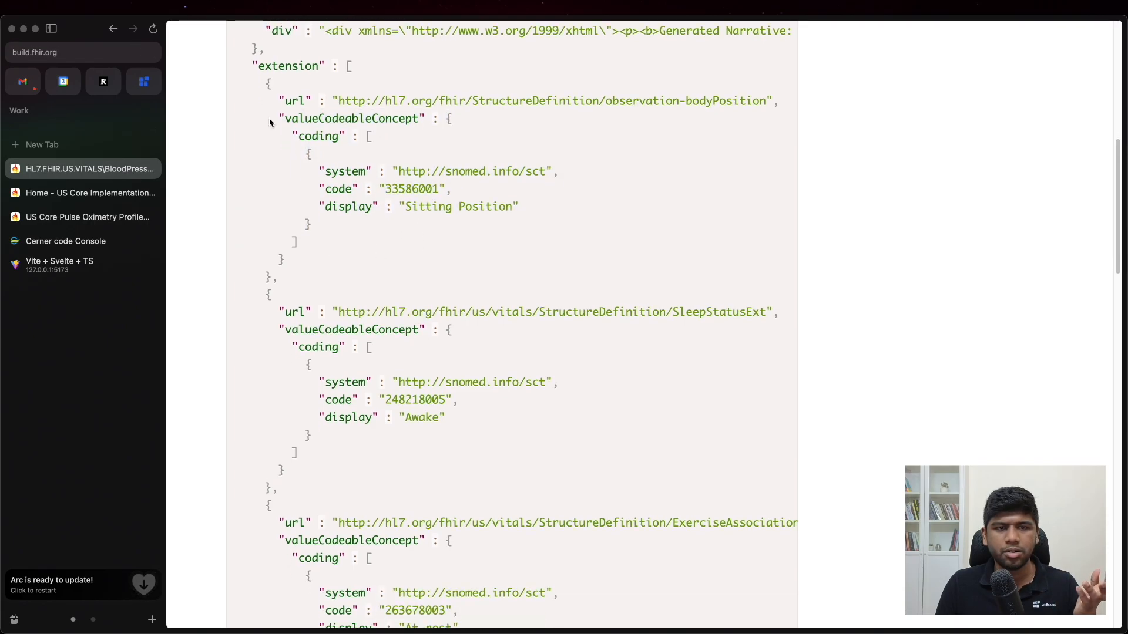
scroll("down", 3)
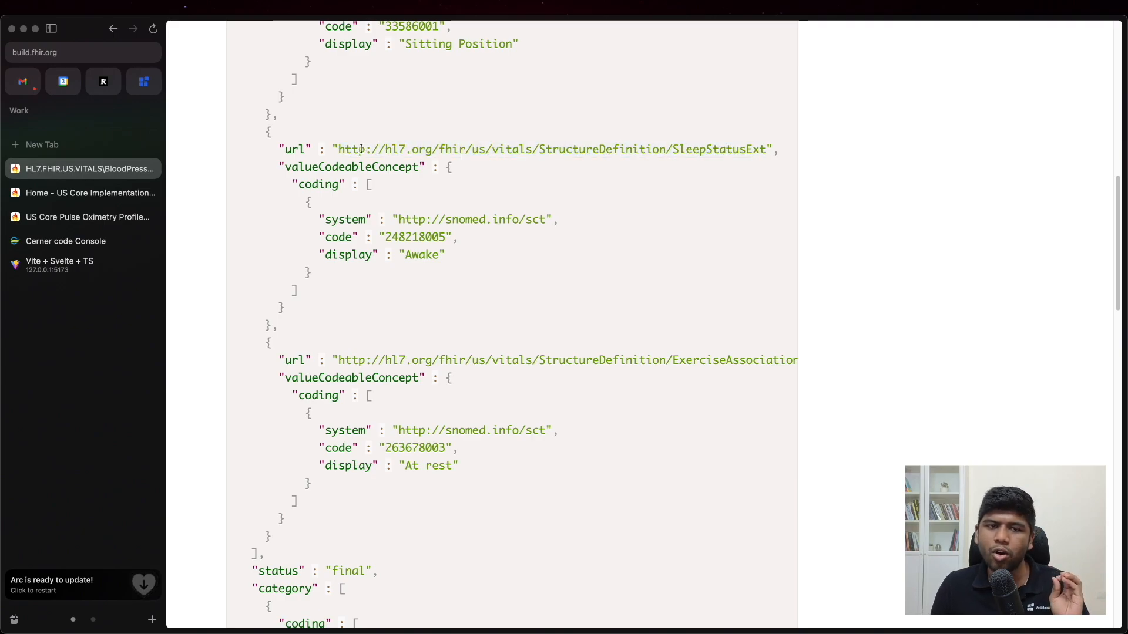
mouse_move(348, 155)
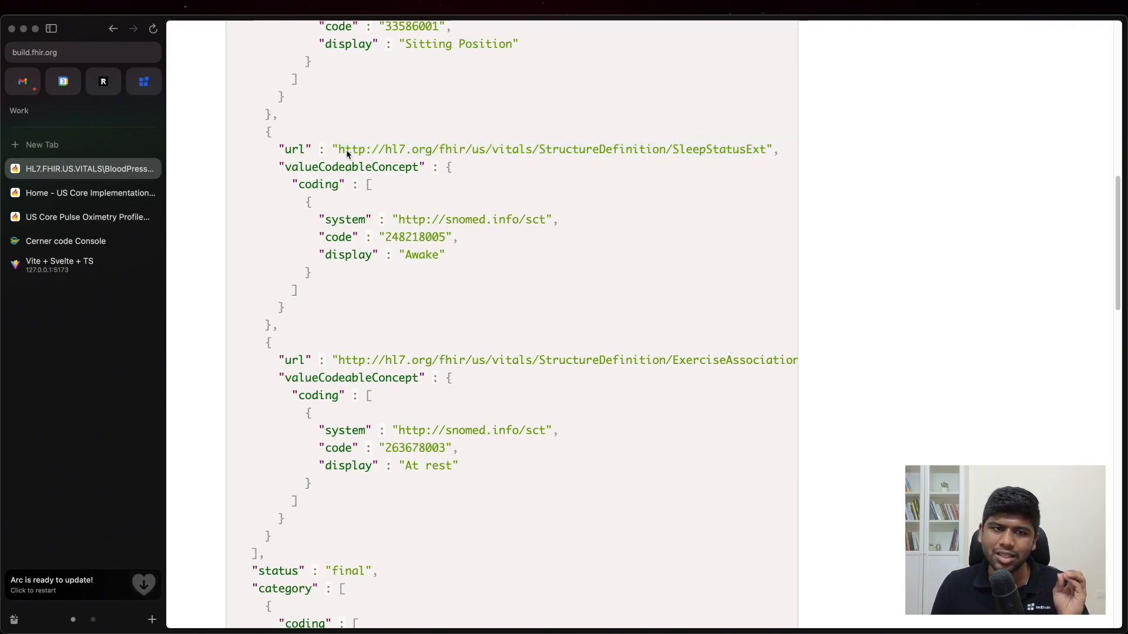
Select the SleepStatusExt extension URL and switch back to the Vite + Svelte SpO2 Location response.
double_click(719, 149)
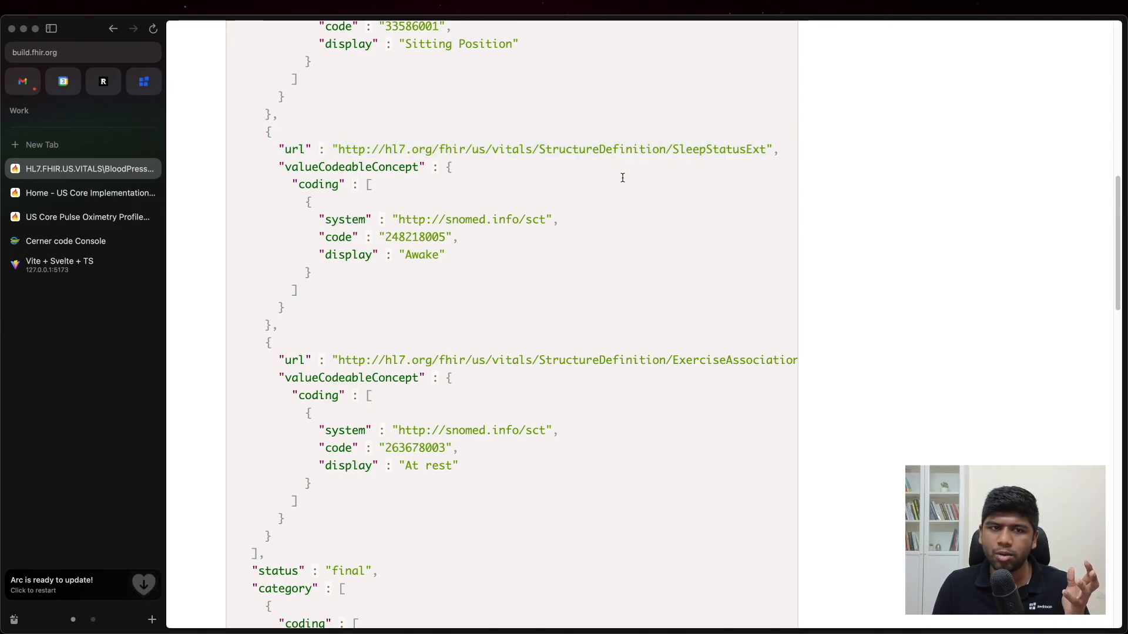
scroll("up", 3)
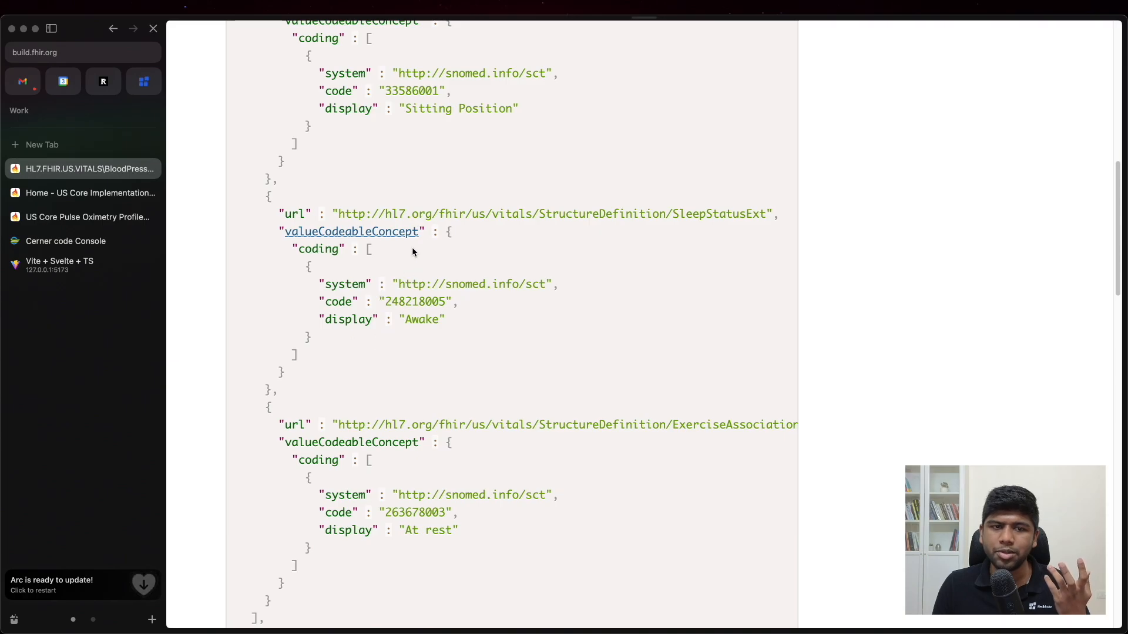
left_click(60, 261)
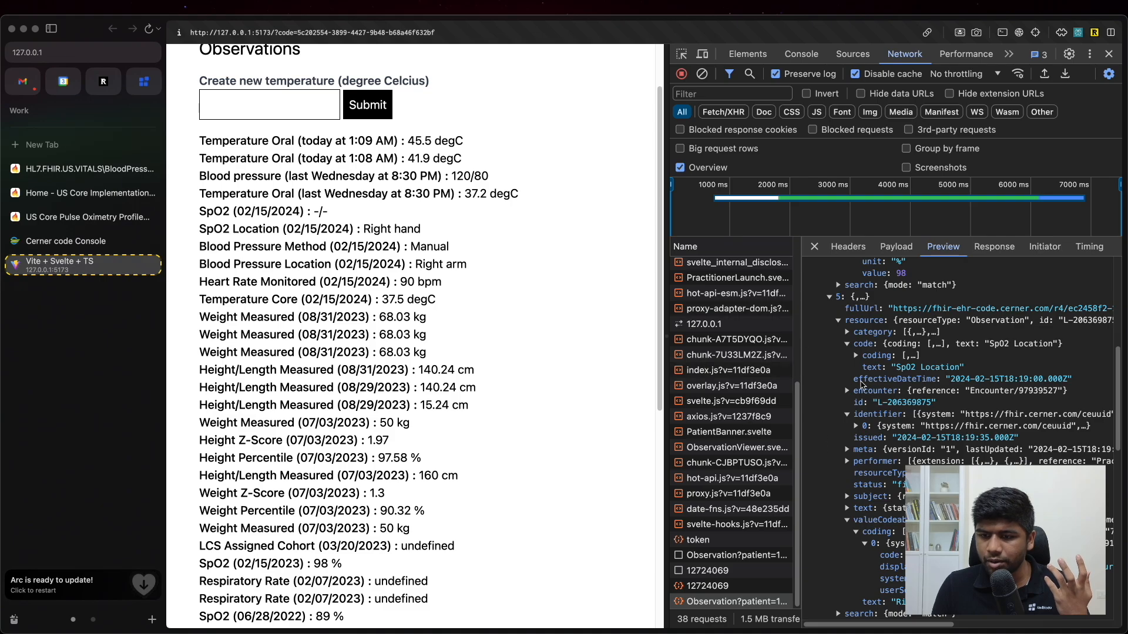
Expand the SpO2 Location coding to show LOINC 20081-6 Pulse oximetry site, then go to the US Core Observation profiles.
scroll("up", 3)
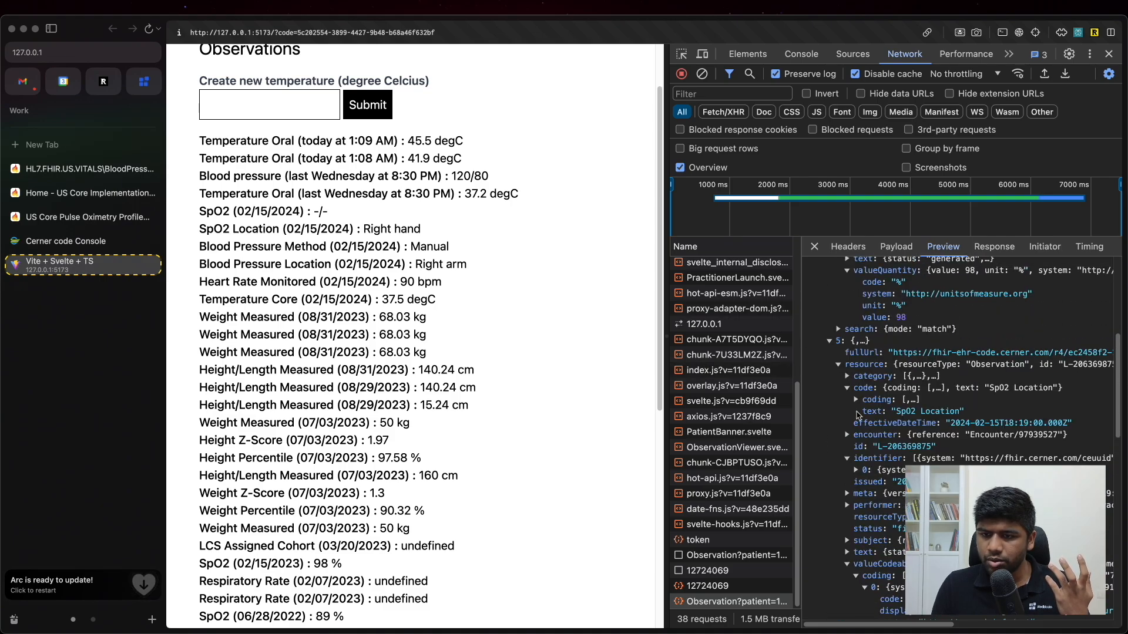
left_click(856, 400)
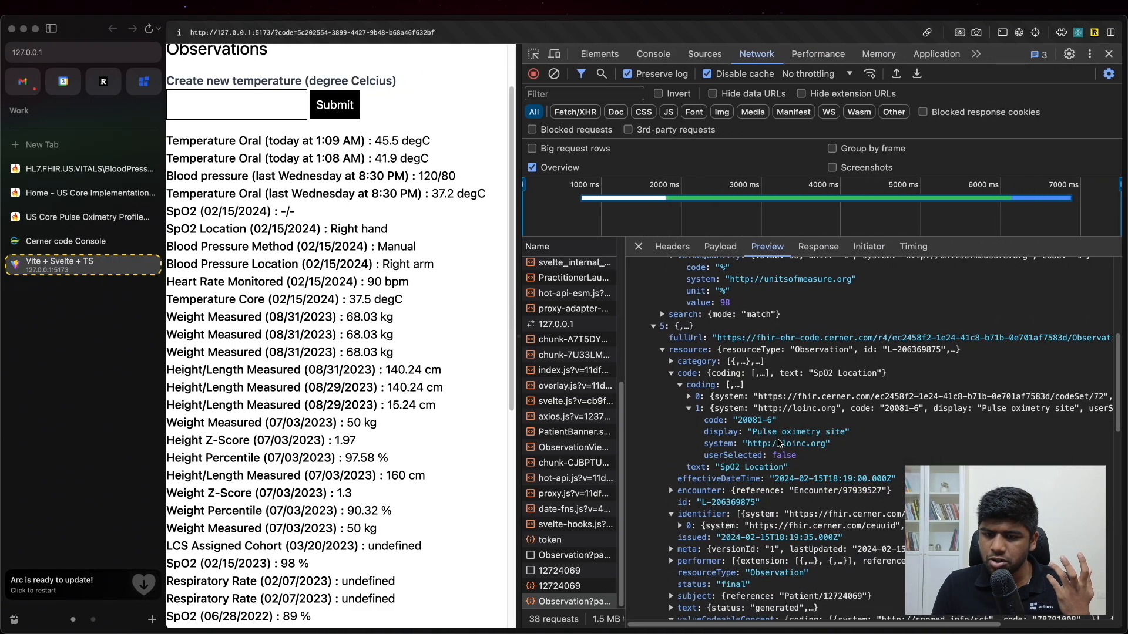
scroll("down", 3)
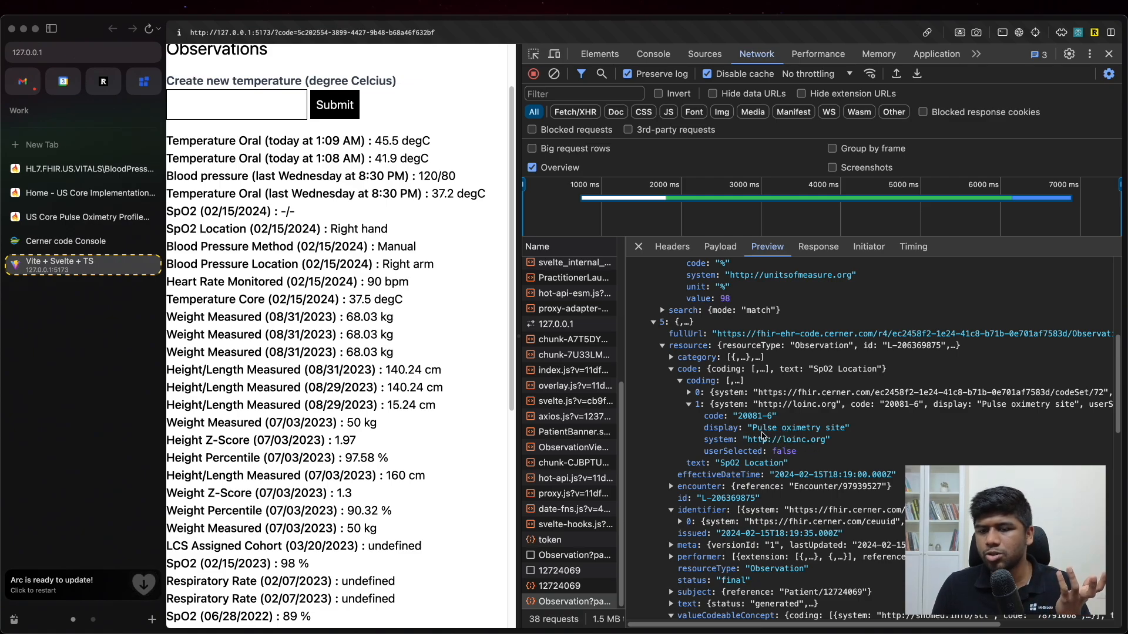
mouse_move(798, 437)
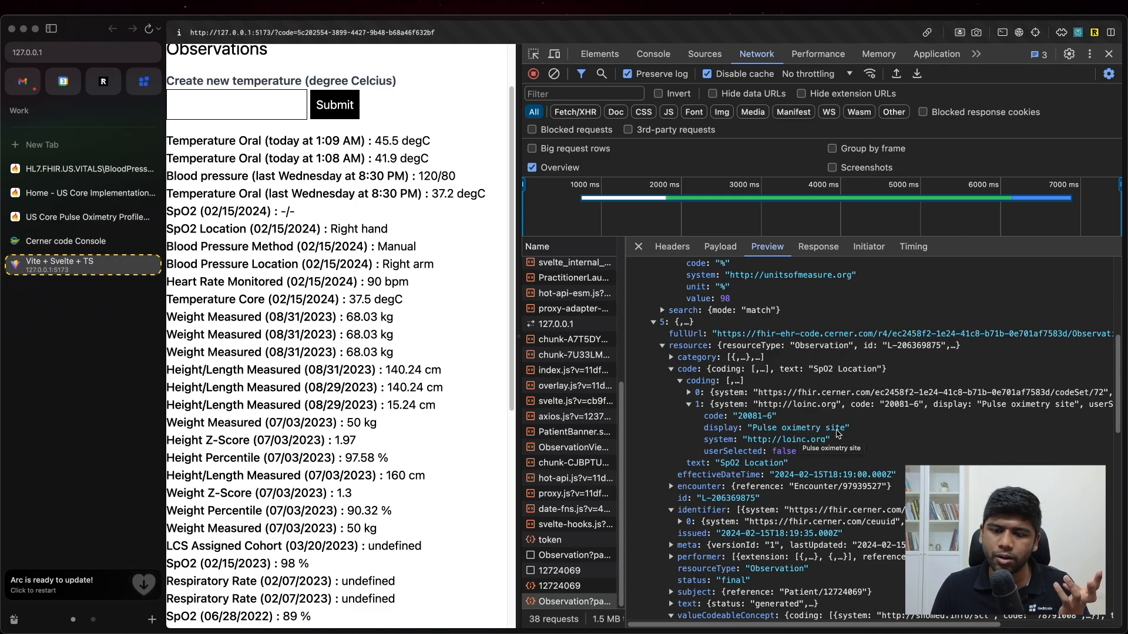
mouse_move(770, 437)
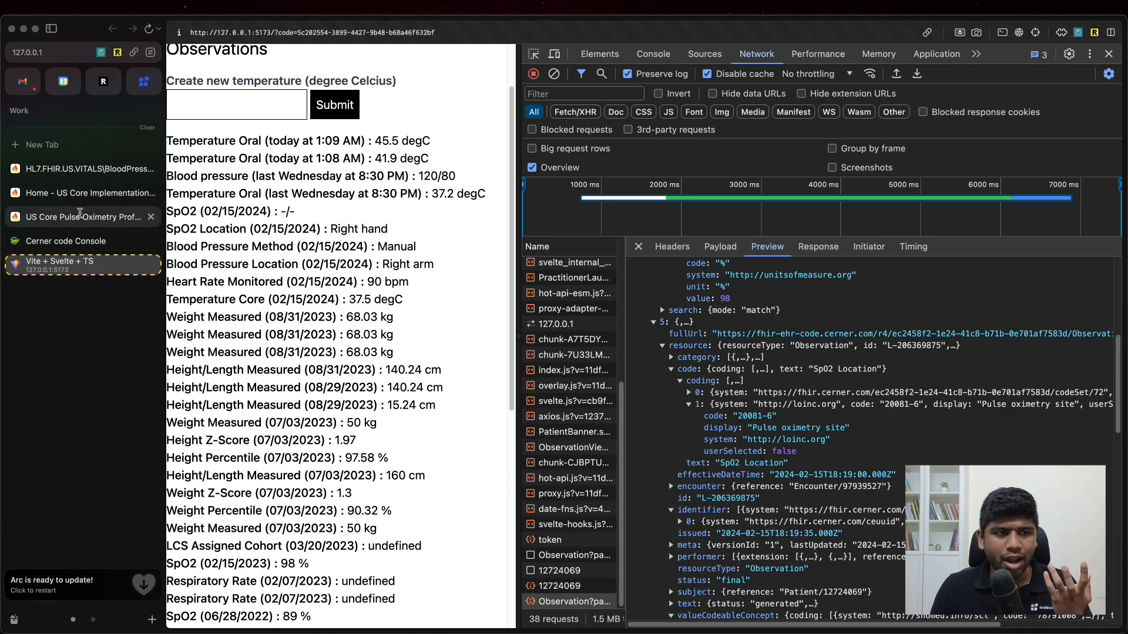
left_click(81, 216)
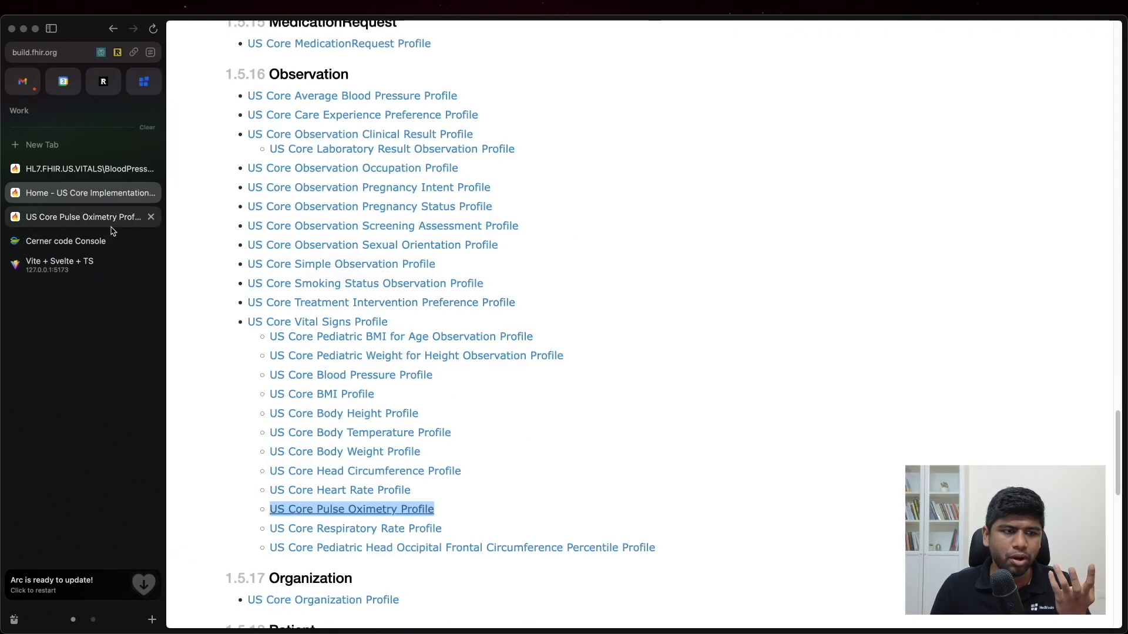
Review the BloodPressurePanel example JSON's extension array, then move to openEHR Clinical Knowledge Manager.
left_click(82, 168)
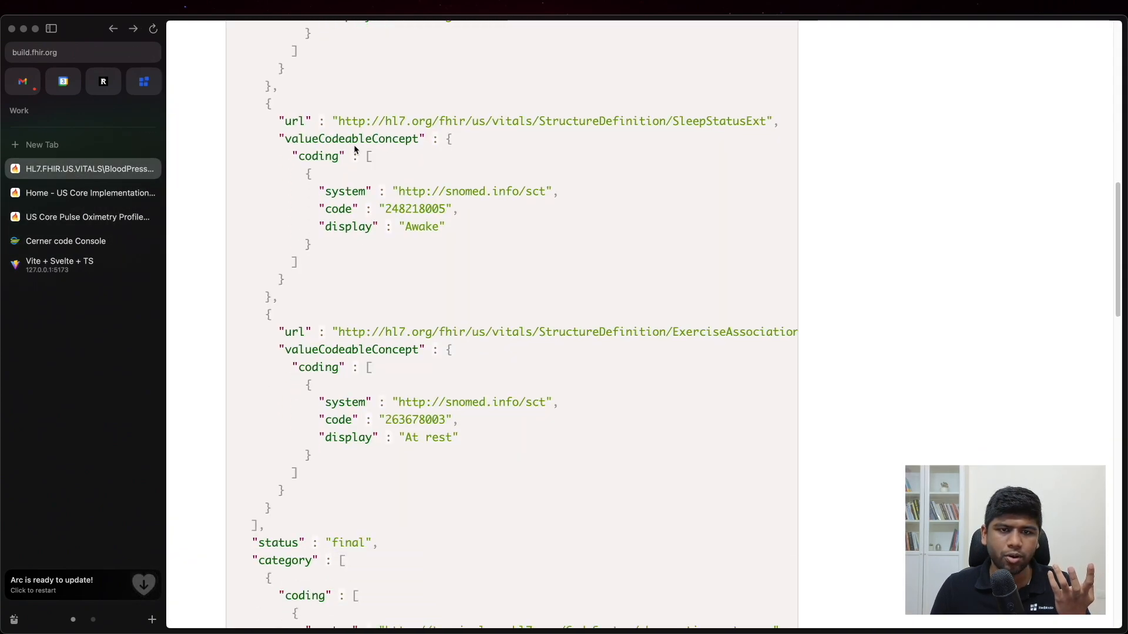
mouse_move(525, 398)
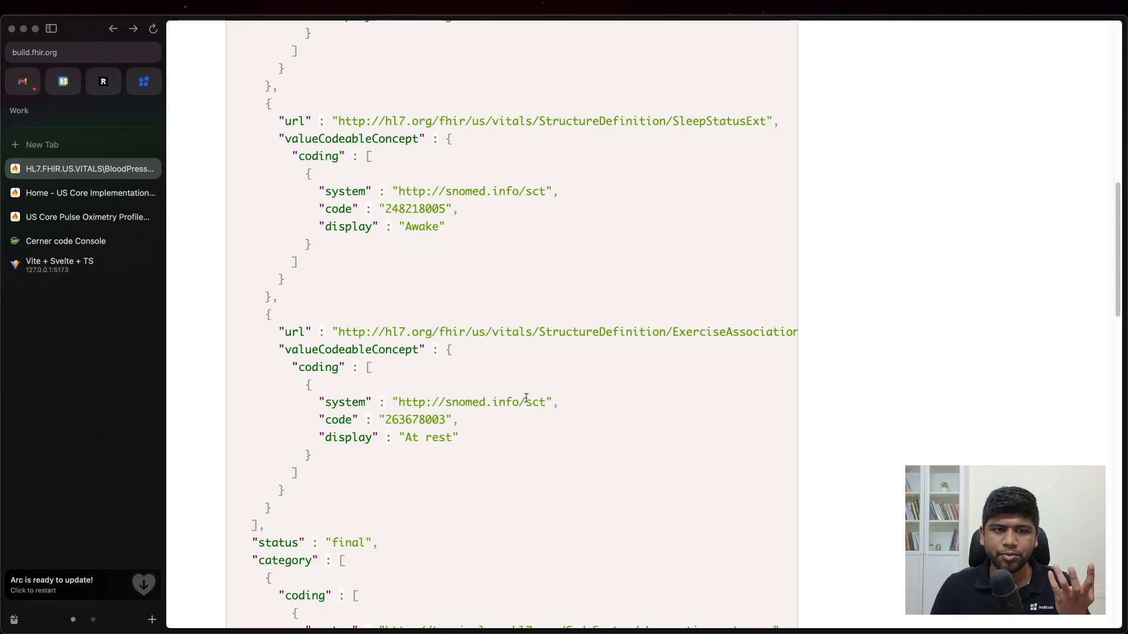
scroll("up", 3)
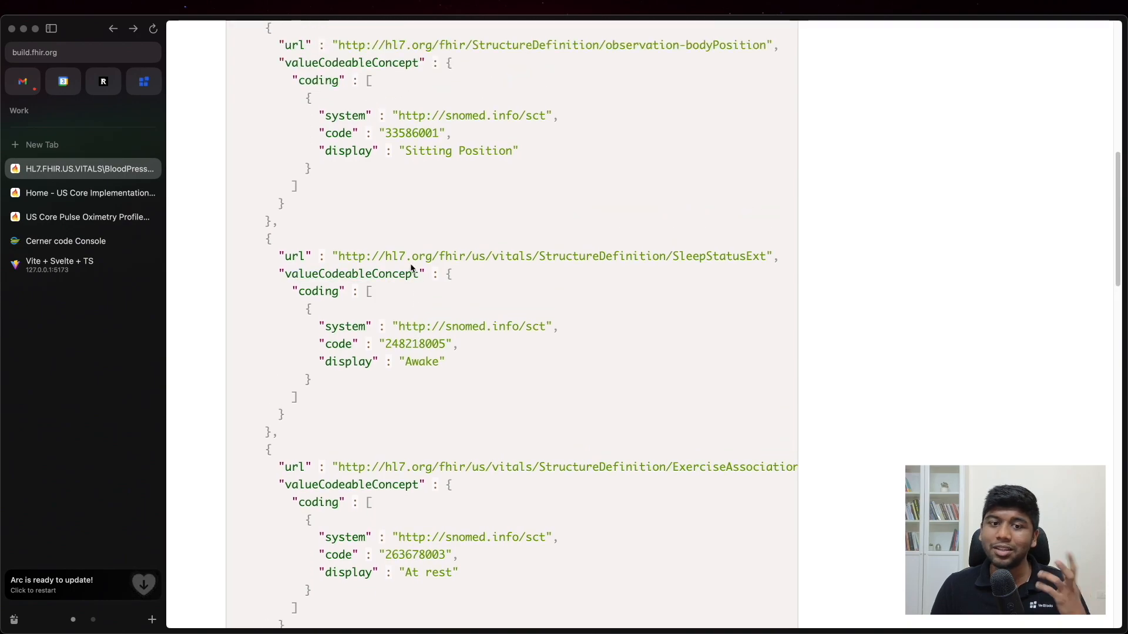
mouse_move(481, 306)
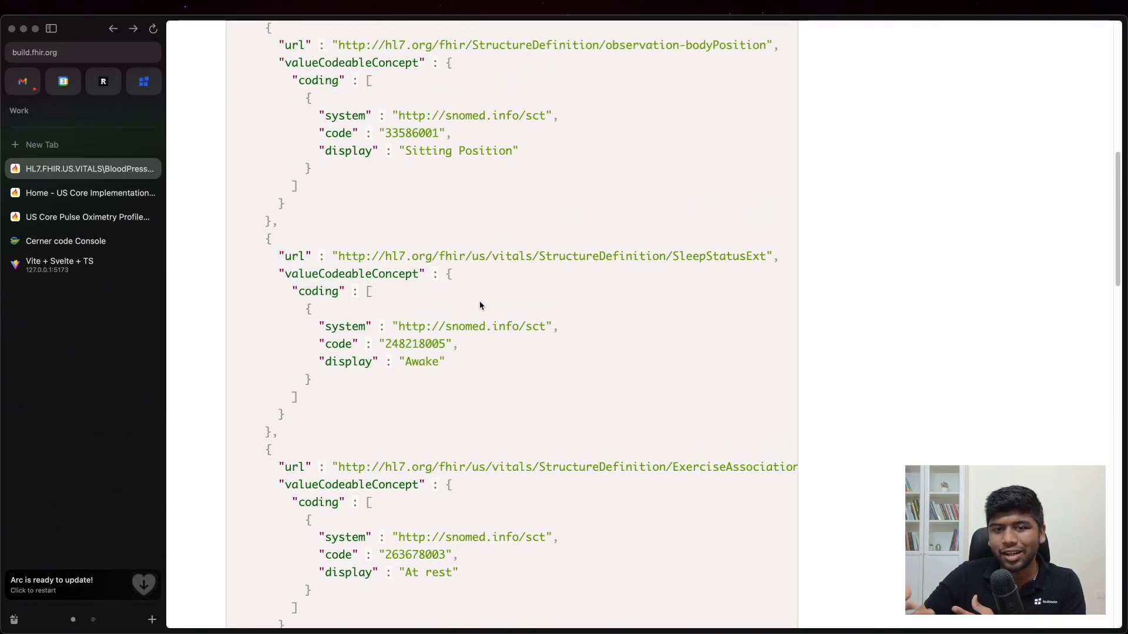
mouse_move(485, 261)
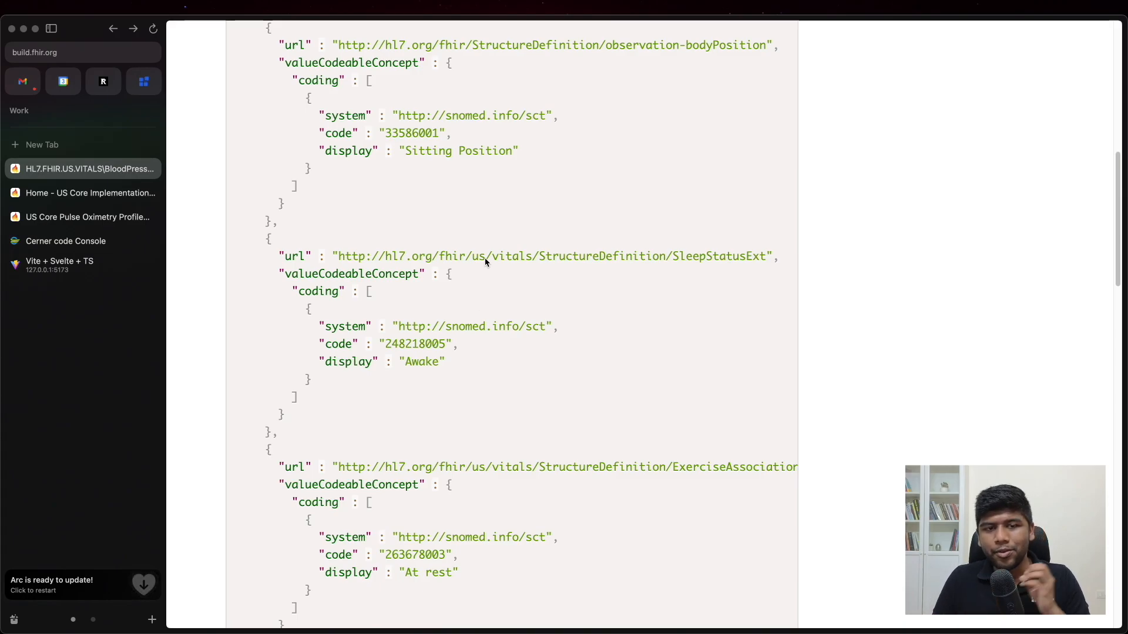
mouse_move(357, 256)
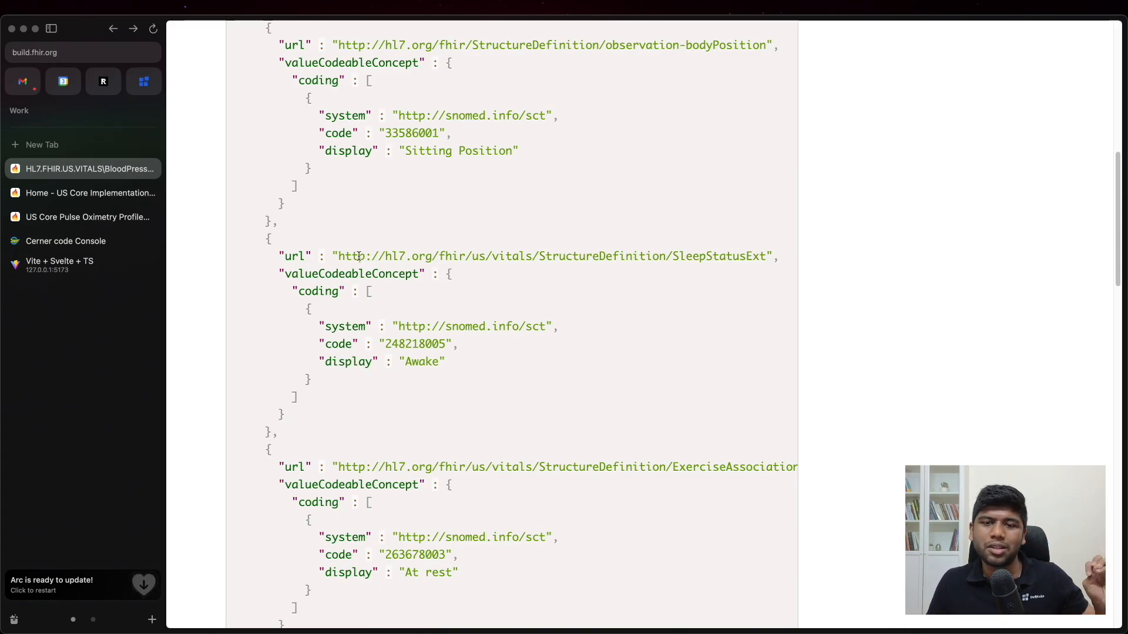
mouse_move(712, 262)
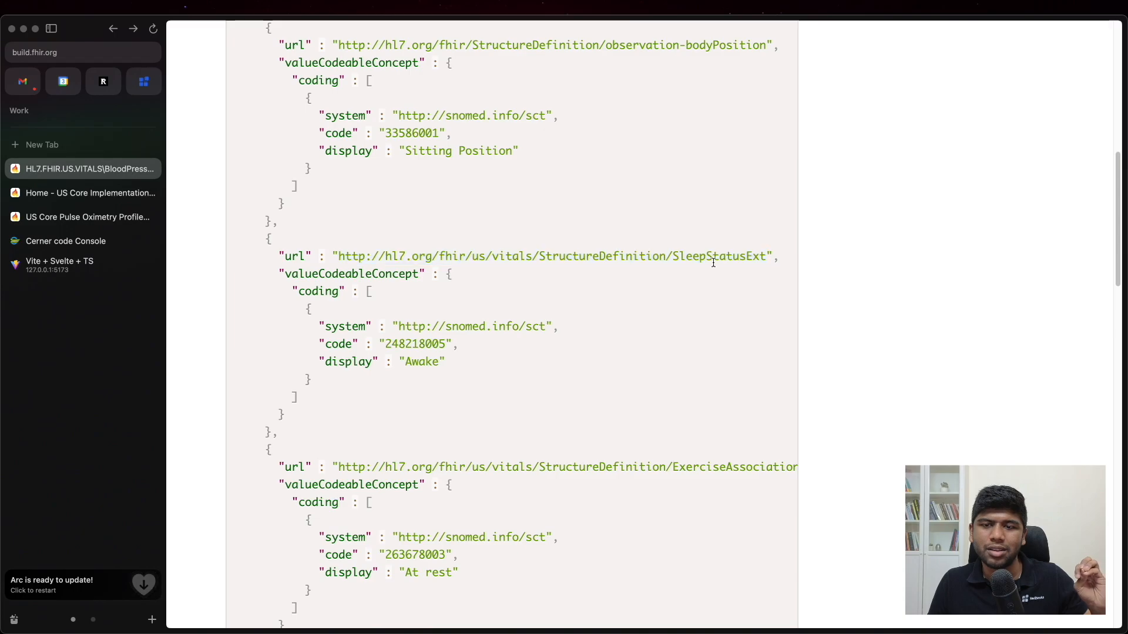
scroll("up", 3)
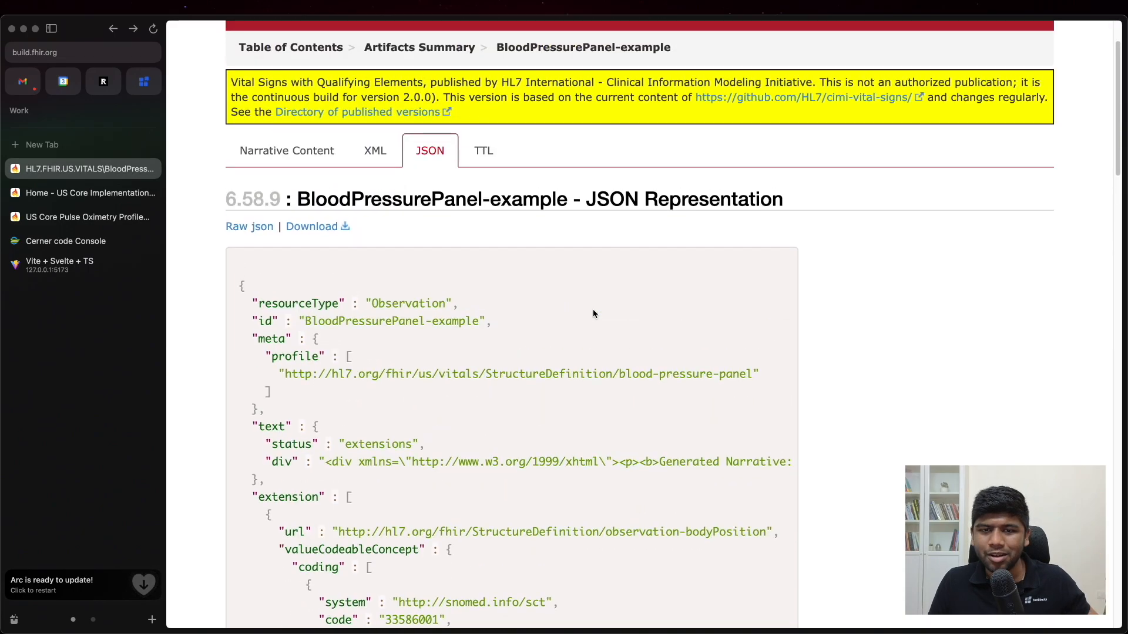
left_click(60, 264)
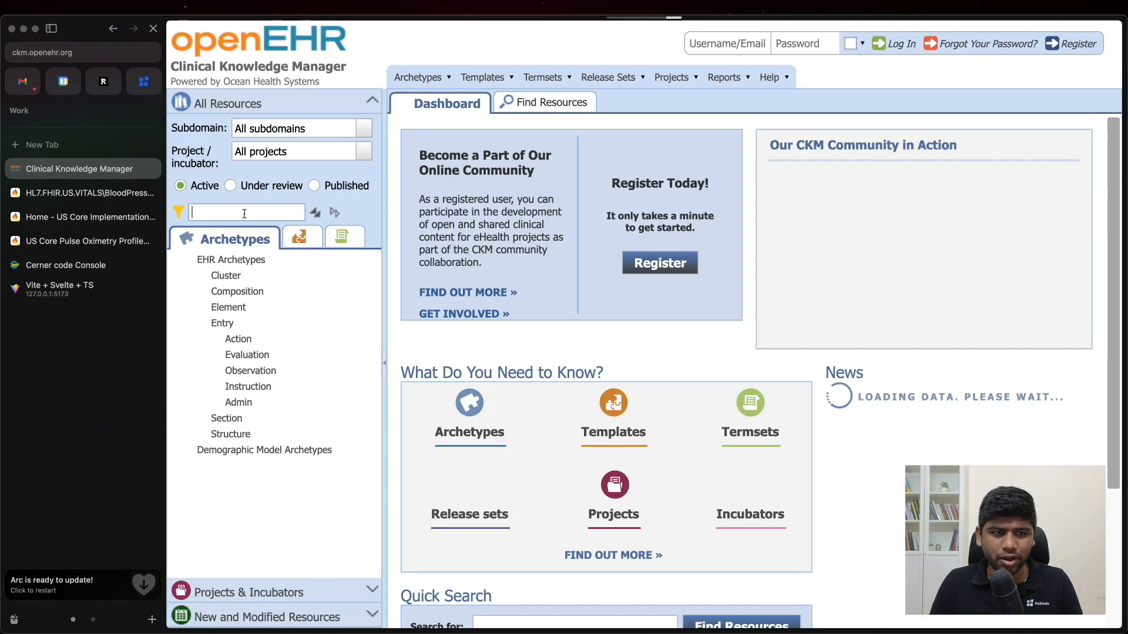
Filter archetypes by 'pulse' and open Pulse oximetry's mind map at the Sensor site element.
type("pulse")
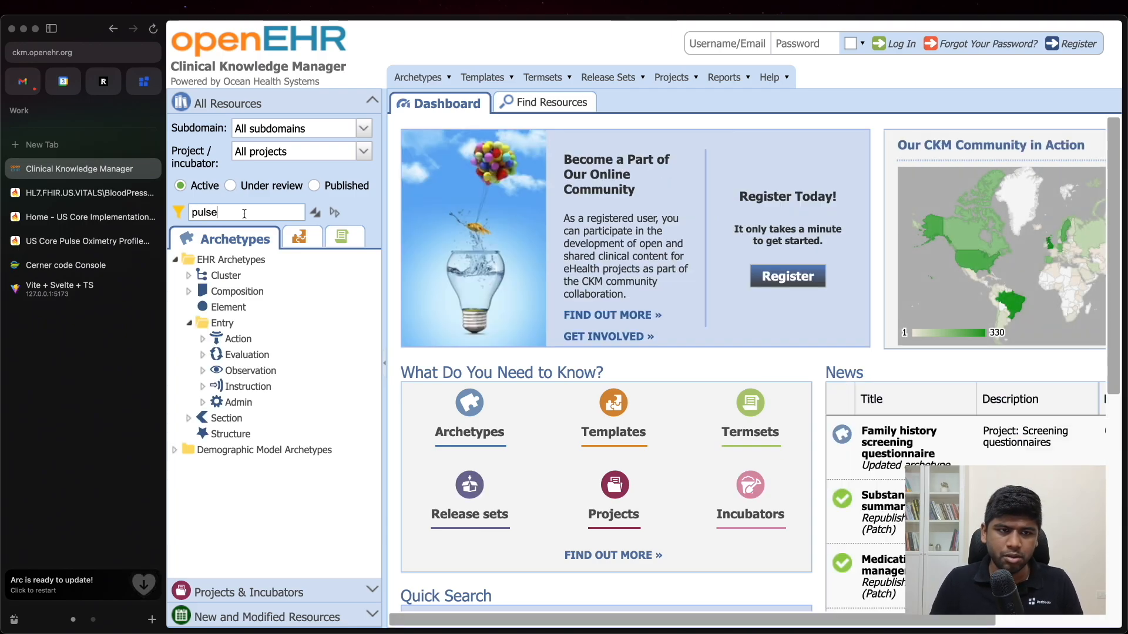
left_click(335, 213)
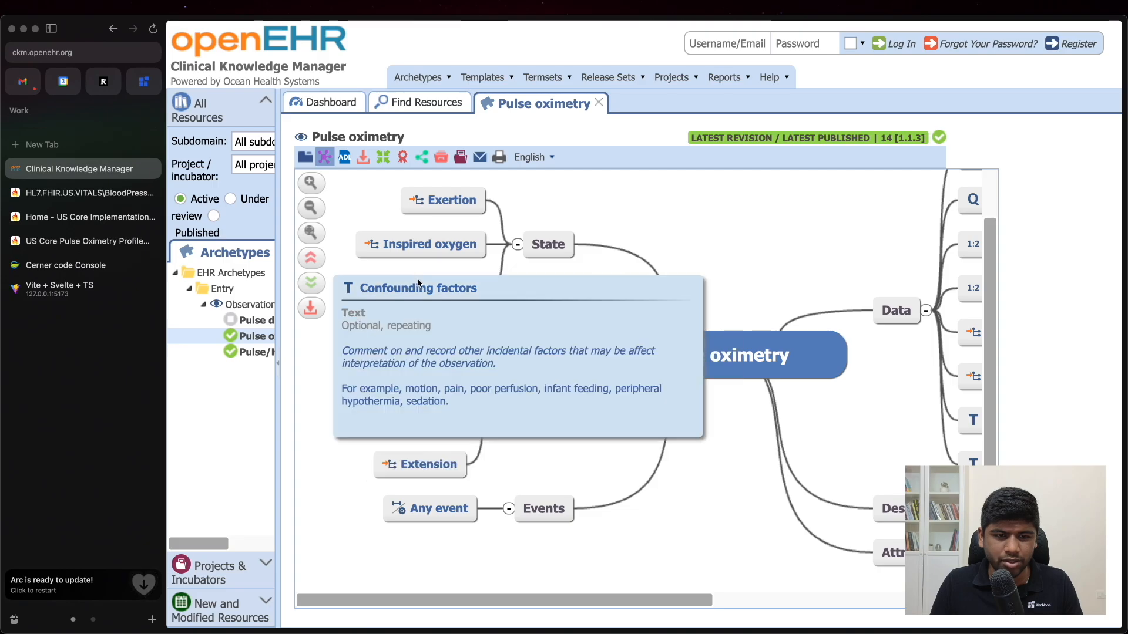
scroll("down", 3)
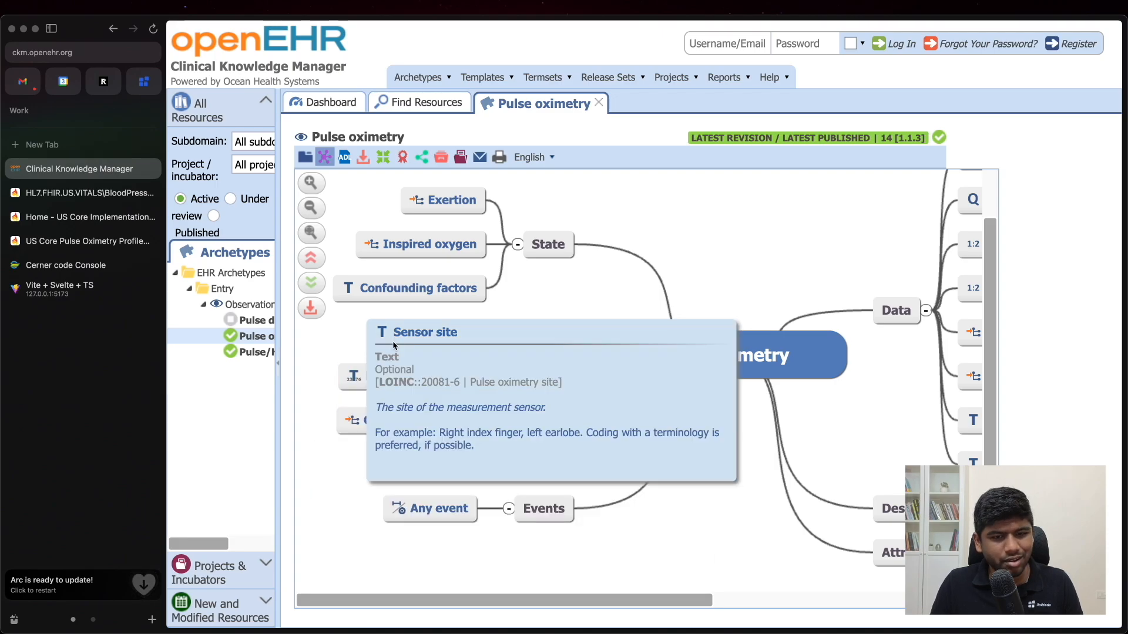
mouse_move(501, 387)
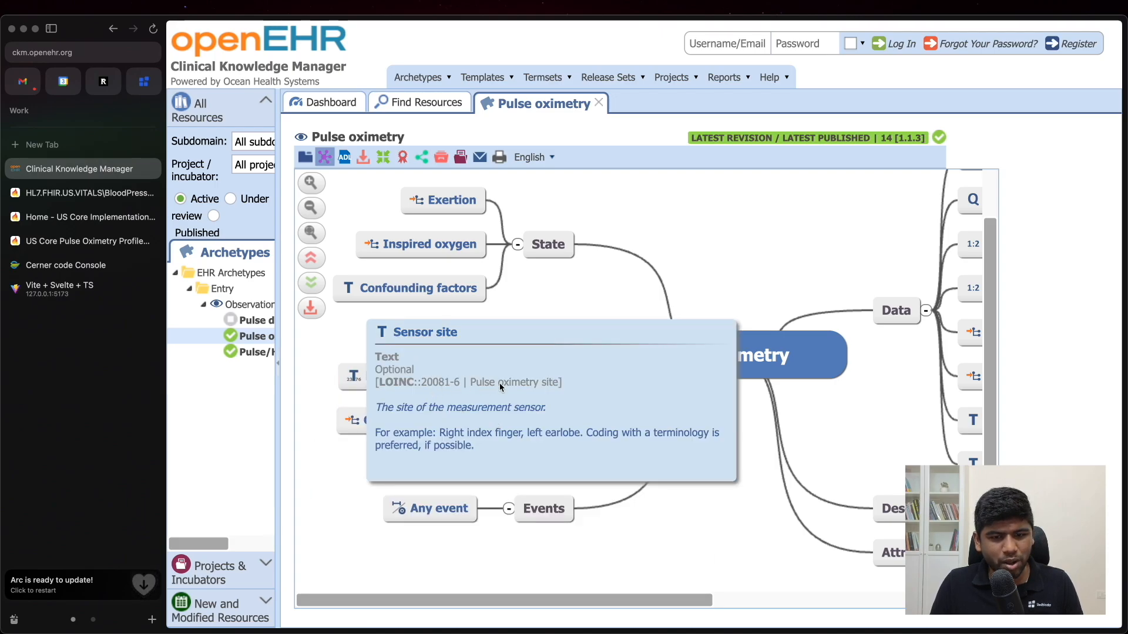
mouse_move(389, 386)
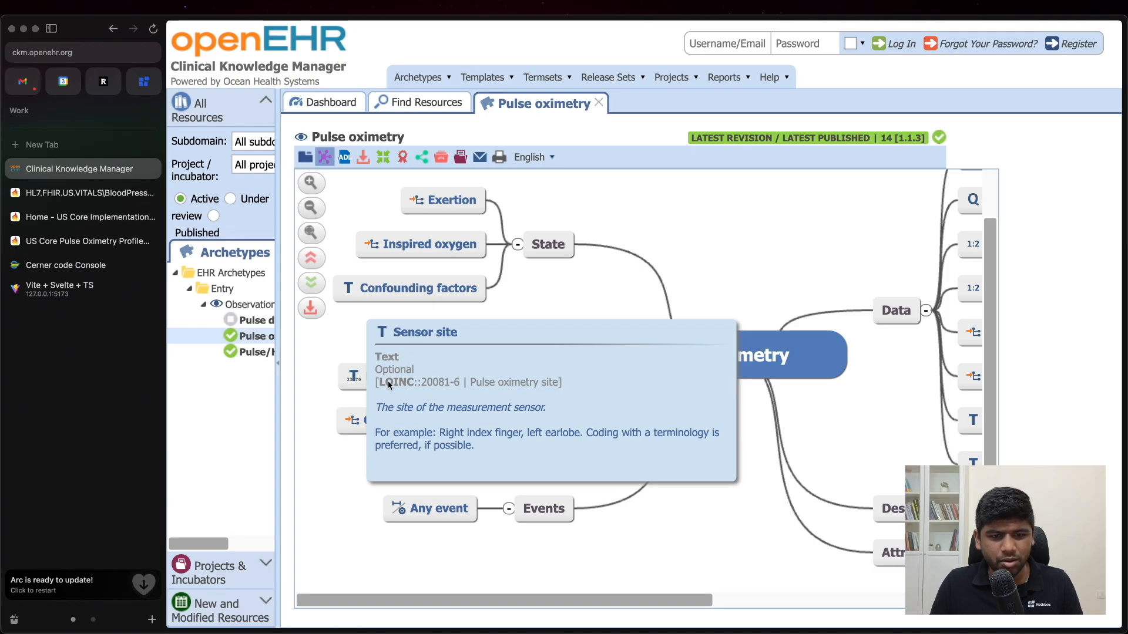
mouse_move(411, 389)
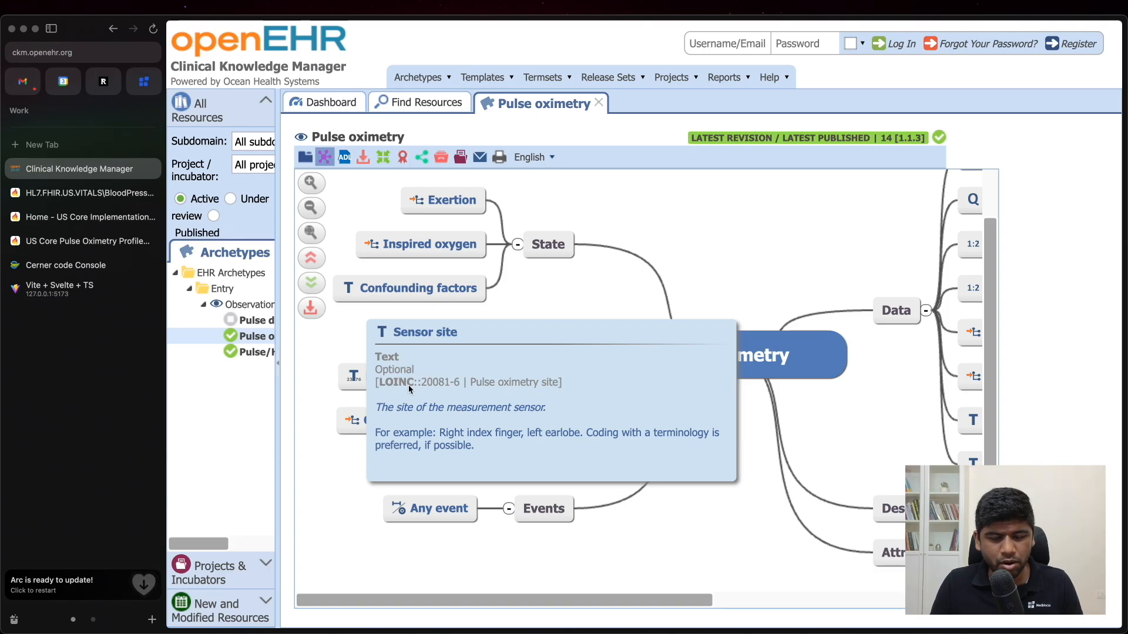
mouse_move(425, 389)
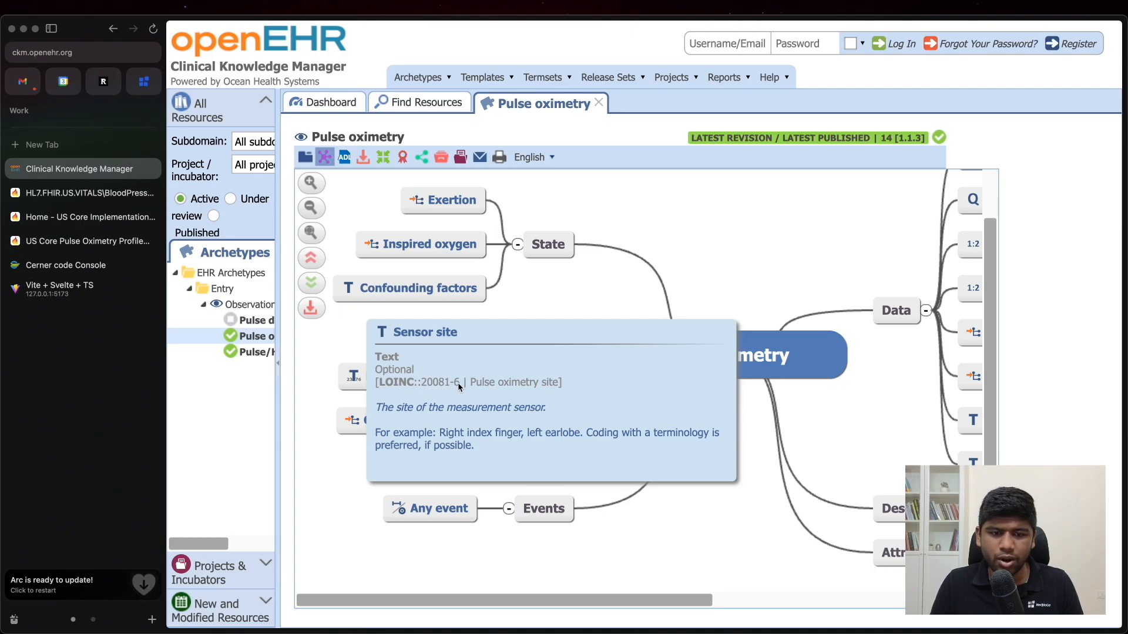
Return via the Pulse Oximetry profile to the local app's SpO2 Location response and pick out code 20081-6.
left_click(82, 241)
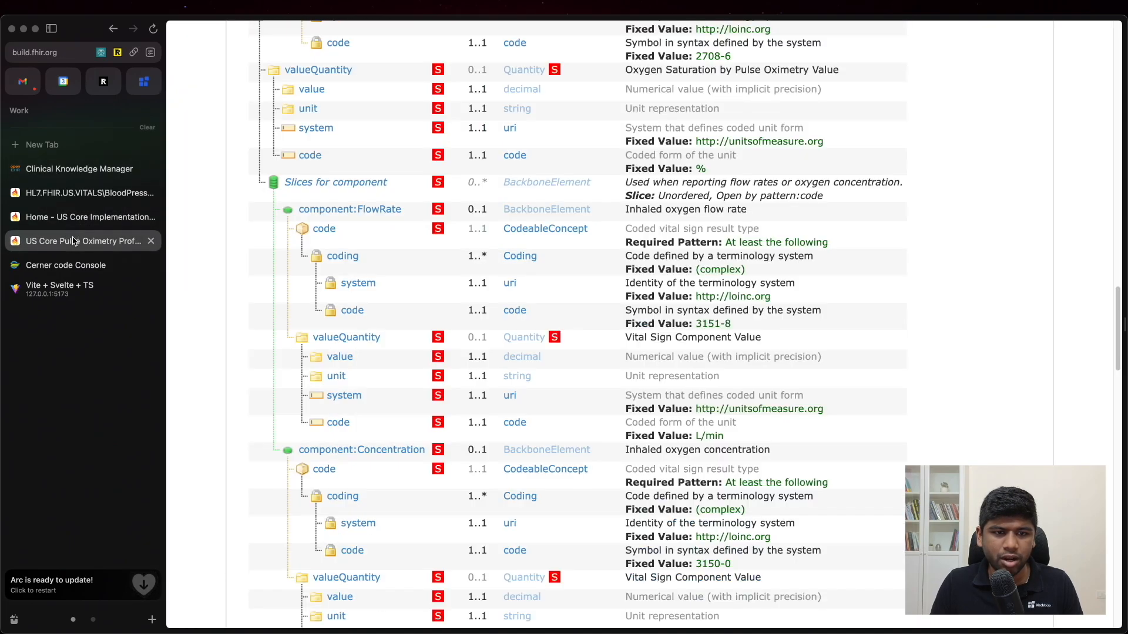
left_click(59, 285)
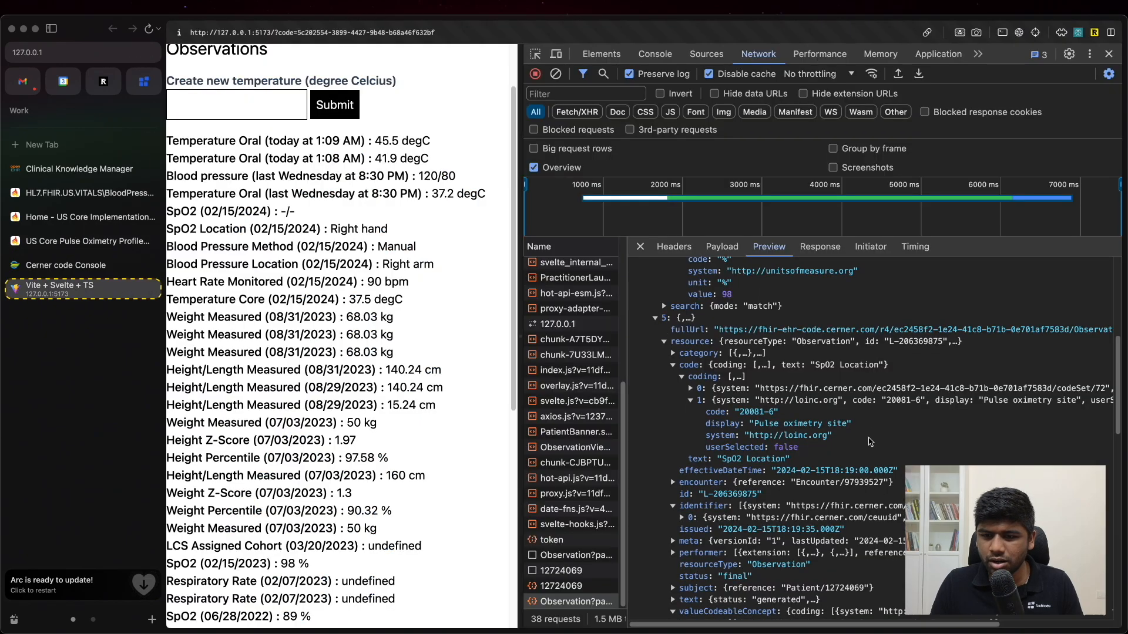
scroll("down", 3)
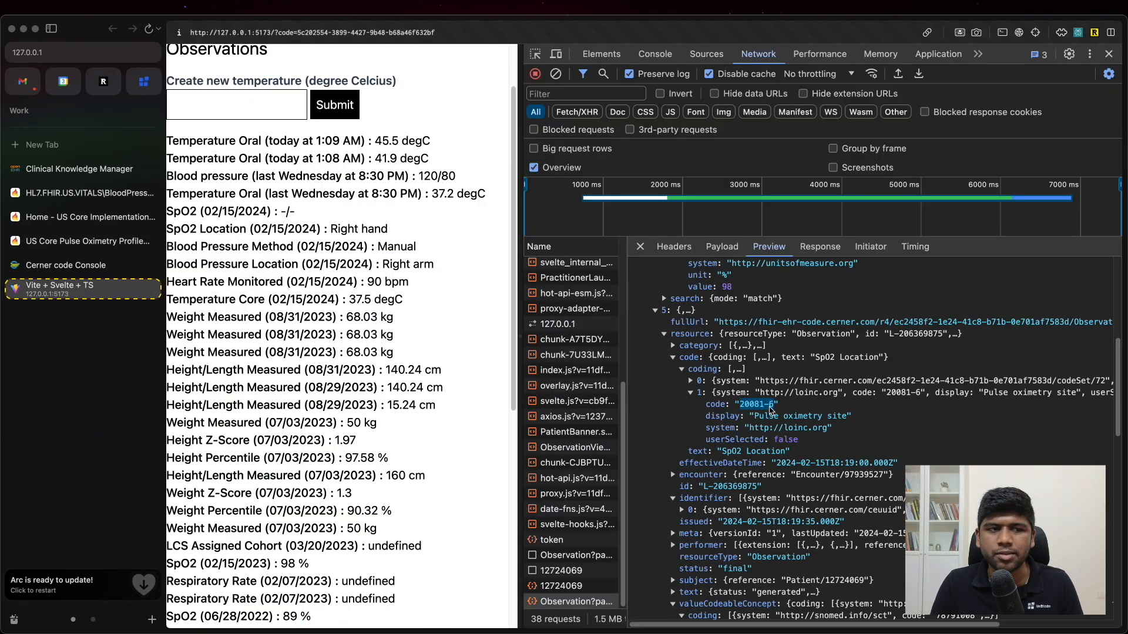
left_click(78, 168)
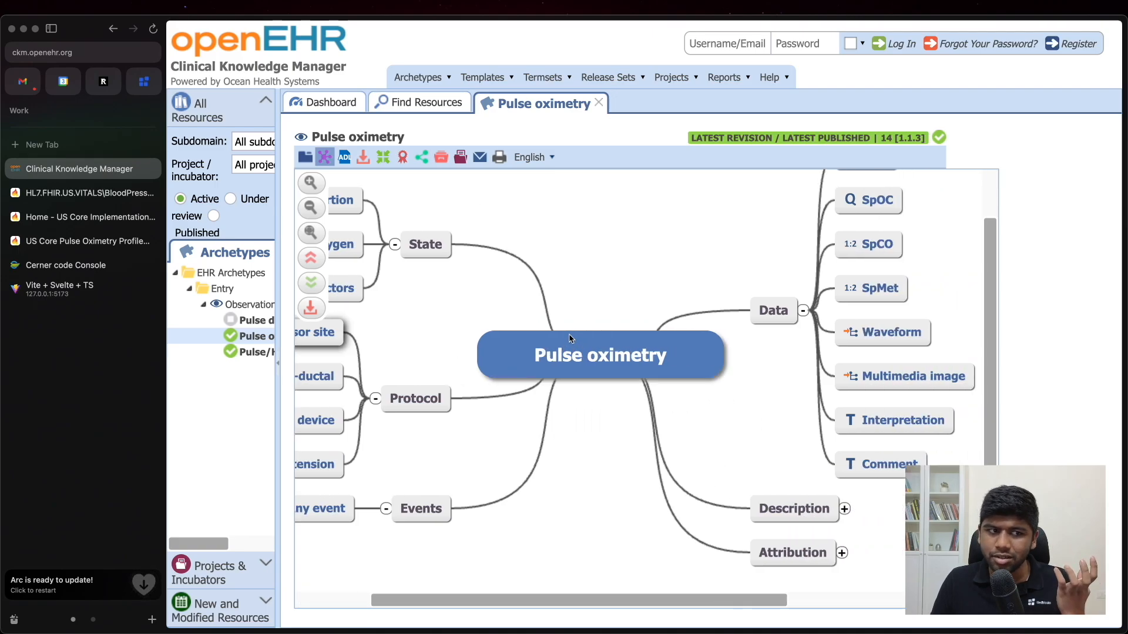
mouse_move(66, 290)
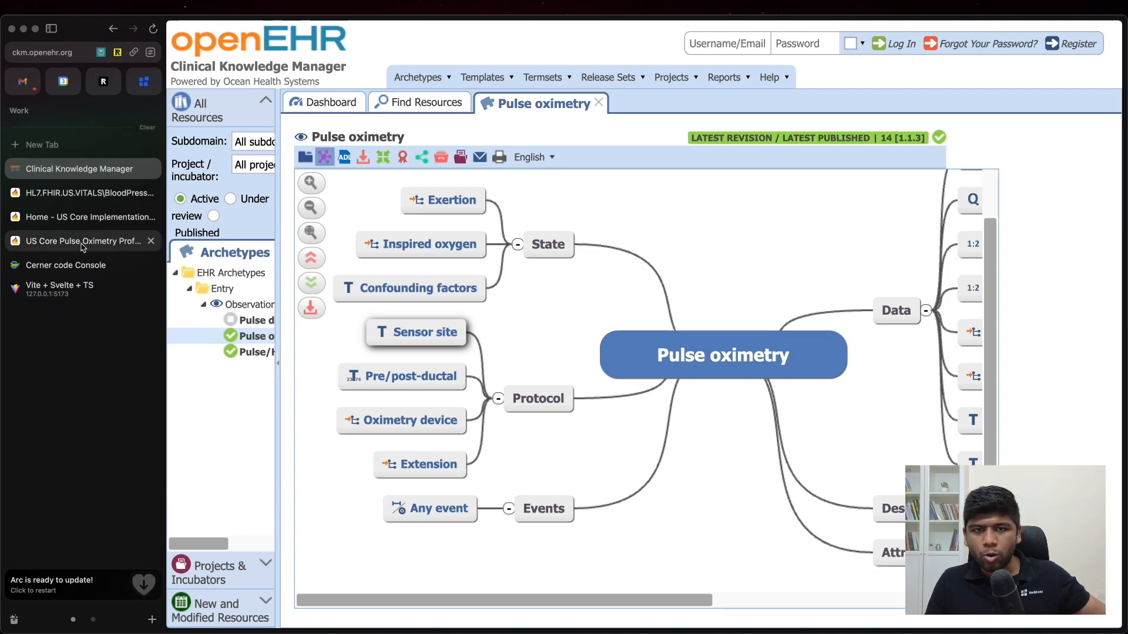
mouse_move(82, 241)
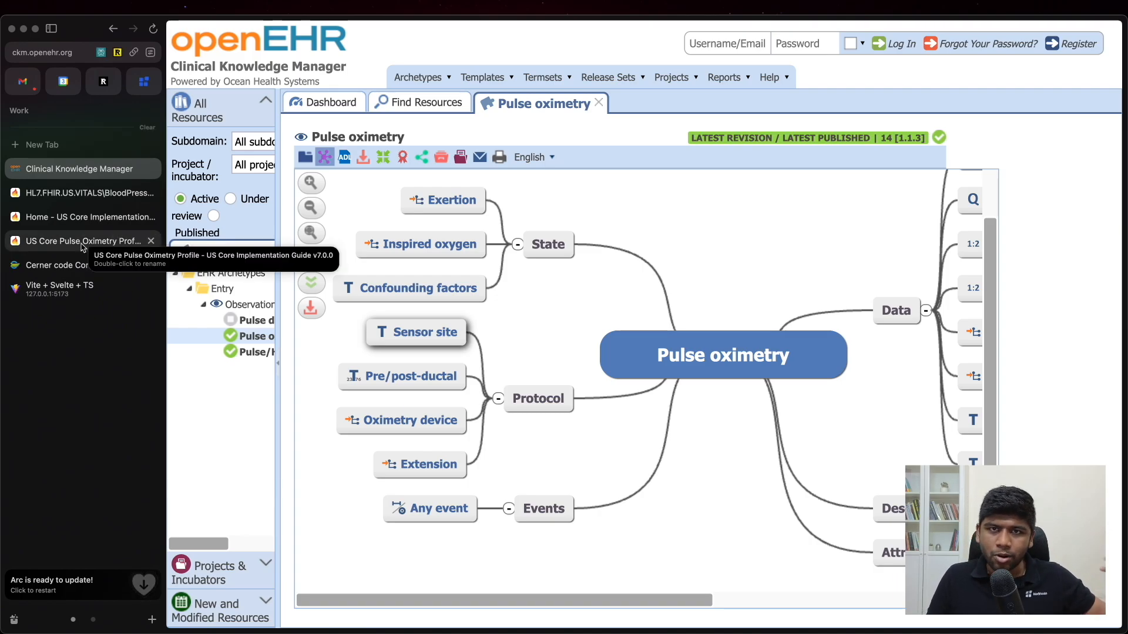
Scroll the Pulse Oximetry Profile differential table from the coding slices to the flow rate component.
left_click(81, 241)
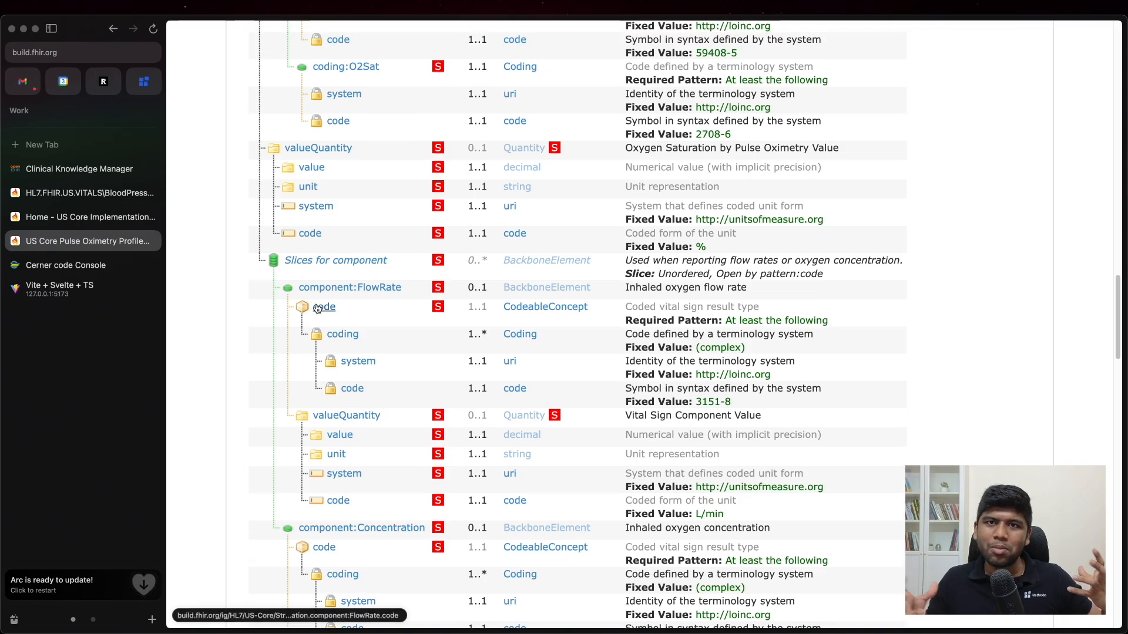
mouse_move(324, 307)
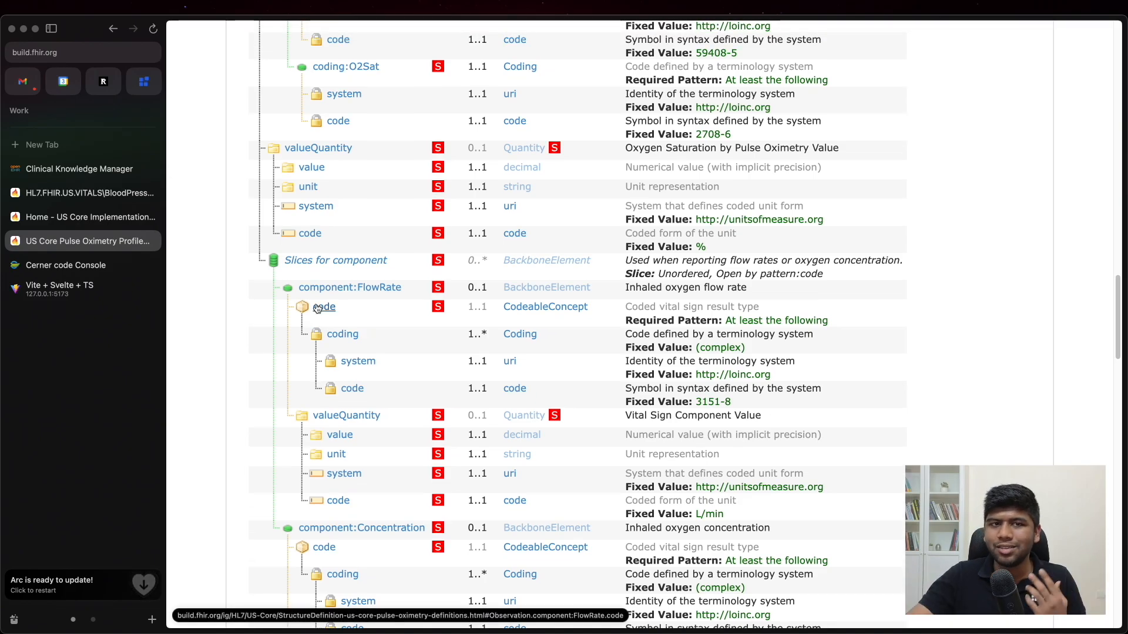
scroll("up", 3)
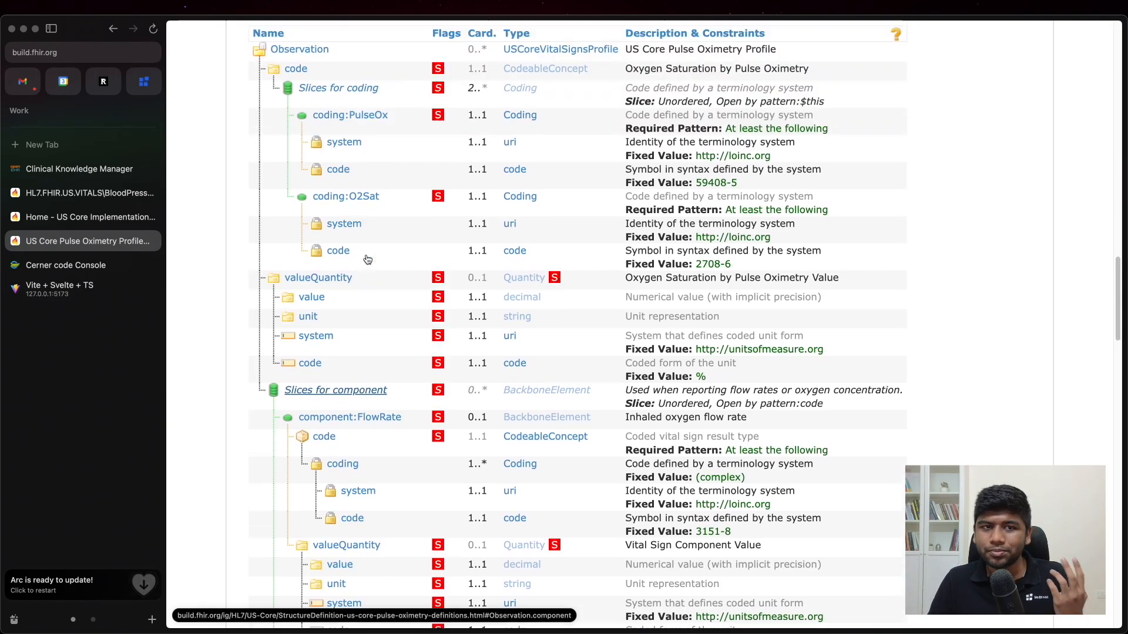
scroll("up", 3)
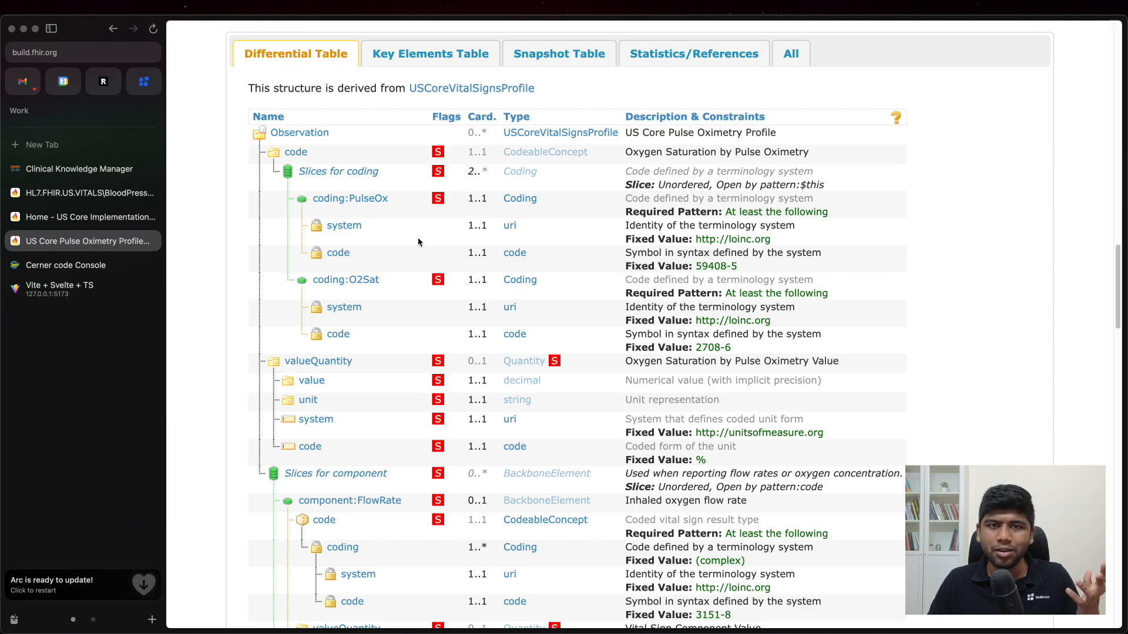
scroll("down", 3)
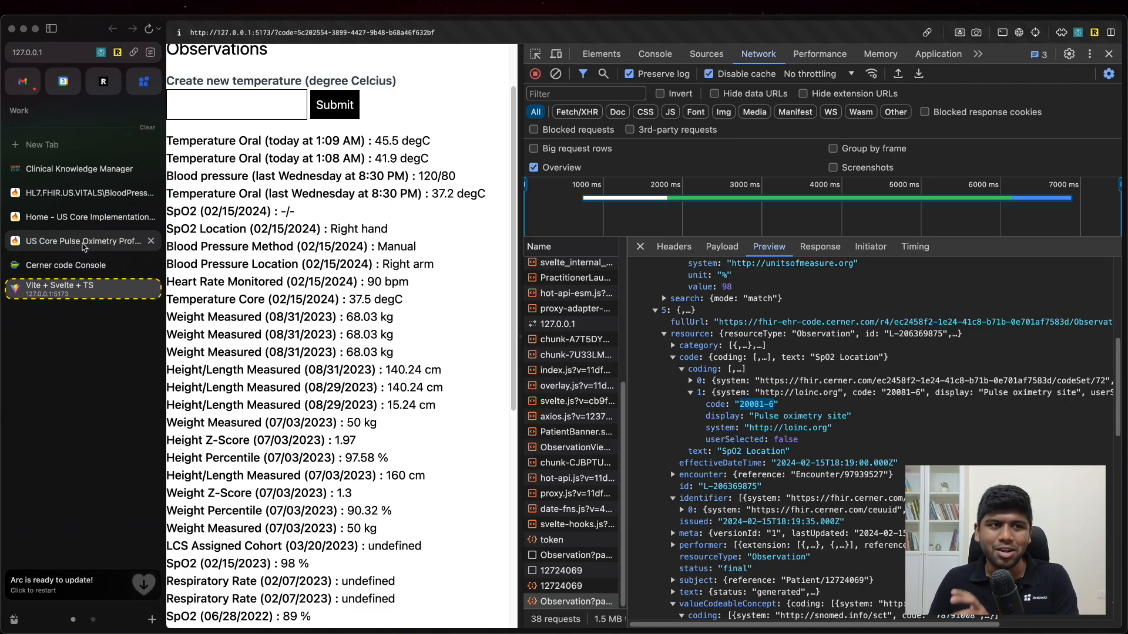
mouse_move(78, 241)
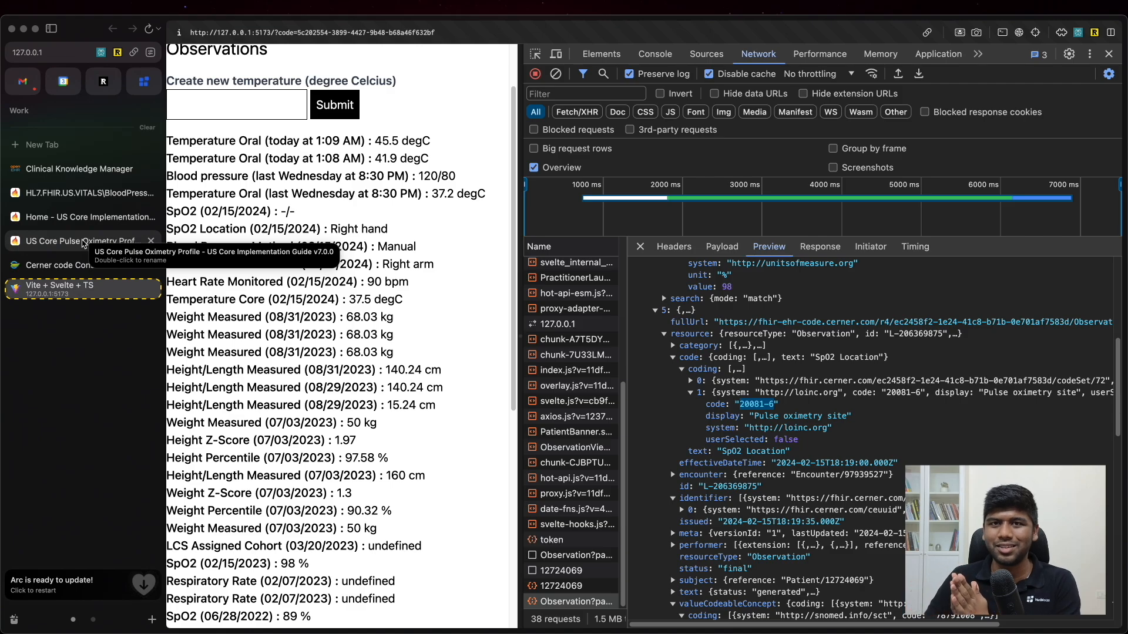
mouse_move(342, 223)
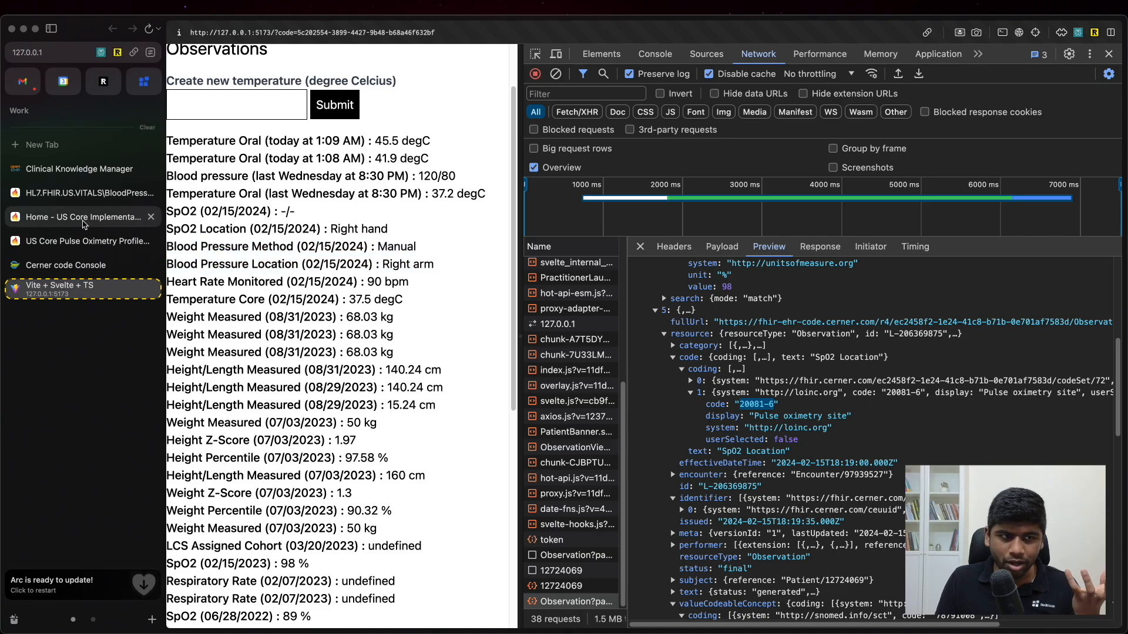
Scroll the BloodPressurePanel example down to the SleepStatusExt and ExerciseAssociation extensions, then return to the local app.
left_click(83, 193)
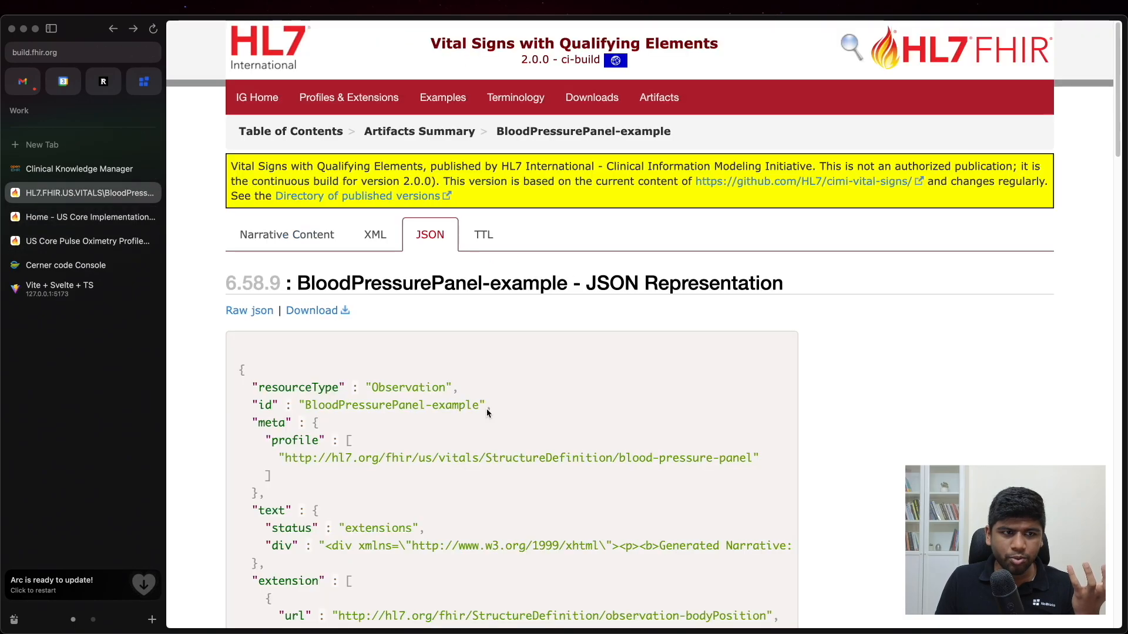
scroll("down", 3)
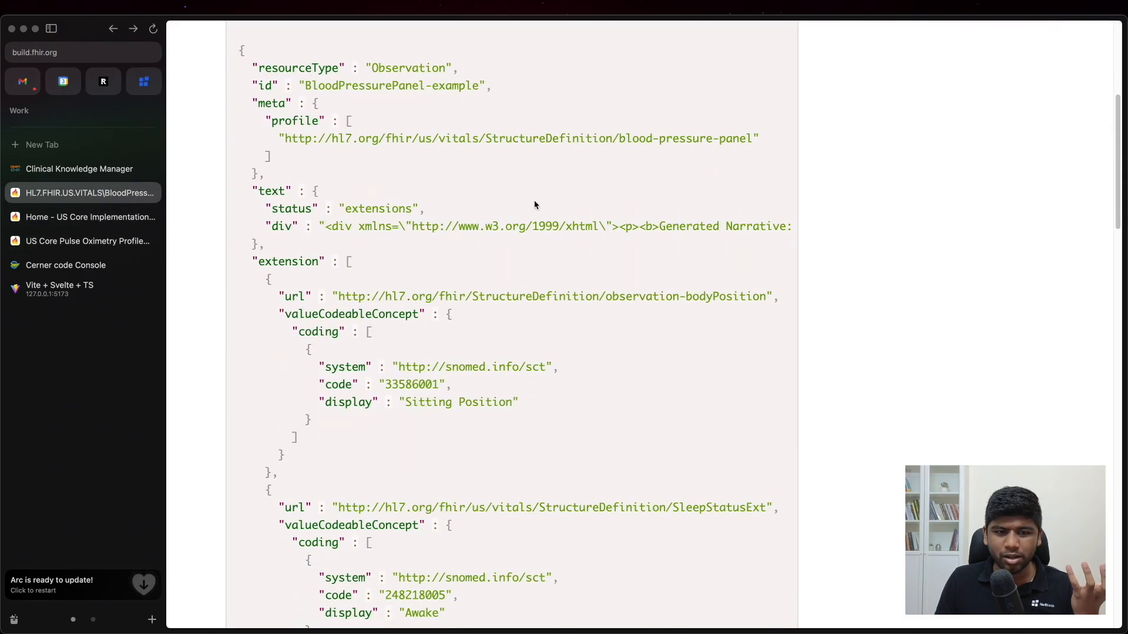
scroll("down", 3)
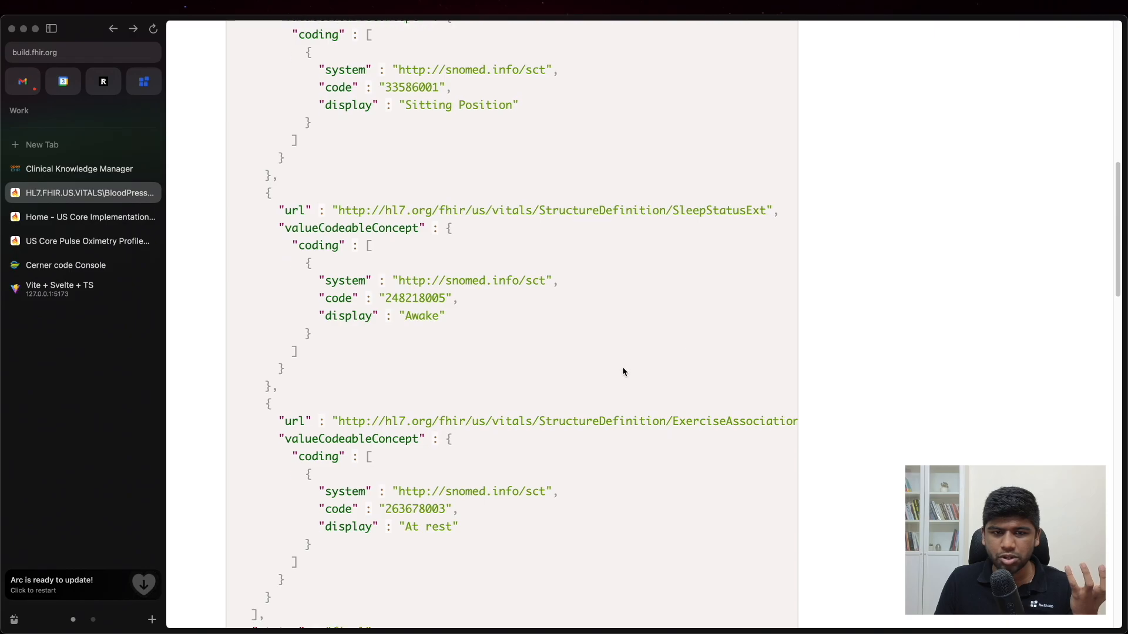
scroll("down", 3)
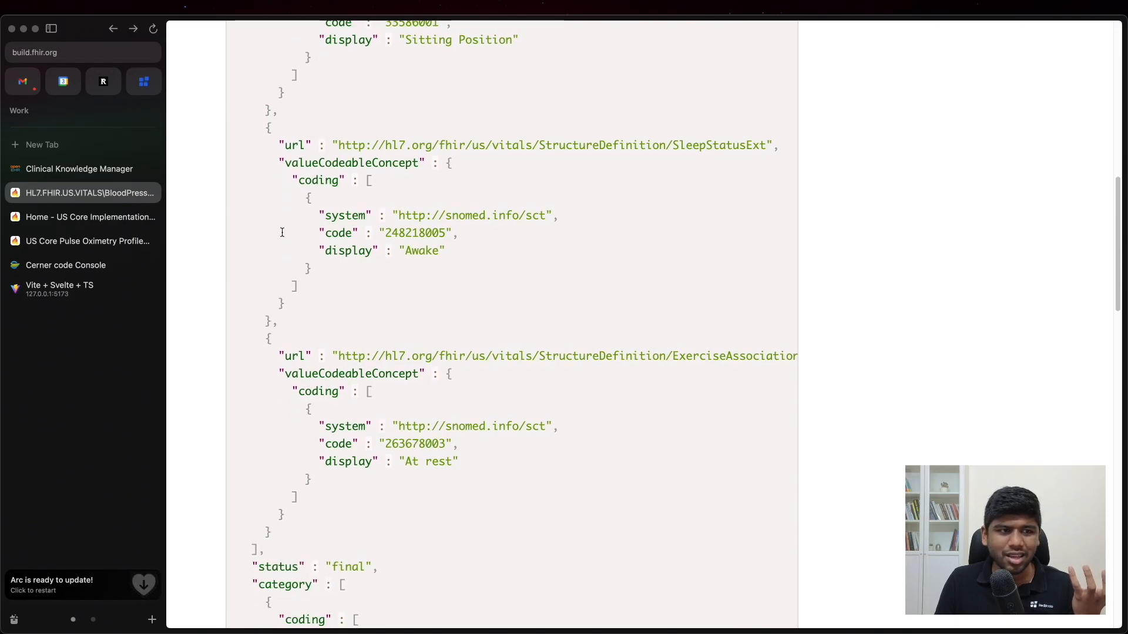
left_click(59, 284)
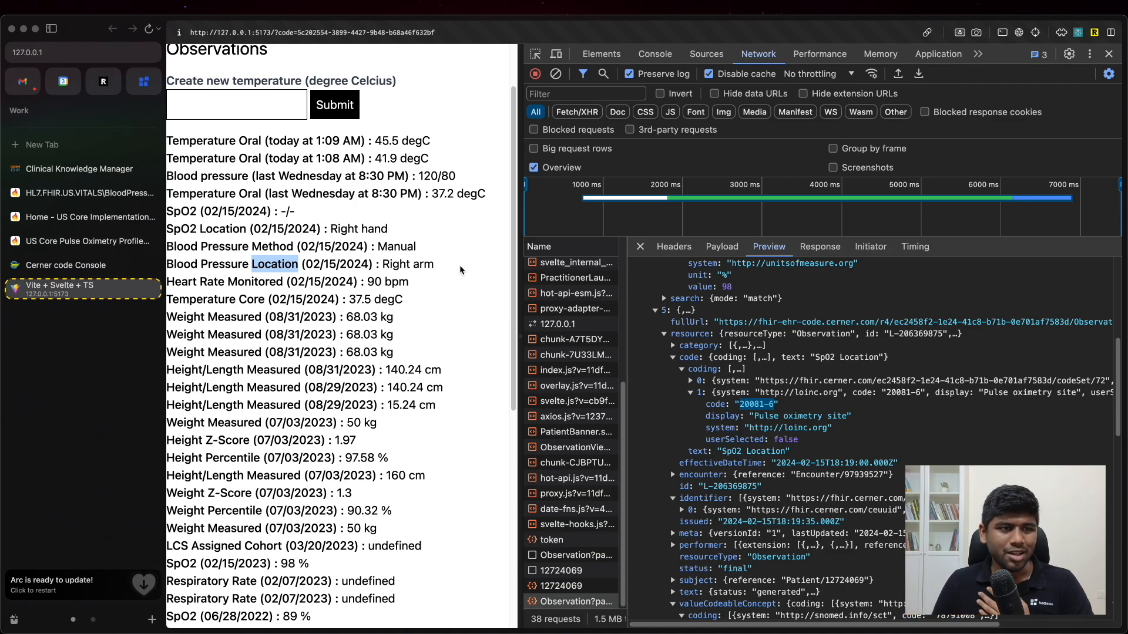
Switch back to the openEHR Pulse oximetry mind map after viewing the SpO2 Location response.
left_click(79, 168)
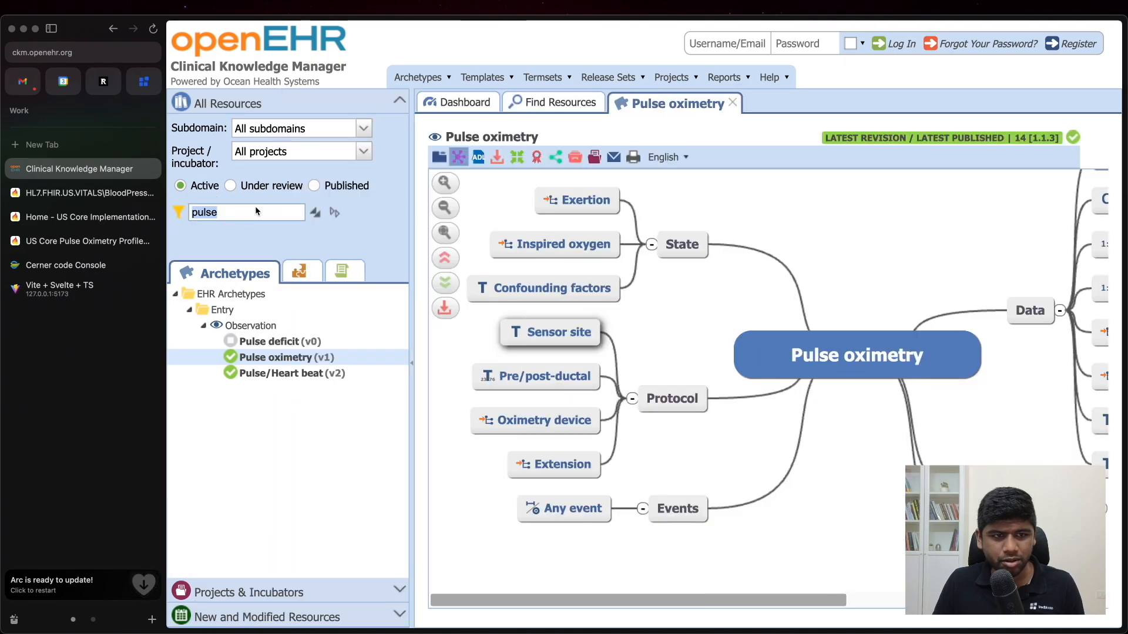
Search 'blood pressure' and open the Blood pressure archetype's mind map at its State and Protocol elements.
type("blood")
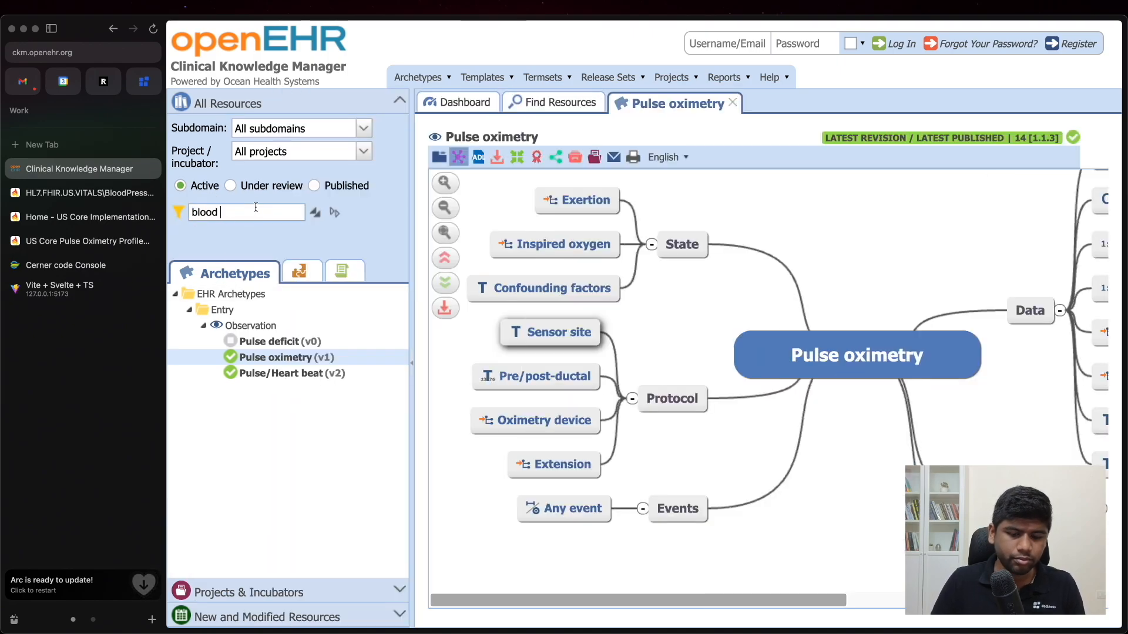
type("pressure")
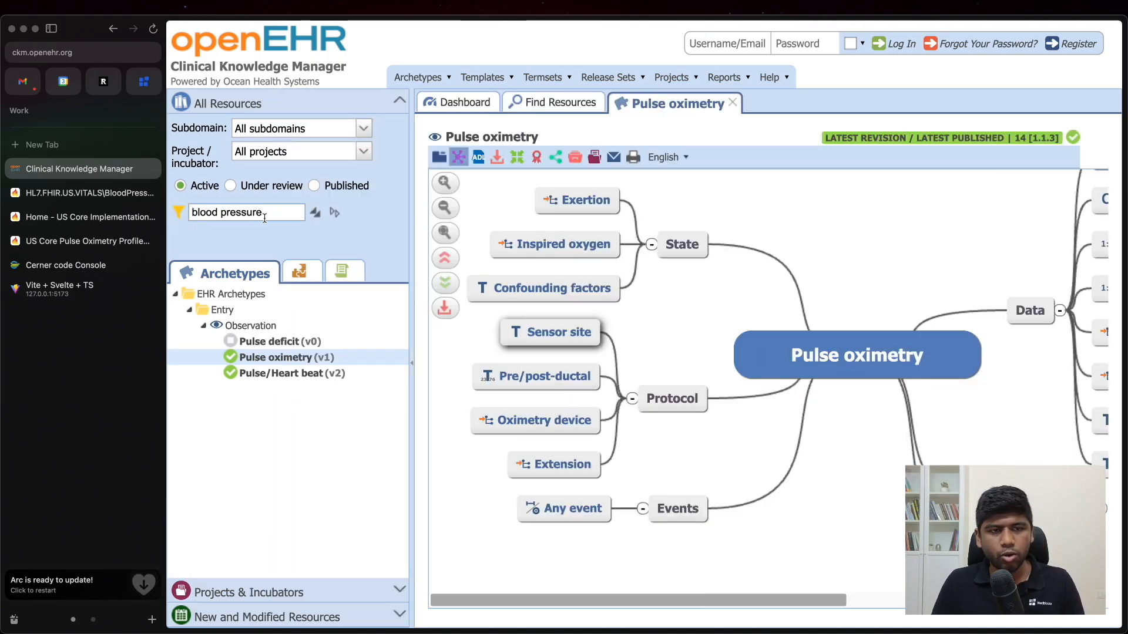
left_click(315, 211)
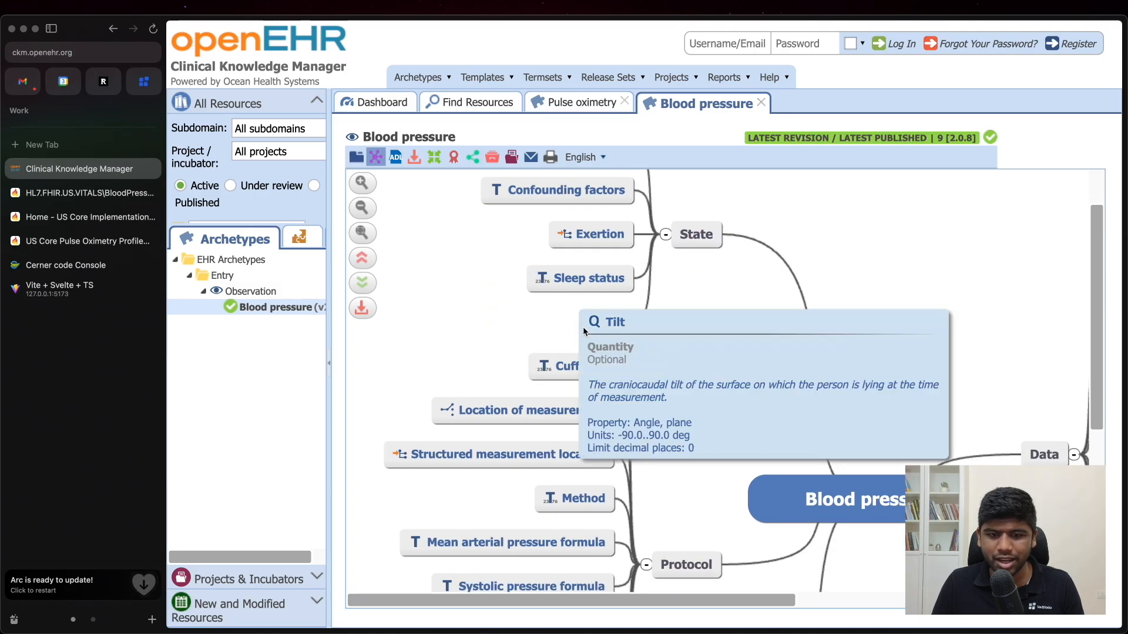
scroll("down", 3)
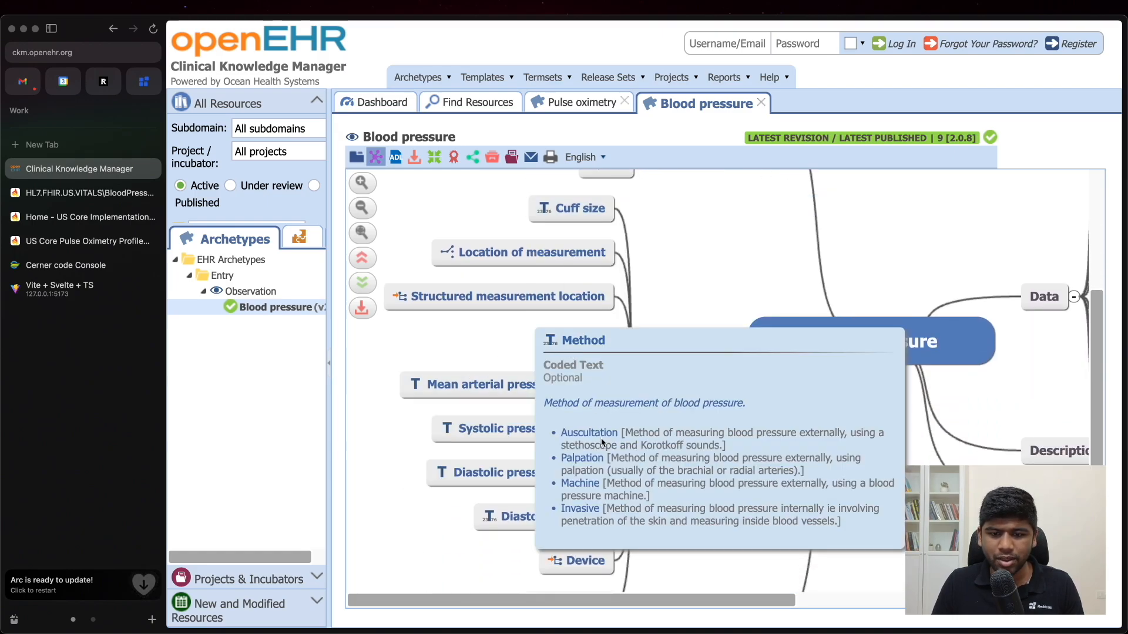
mouse_move(597, 476)
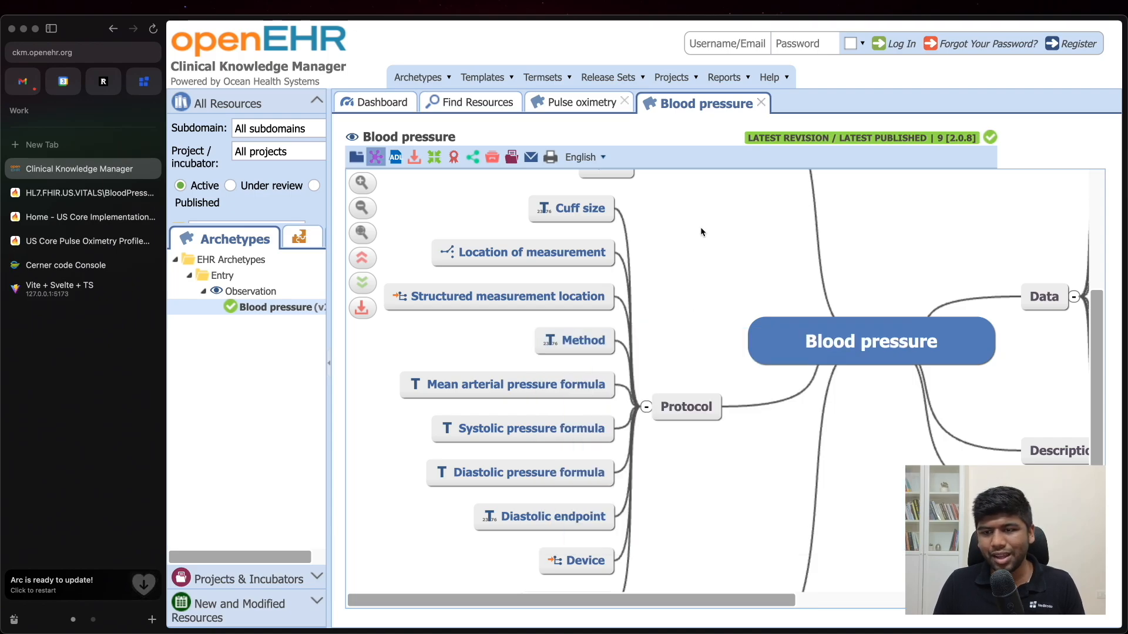
scroll("down", 3)
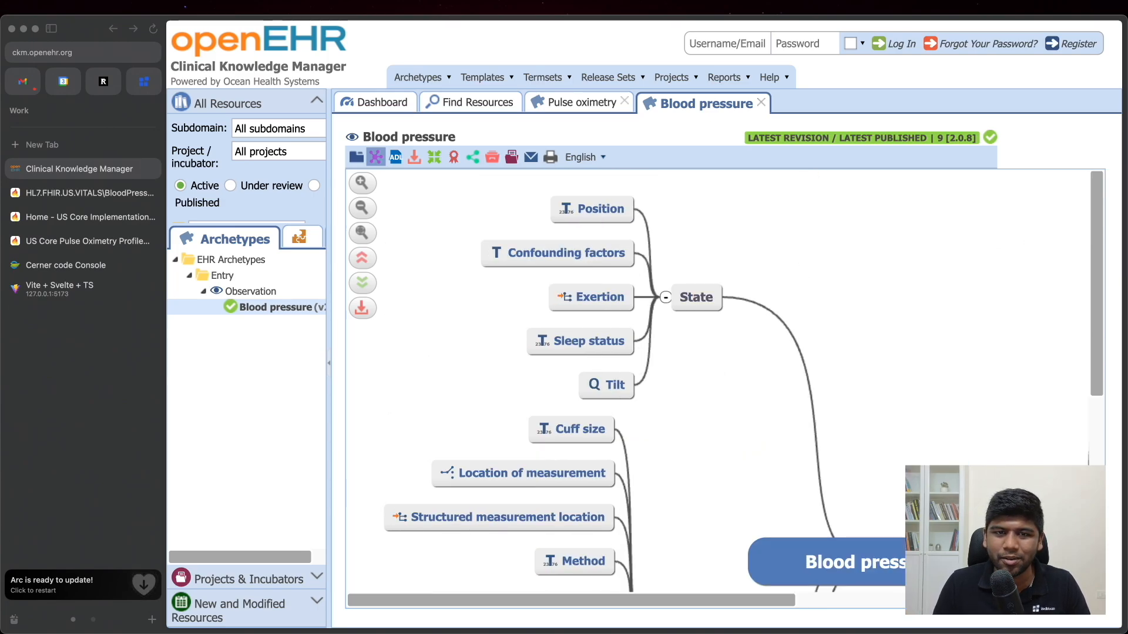
Read the Blood pressure archetype's Header description.
left_click(433, 157)
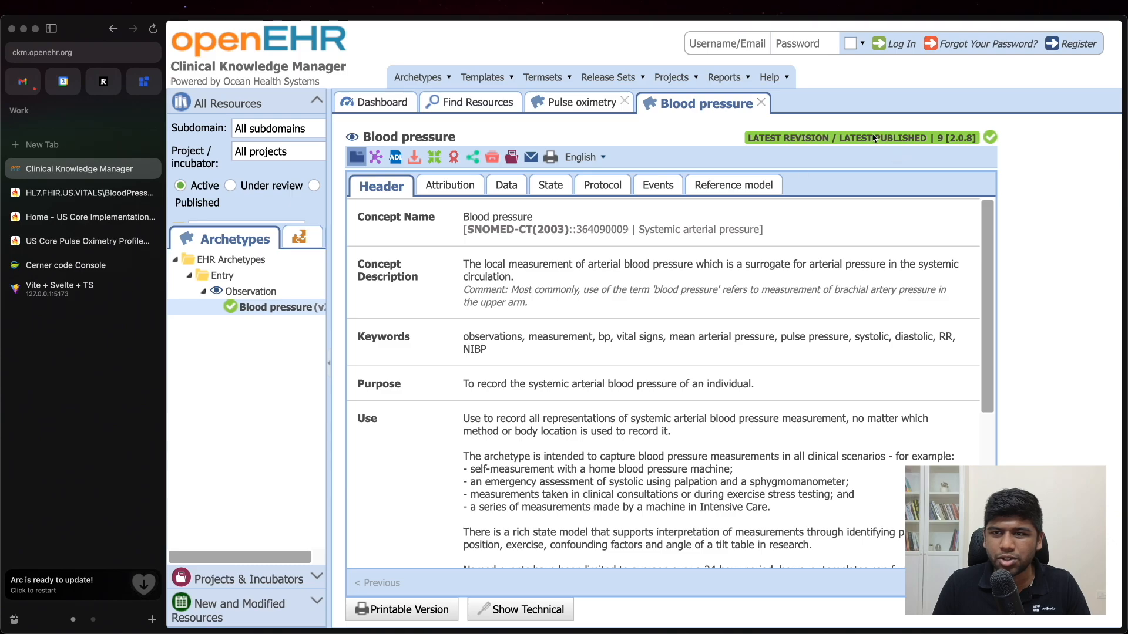
mouse_move(395, 156)
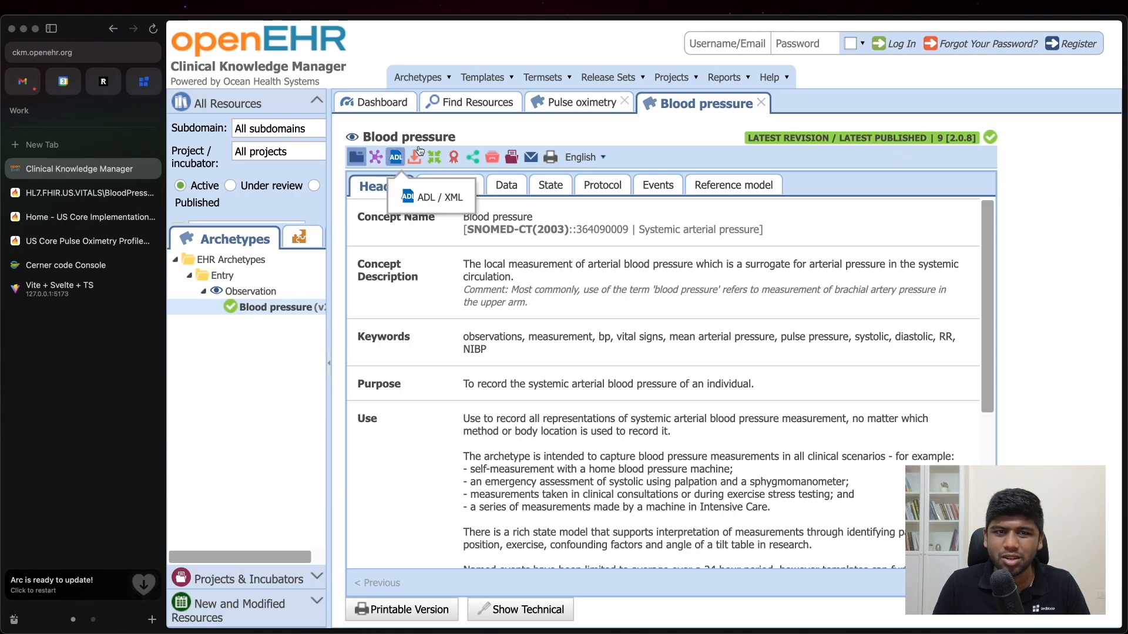
mouse_move(701, 104)
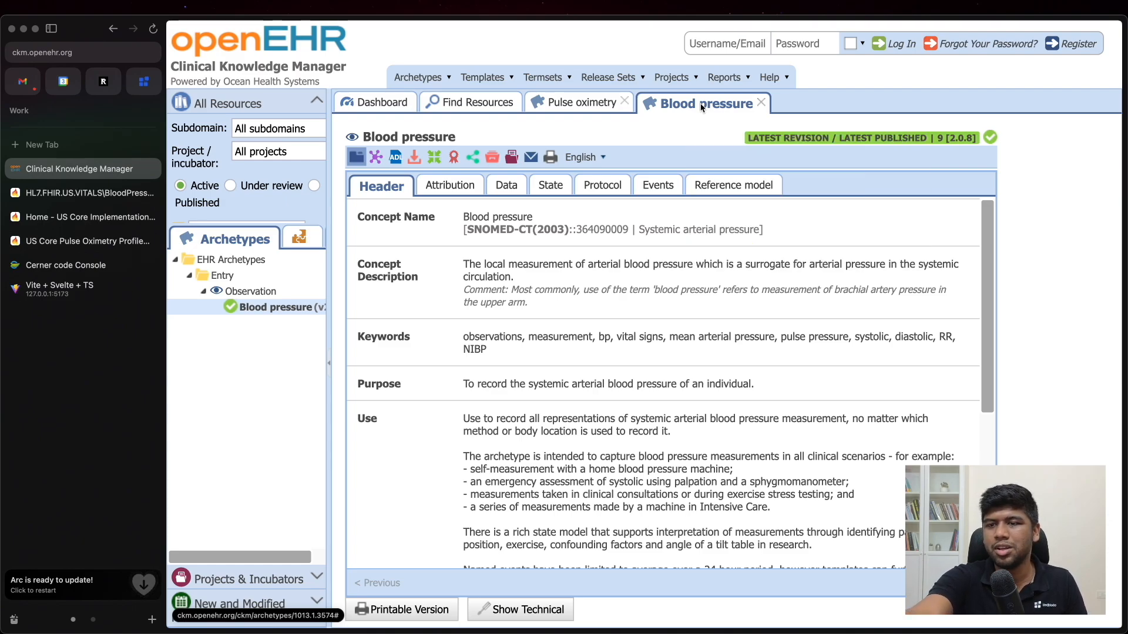
scroll("down", 3)
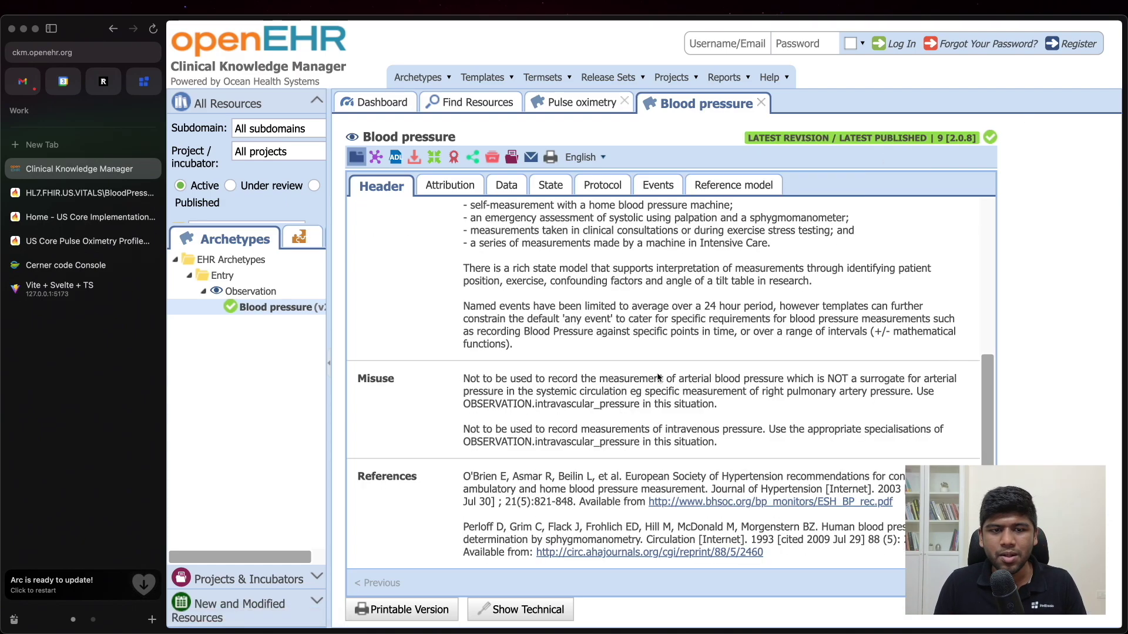
scroll("up", 3)
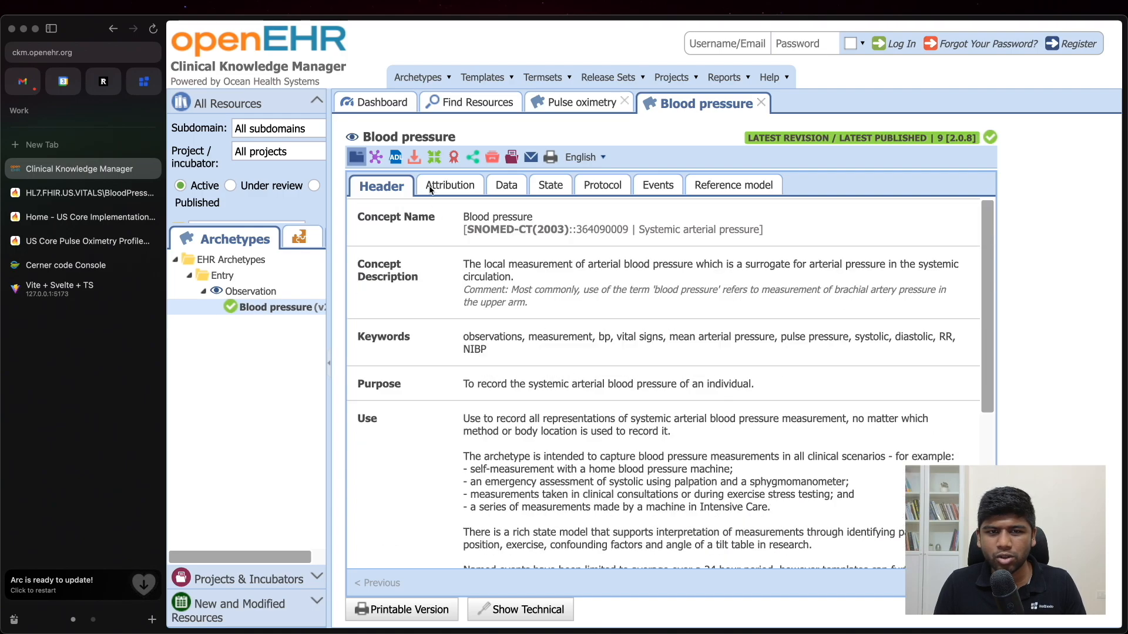
Review the Attribution tab's contributors and translations.
left_click(447, 184)
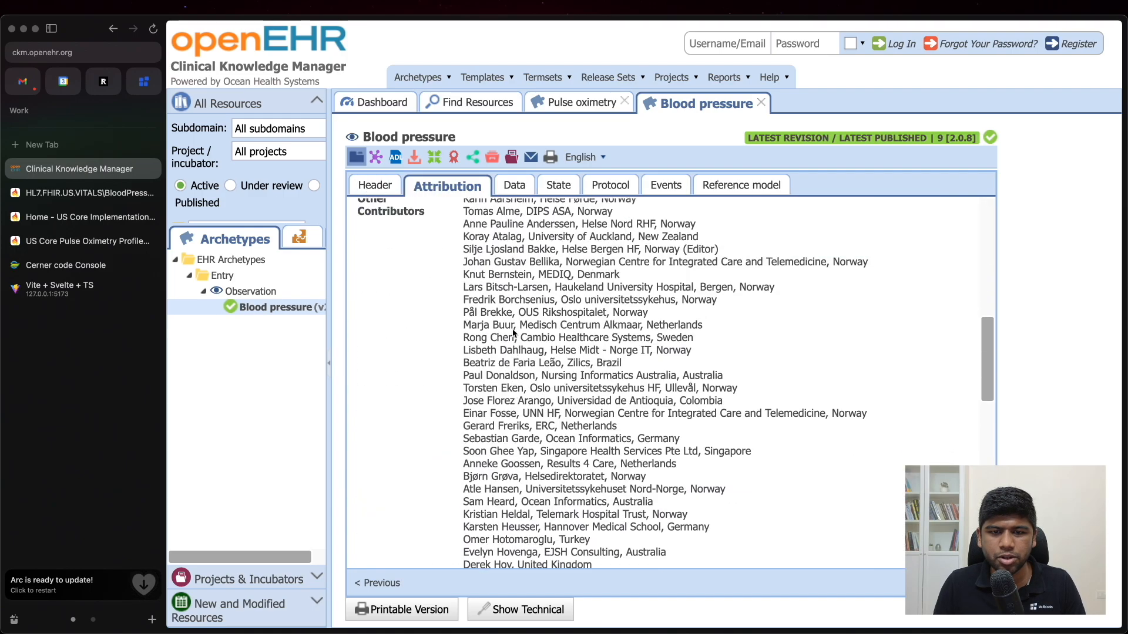
scroll("down", 3)
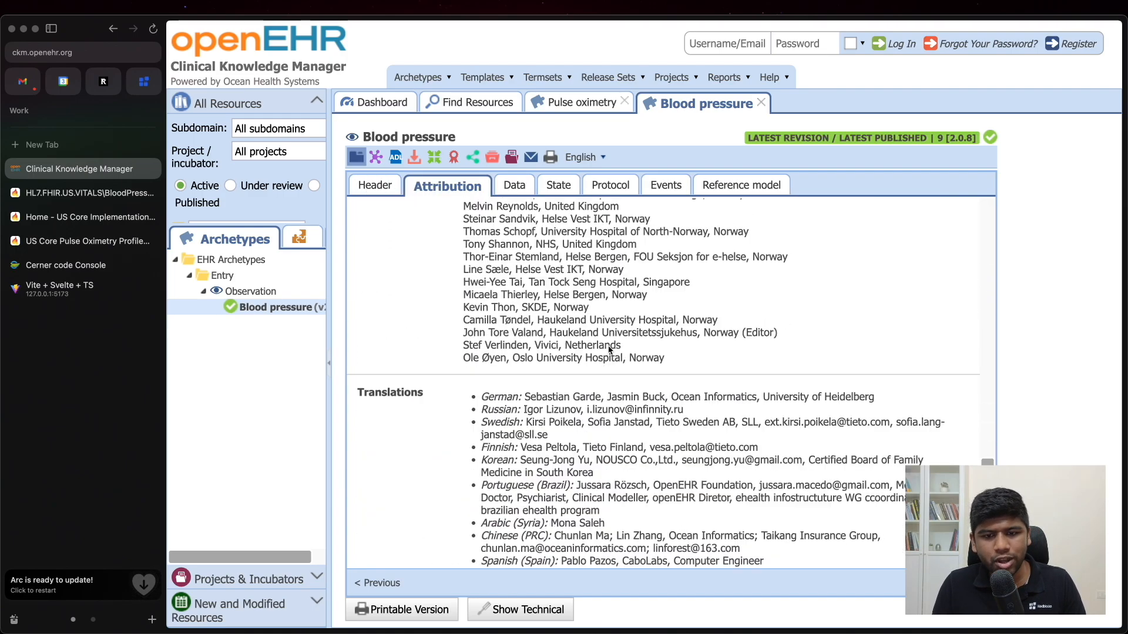
scroll("up", 3)
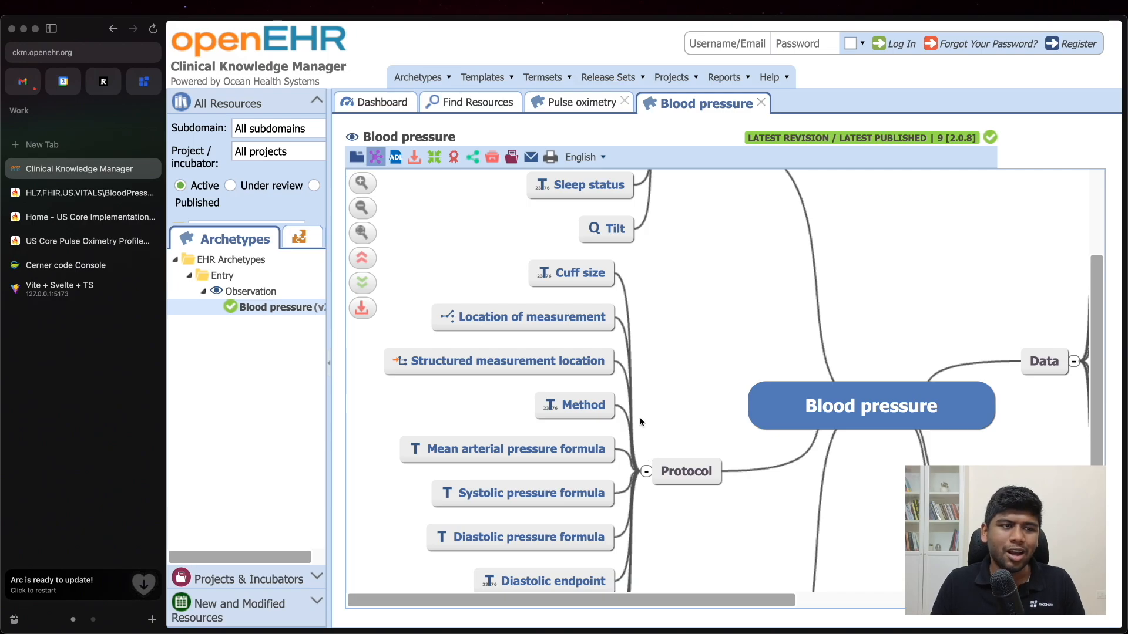
Scroll the US Core guide home page, then view the openEHR Blood pressure archetype's Cuff size details.
left_click(91, 216)
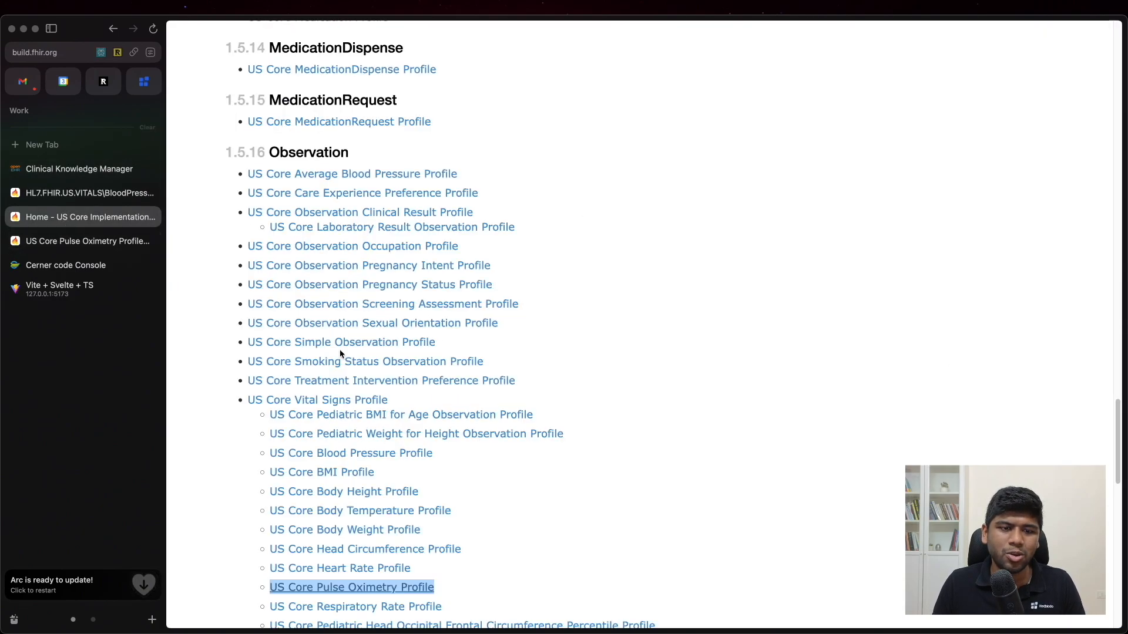
scroll("down", 3)
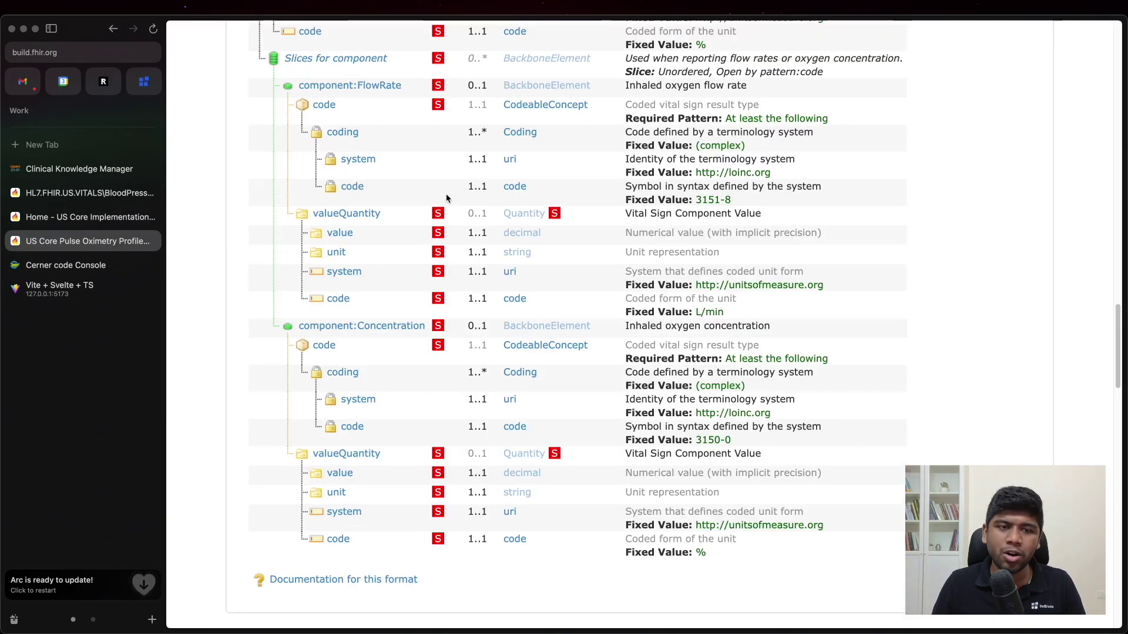
scroll("up", 3)
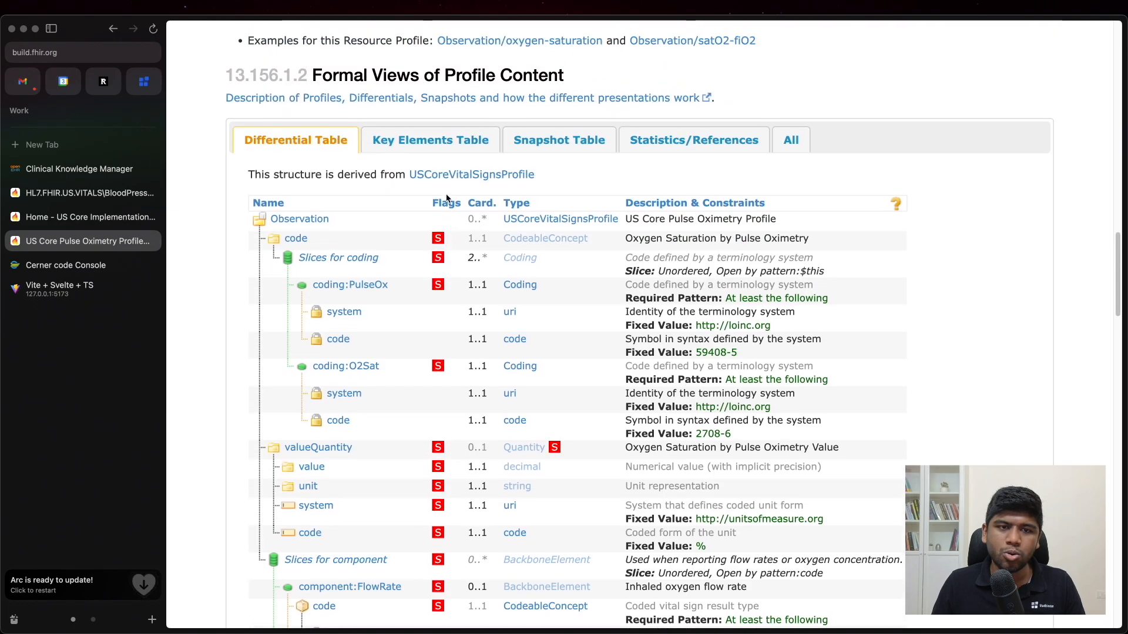
left_click(79, 168)
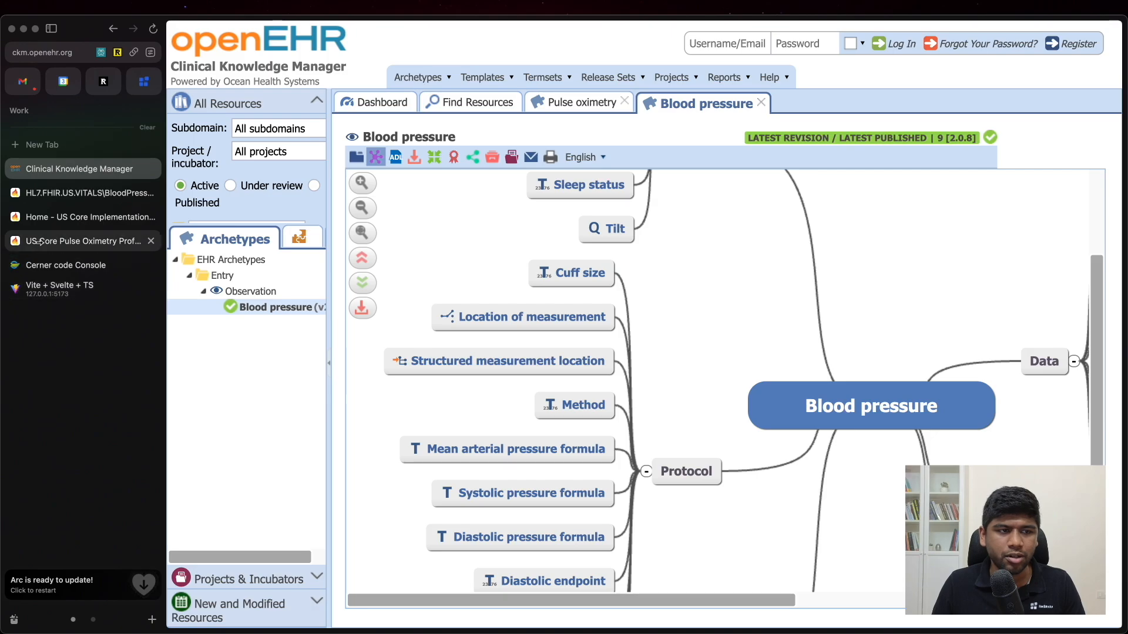
Flip between the Pulse Oximetry Profile, US Core home, BloodPressurePanel JSON and CKM, ending on the Pulse Oximetry differential table.
left_click(81, 240)
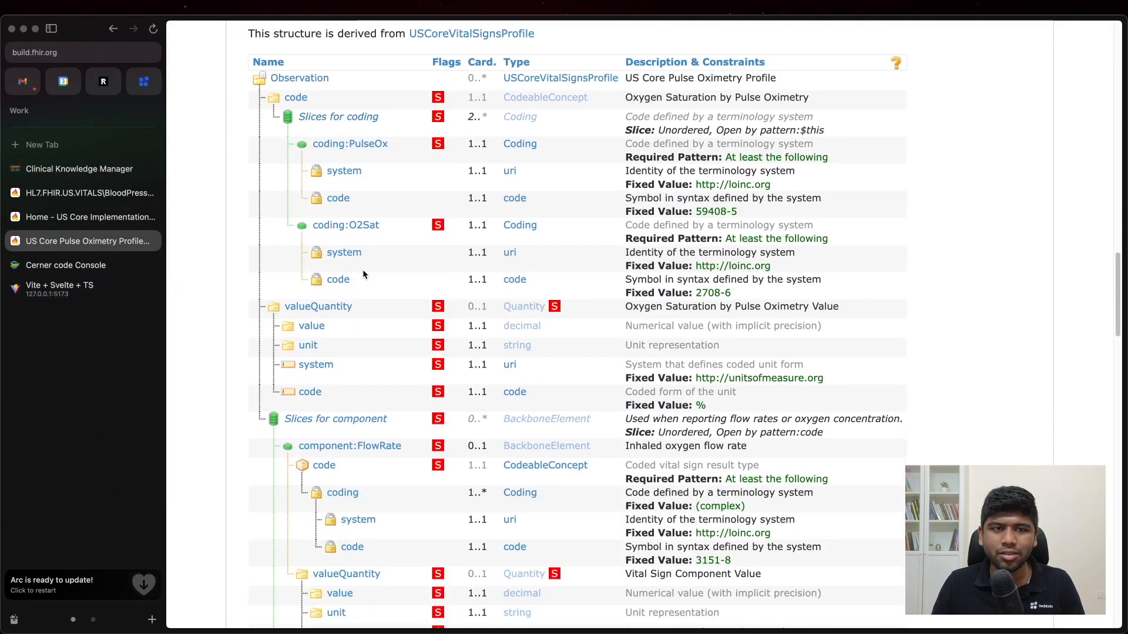
left_click(82, 217)
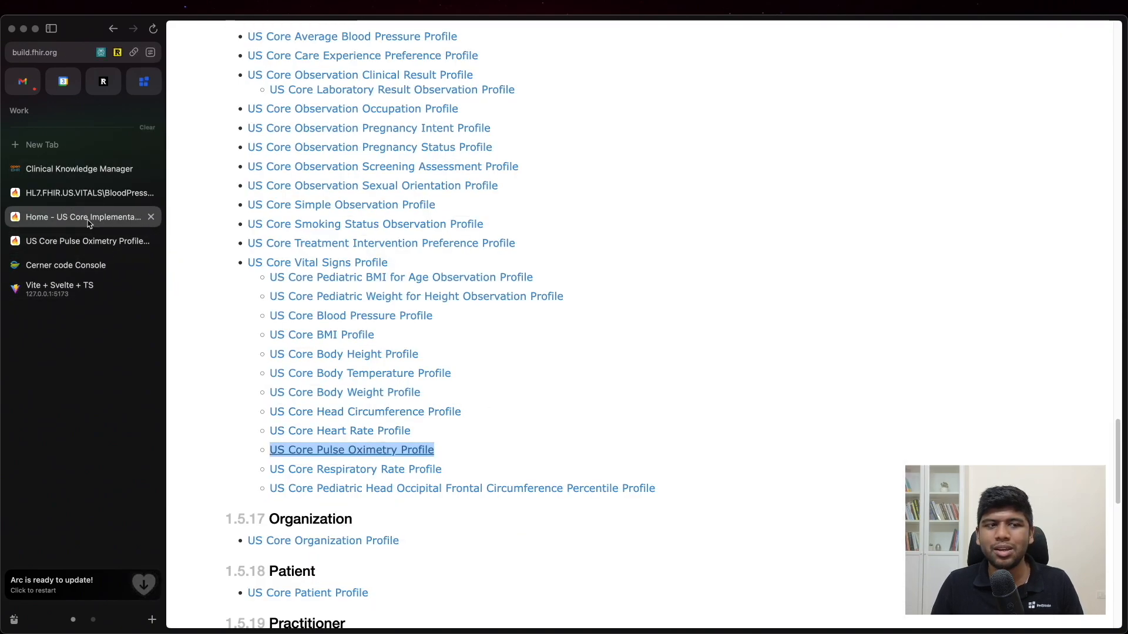
left_click(82, 192)
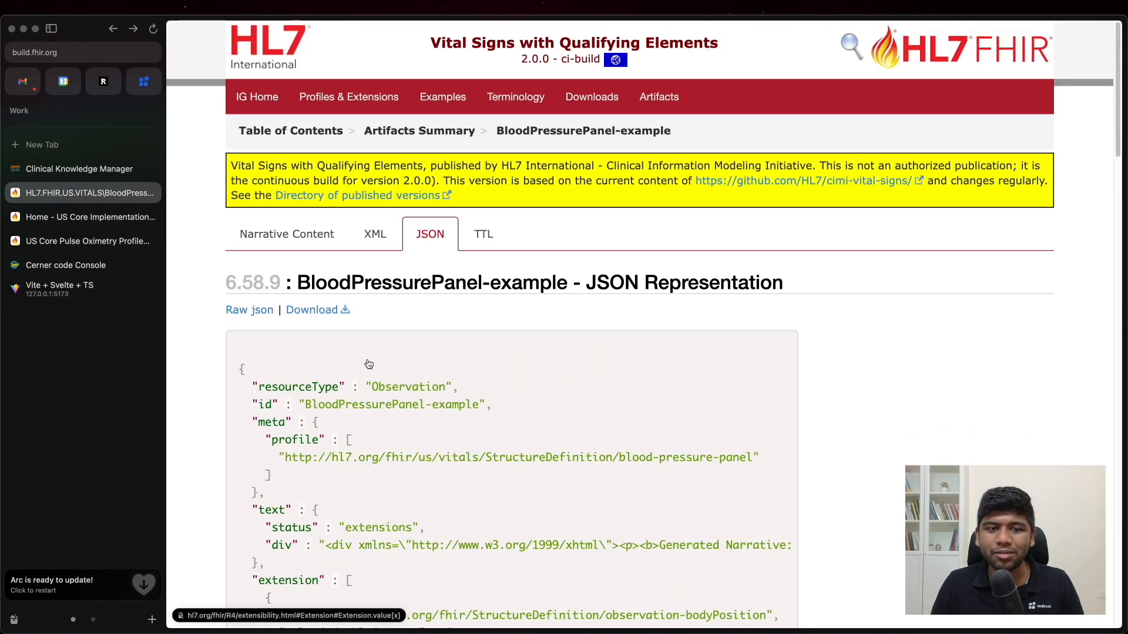
left_click(88, 168)
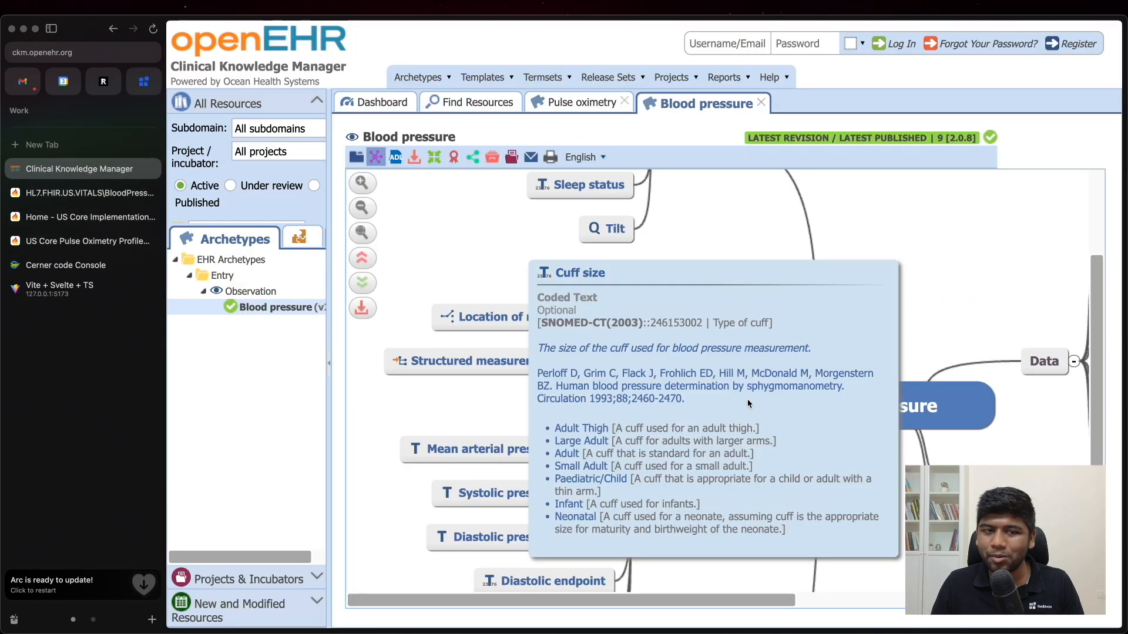
left_click(78, 241)
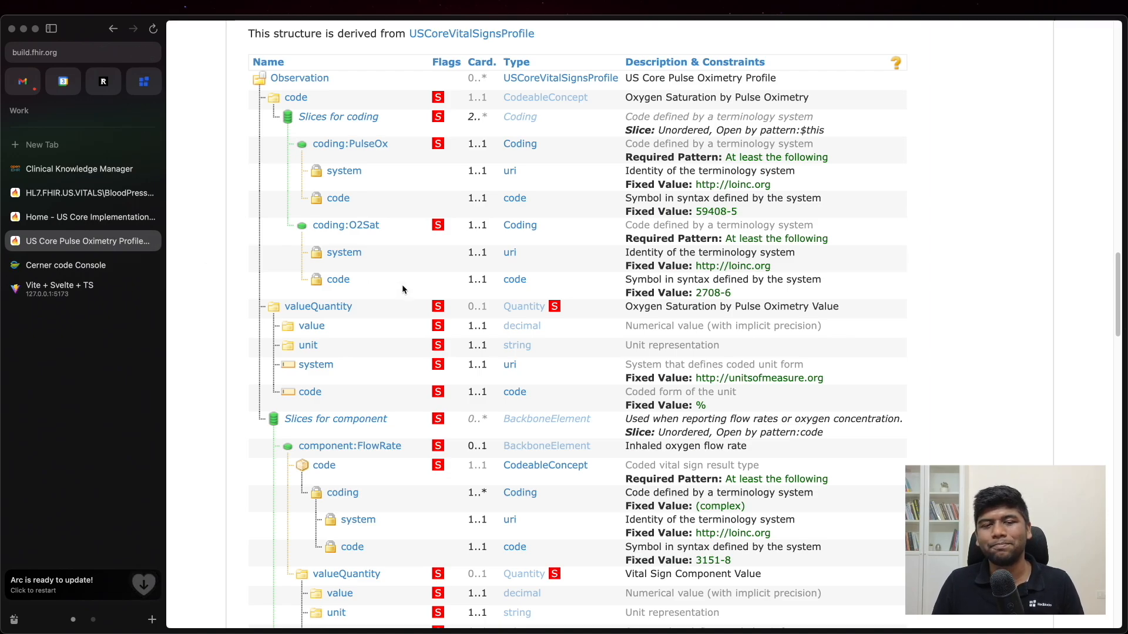
mouse_move(1113, 432)
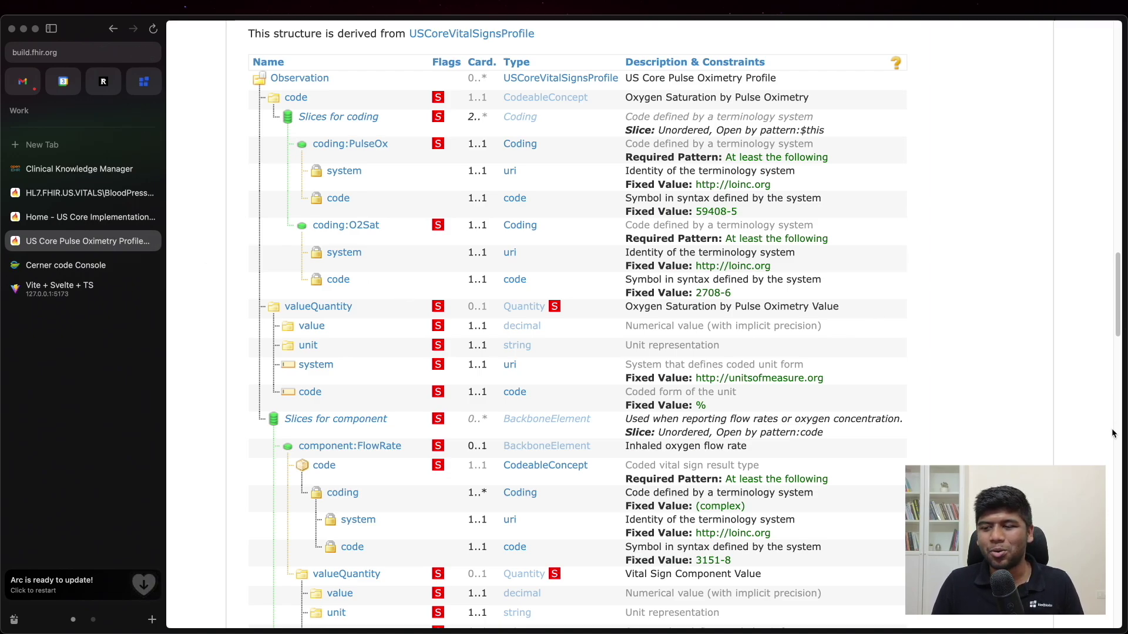